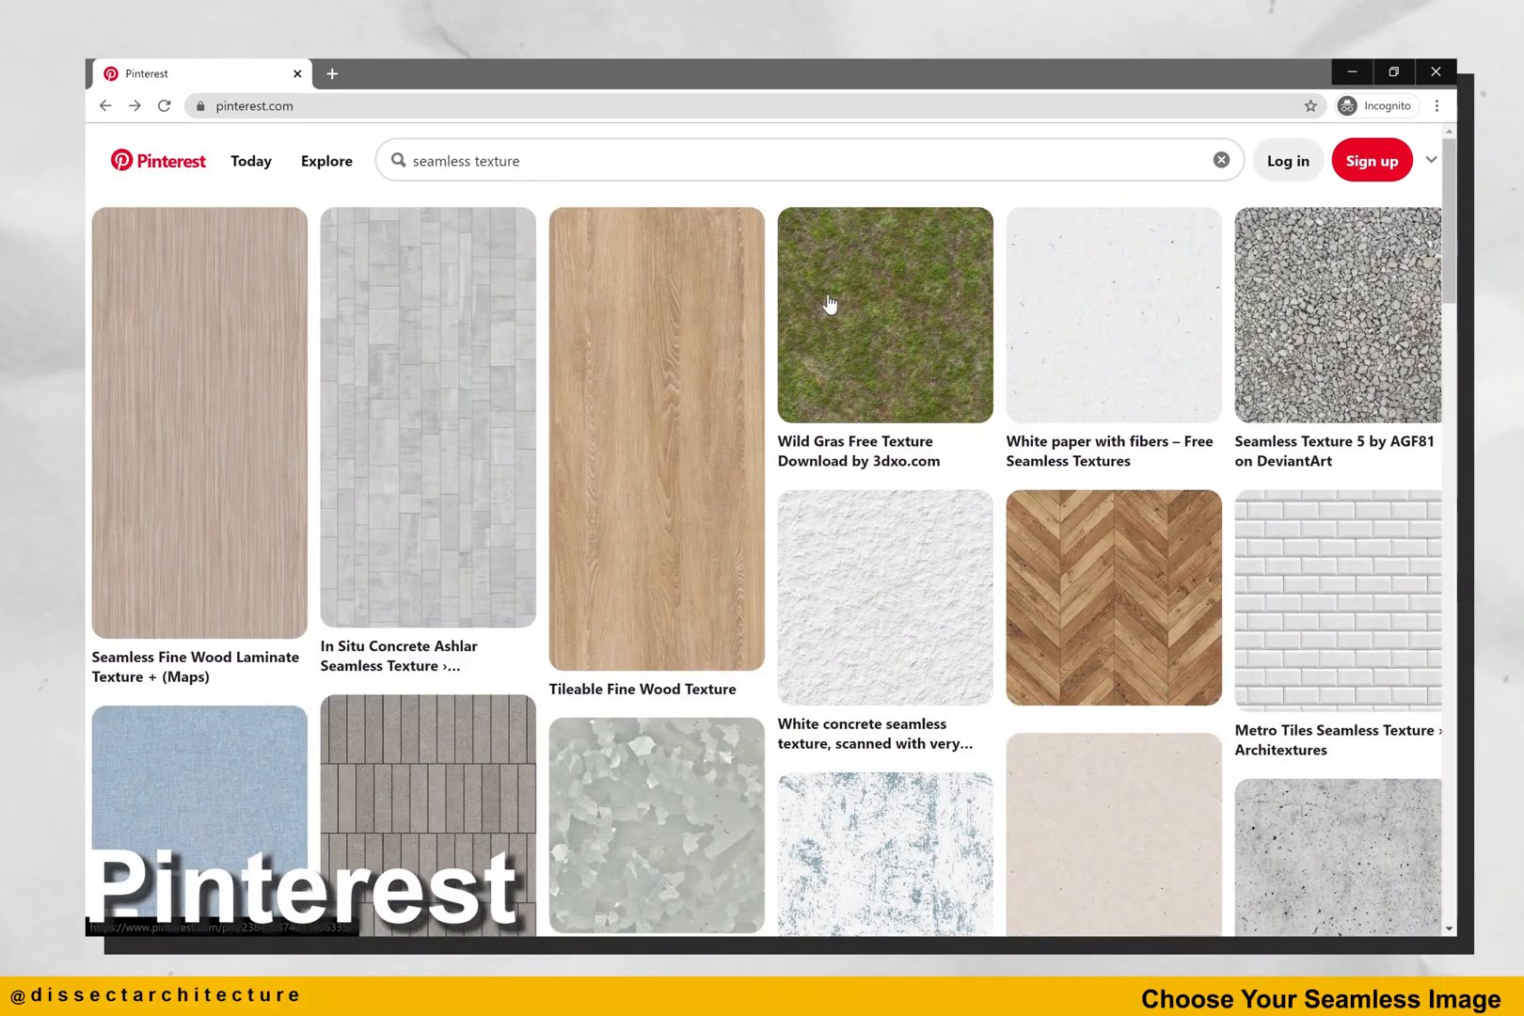
mouse_move(531, 406)
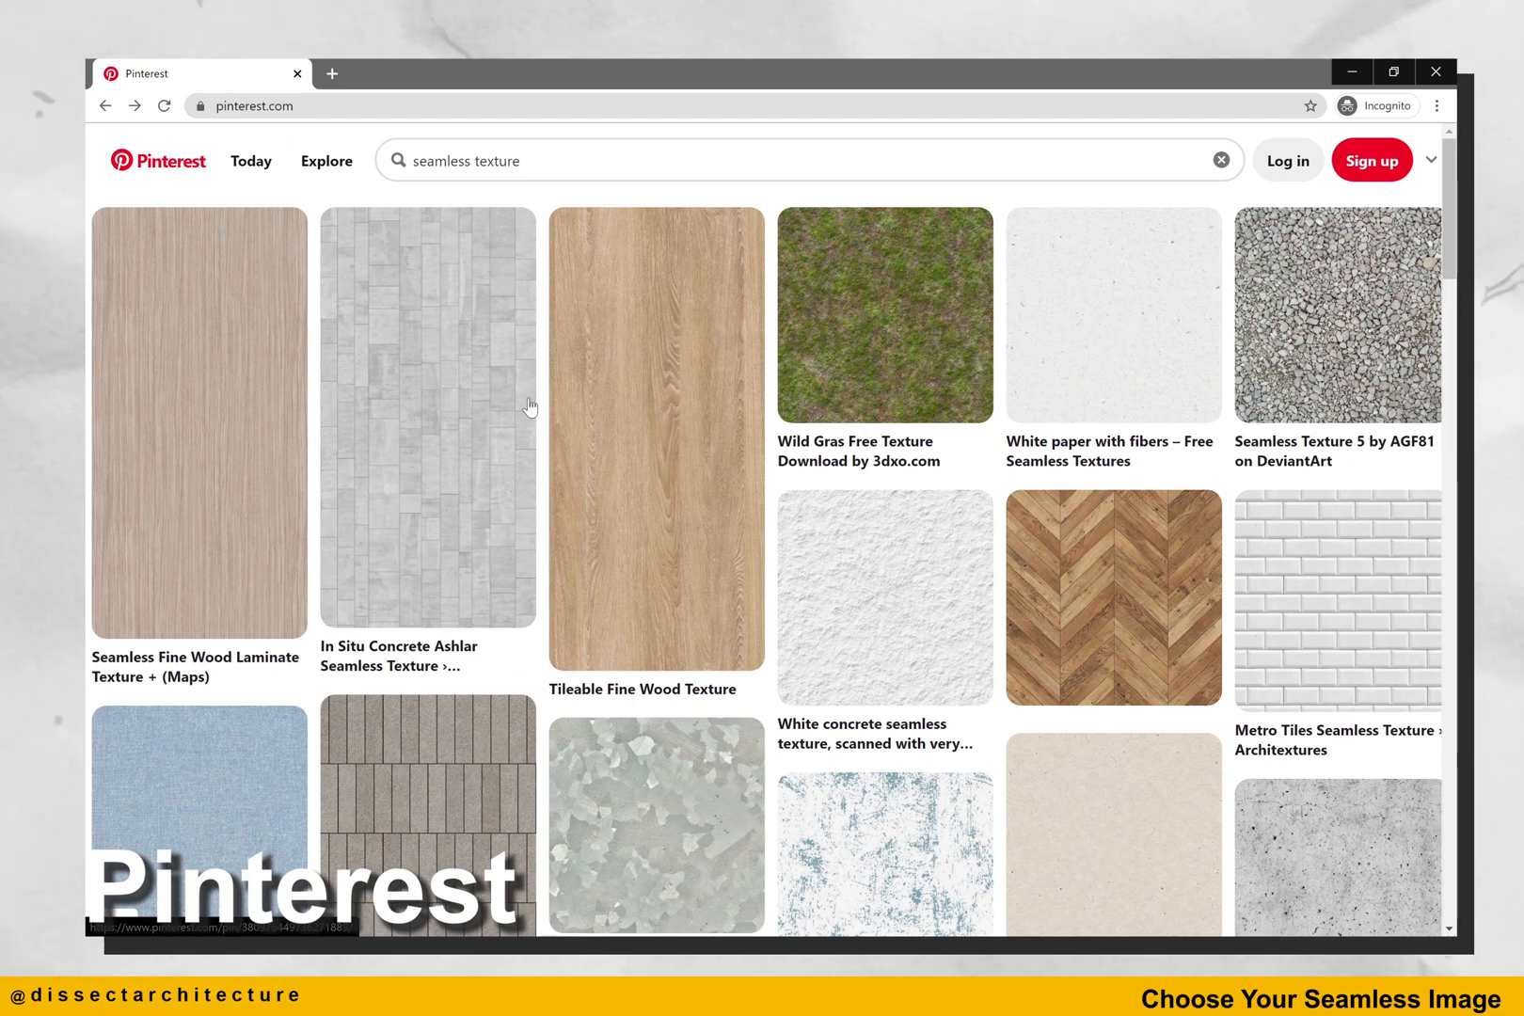
mouse_move(659, 178)
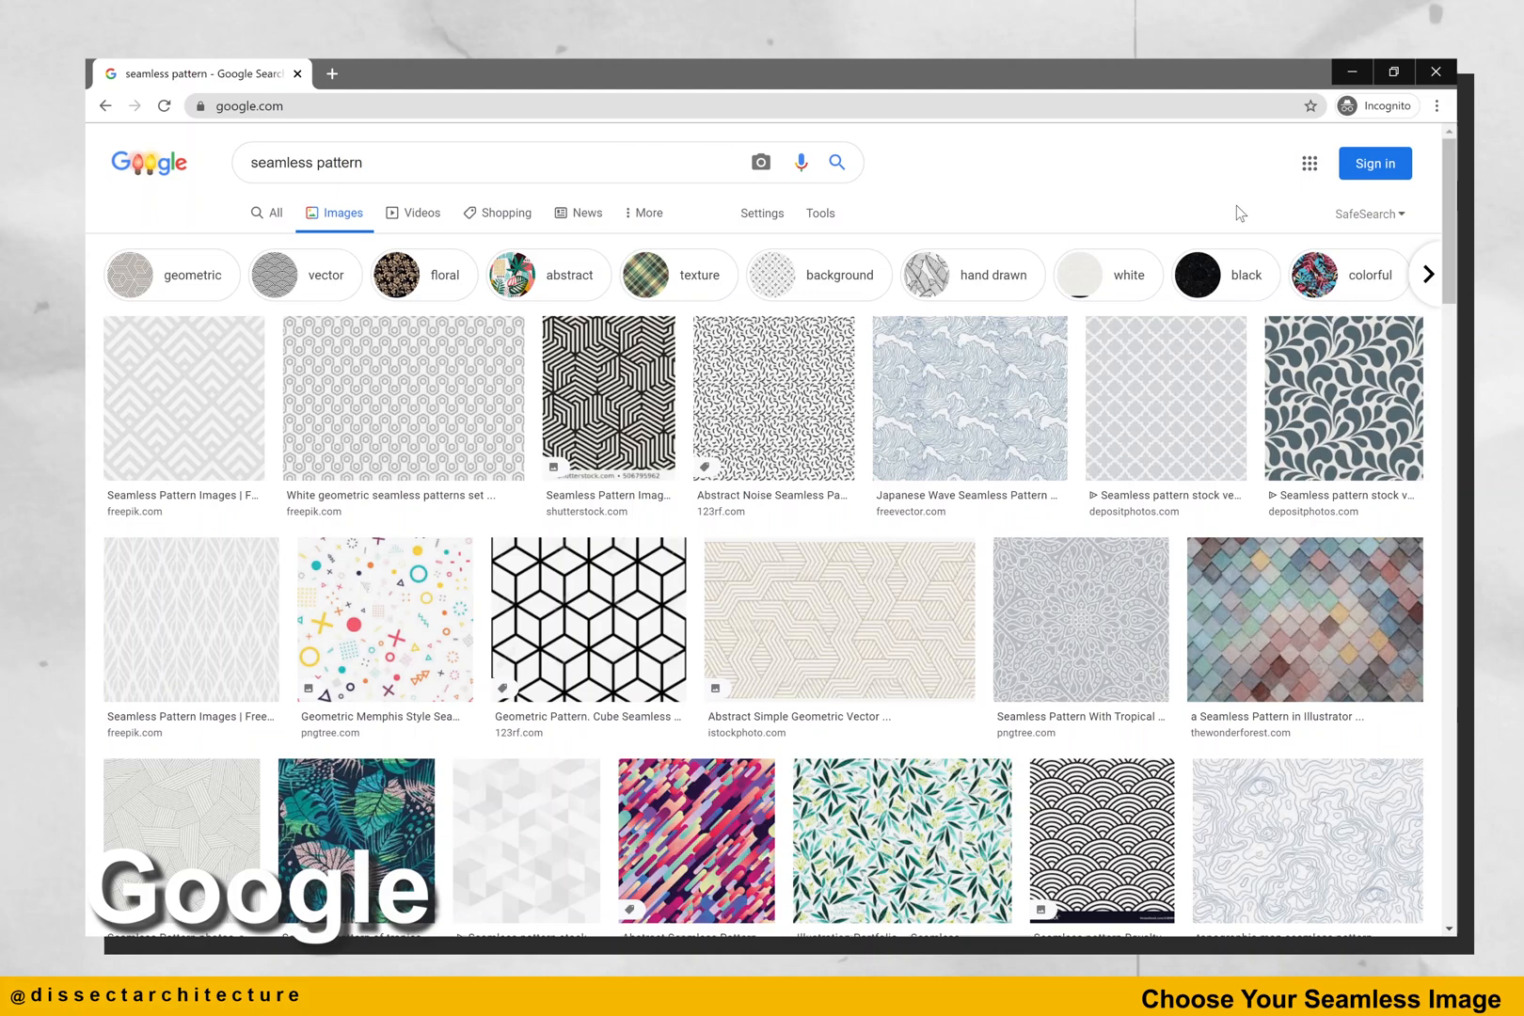
Scroll further down the Google Images results for 'seamless pattern'.
scroll("down", 3)
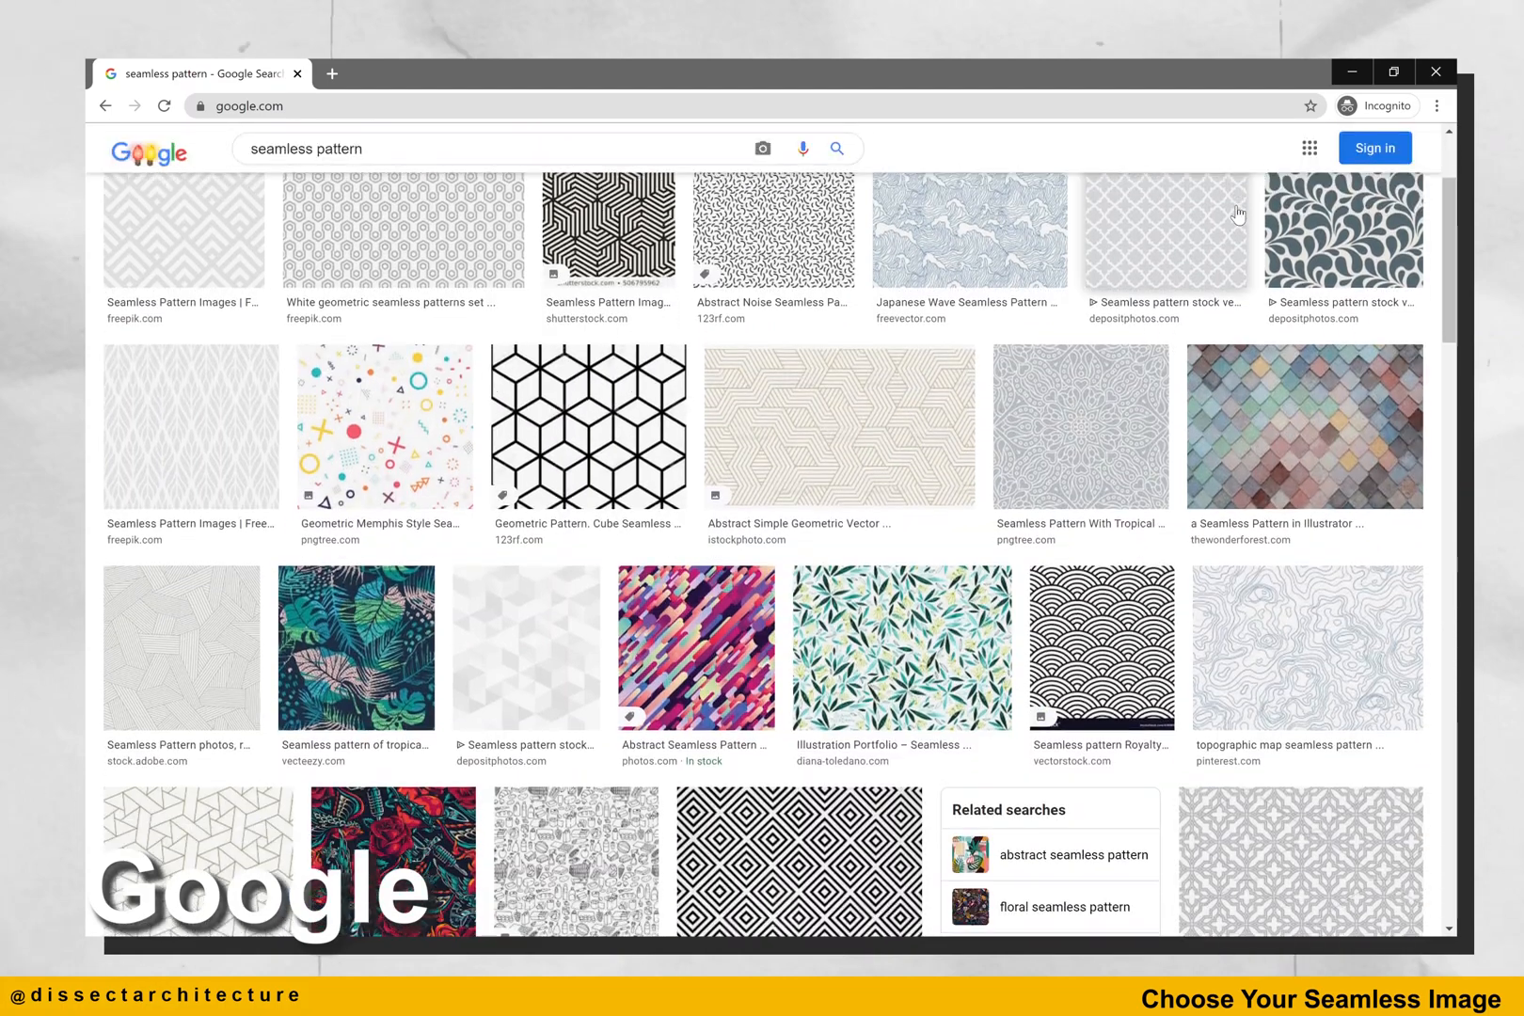
scroll("down", 3)
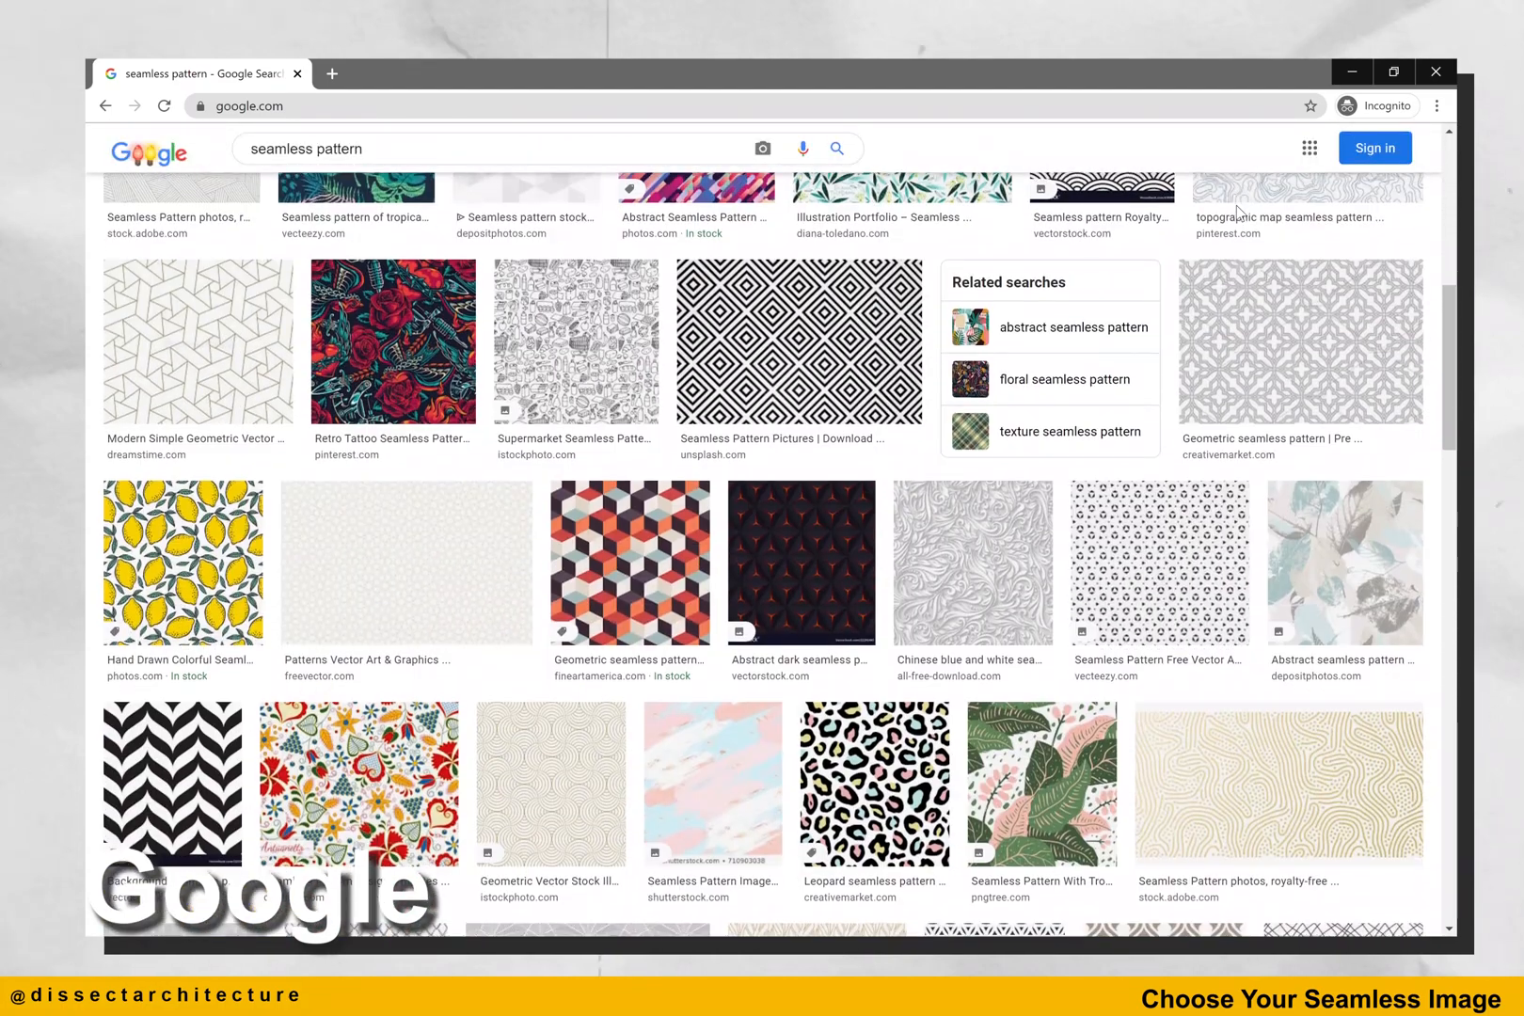
scroll("down", 3)
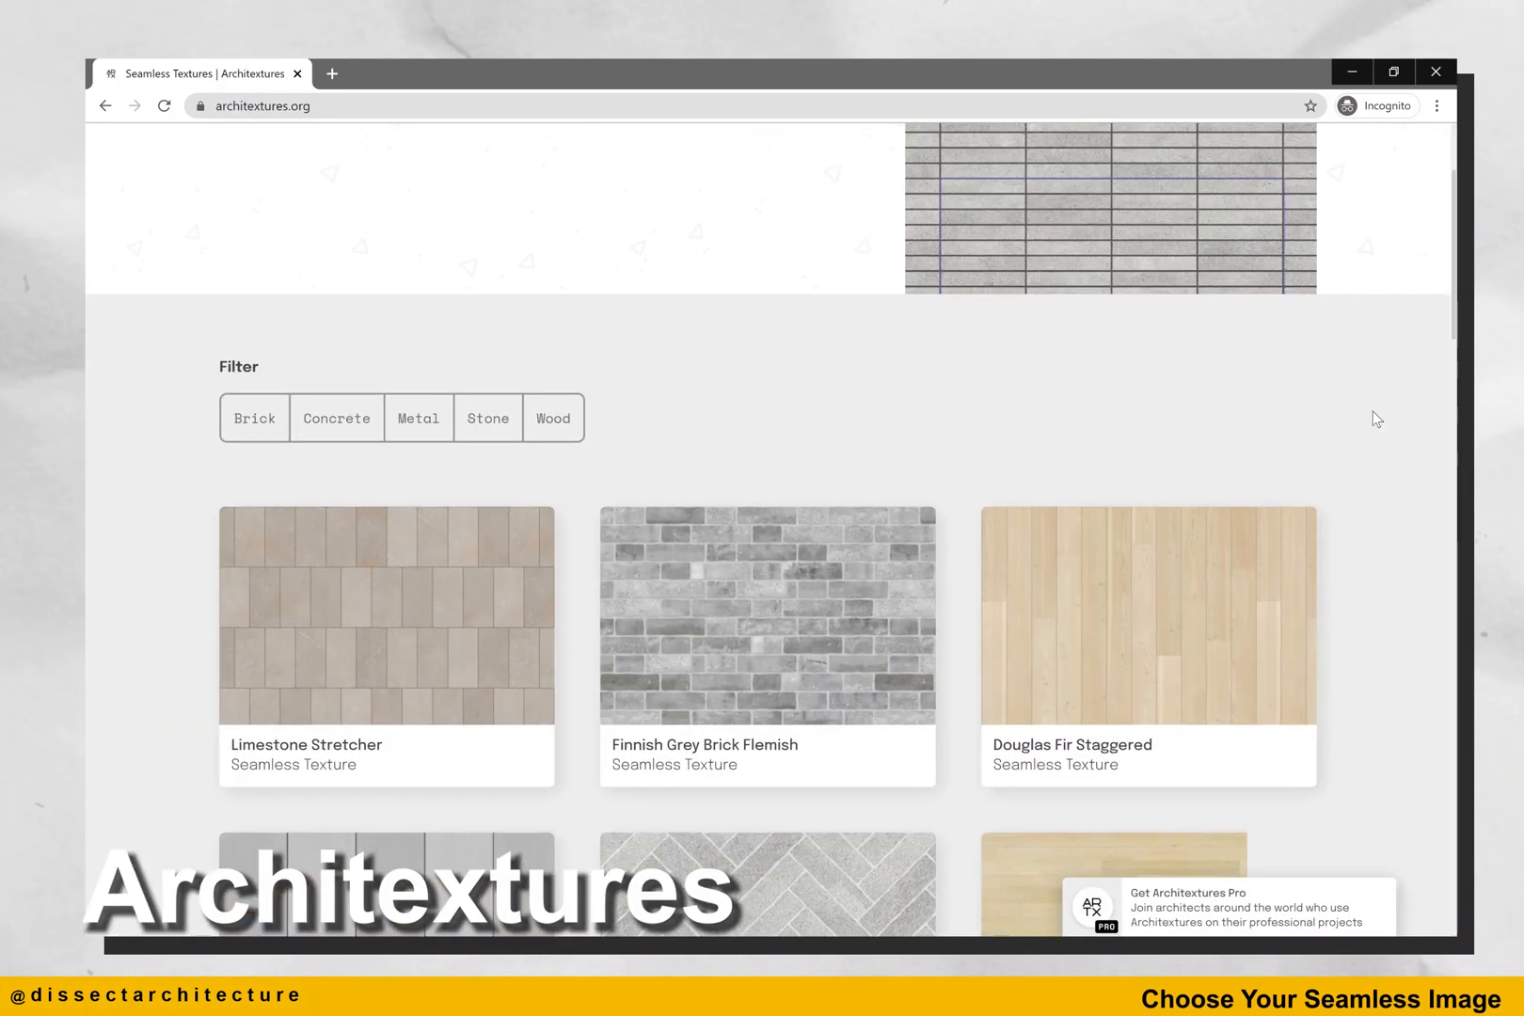
Browse the Architextures gallery to the Douglas Fir Staggered wood texture tile.
scroll("down", 3)
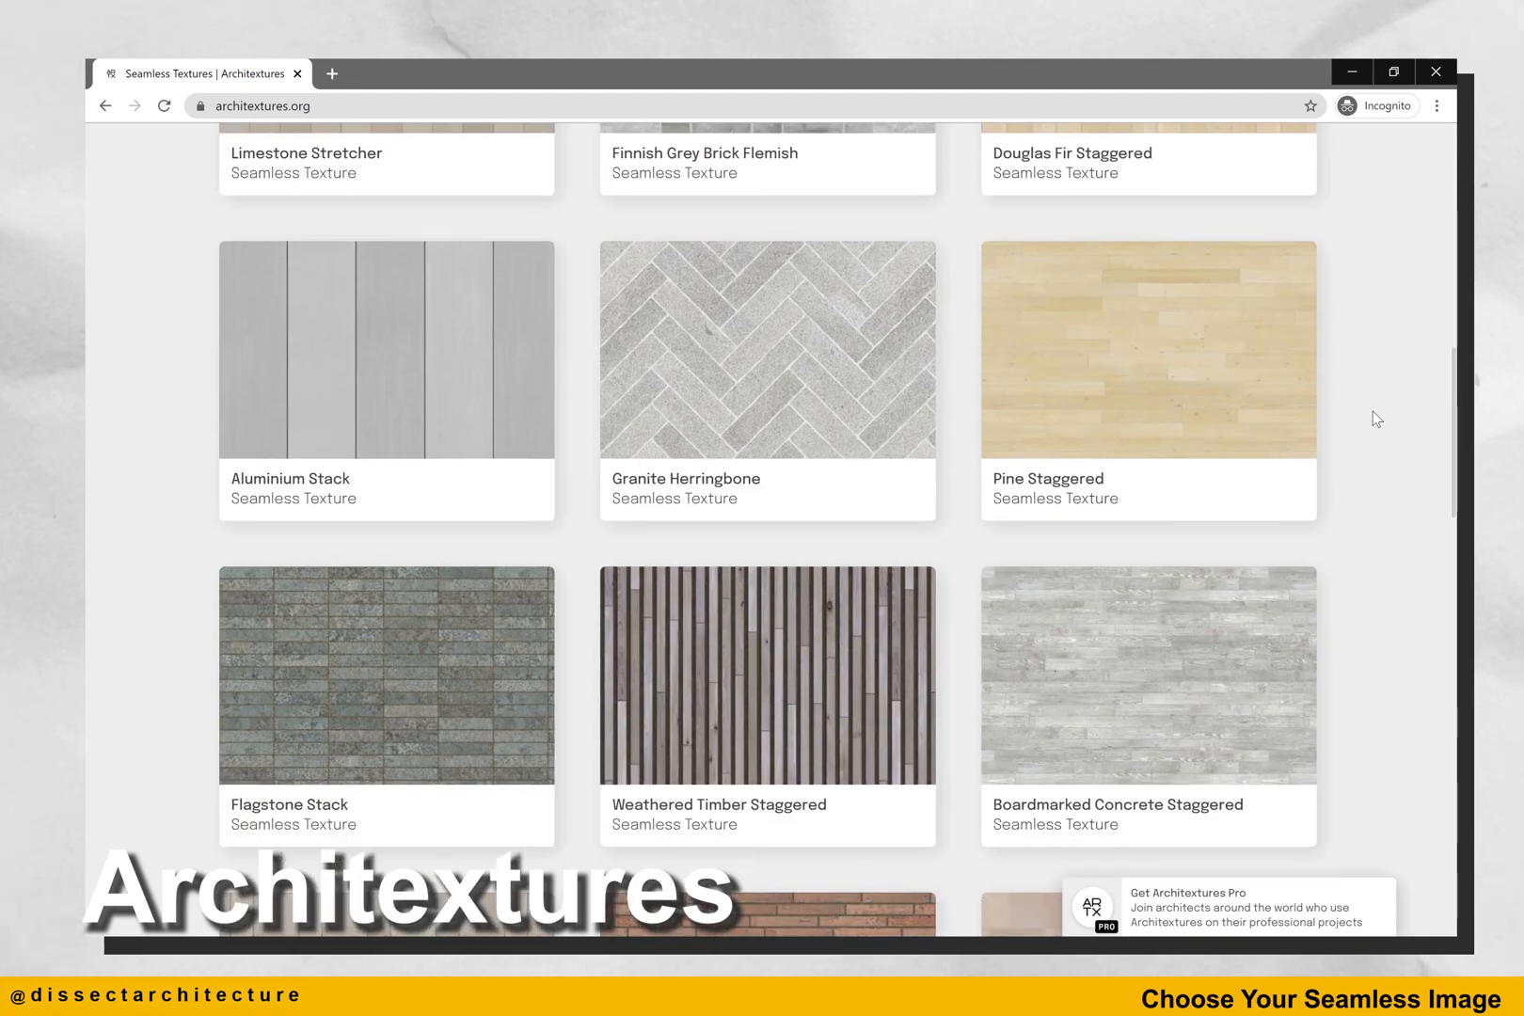
scroll("down", 3)
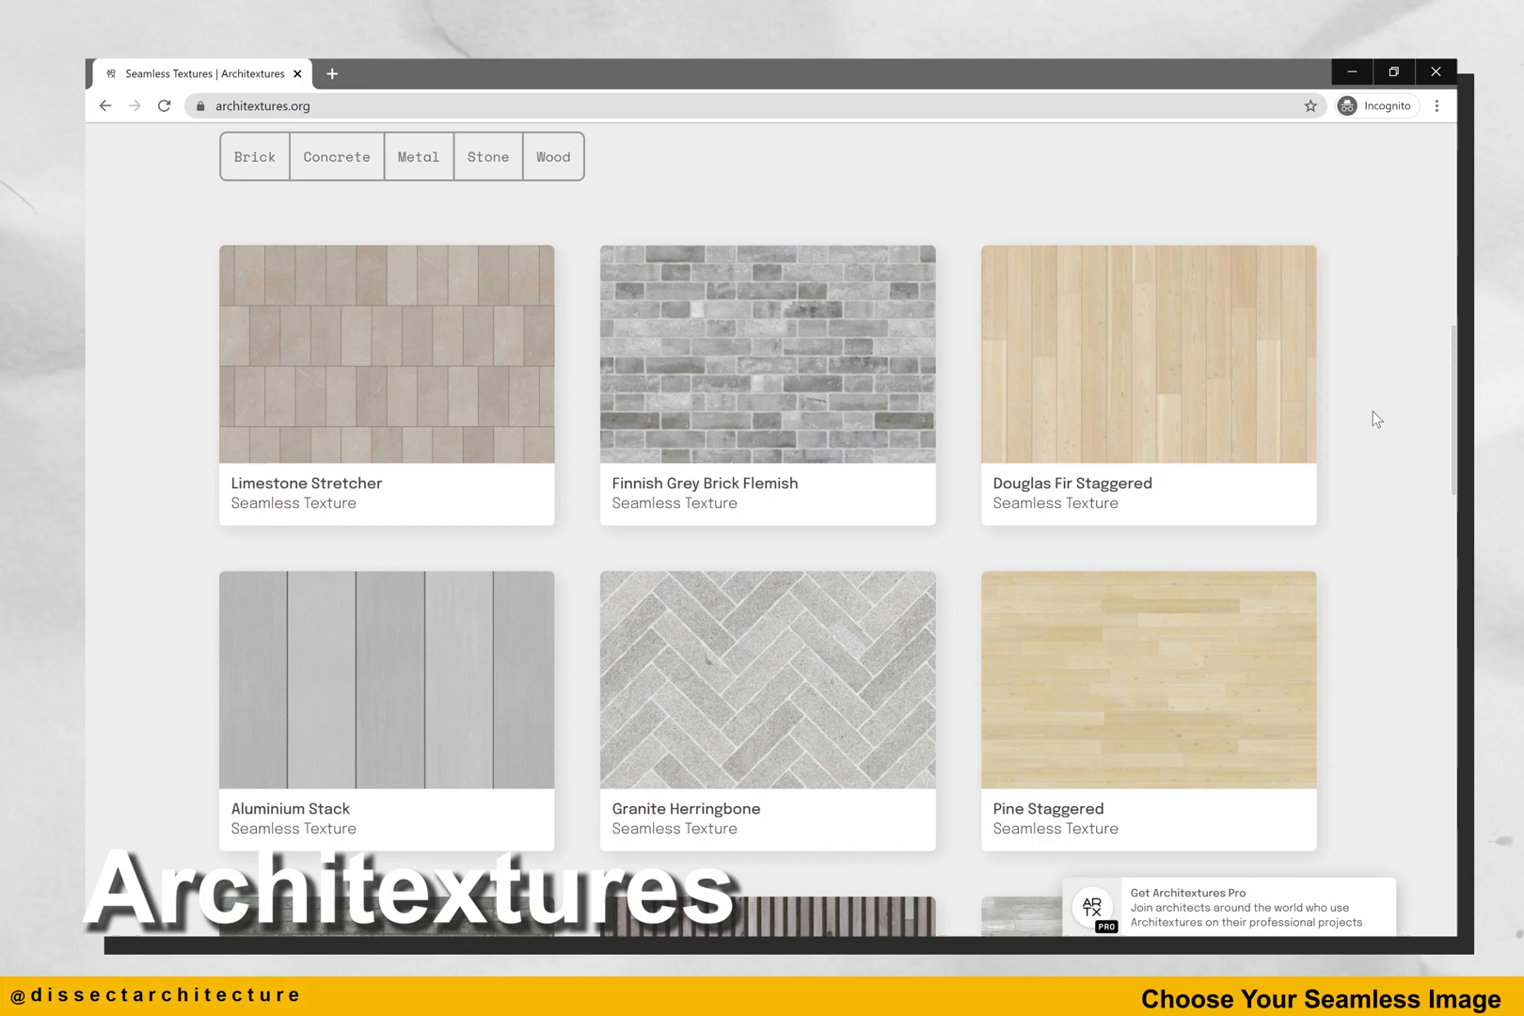
scroll("up", 3)
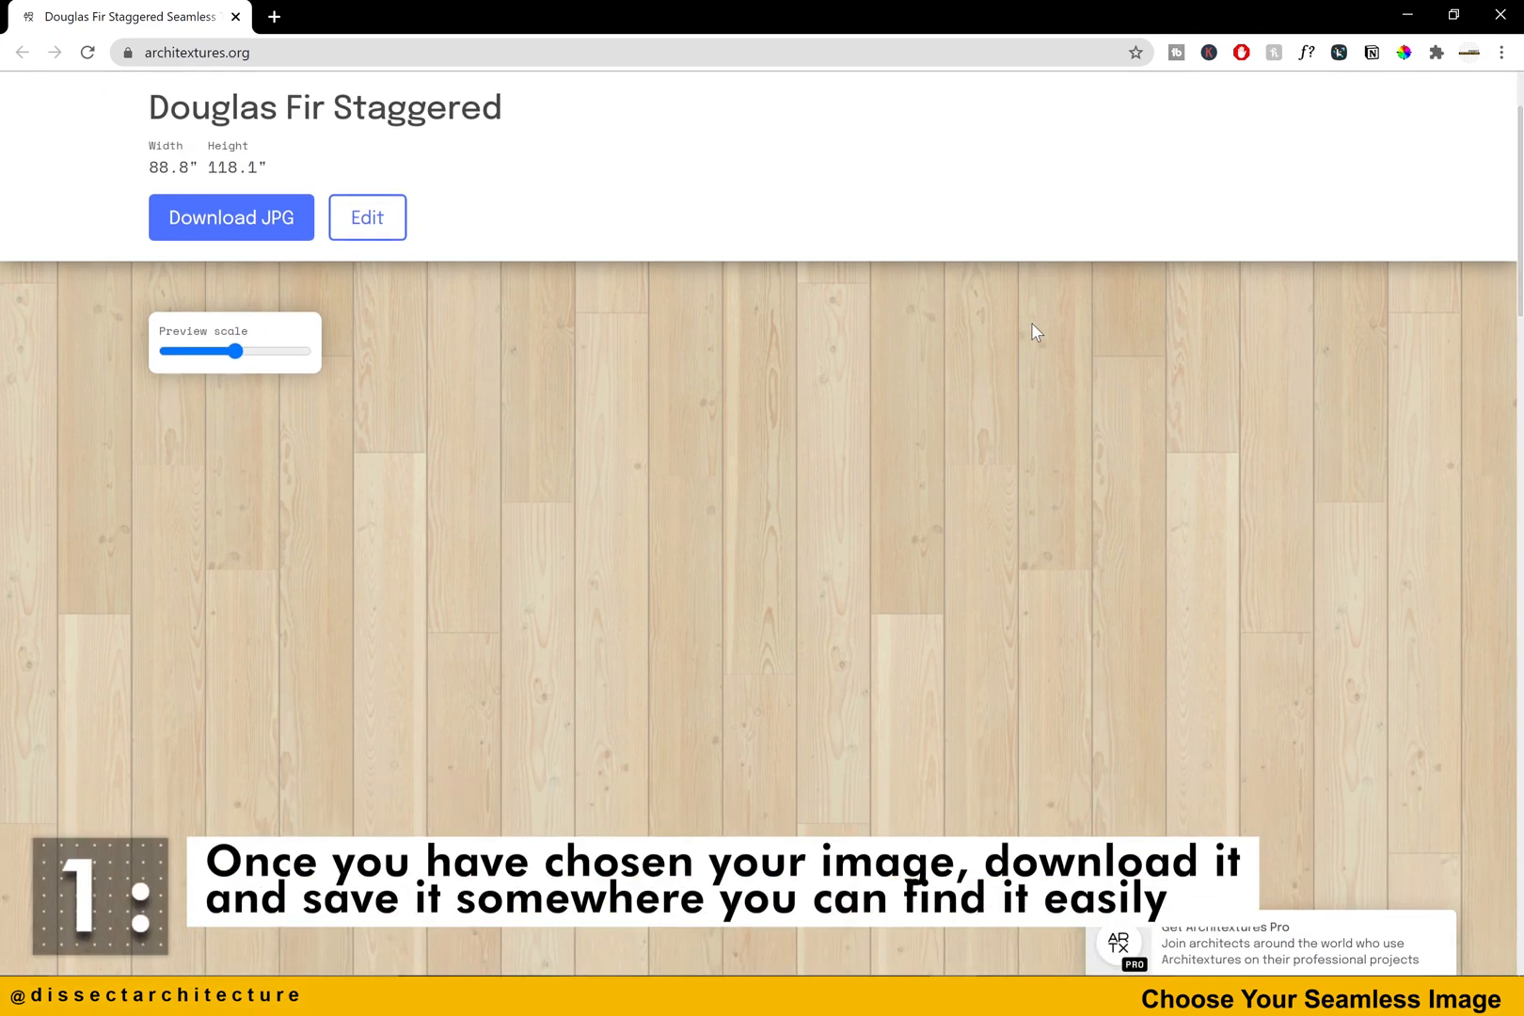
Review the texture's design data, then download Douglas Fir Staggered as a JPG.
scroll("down", 3)
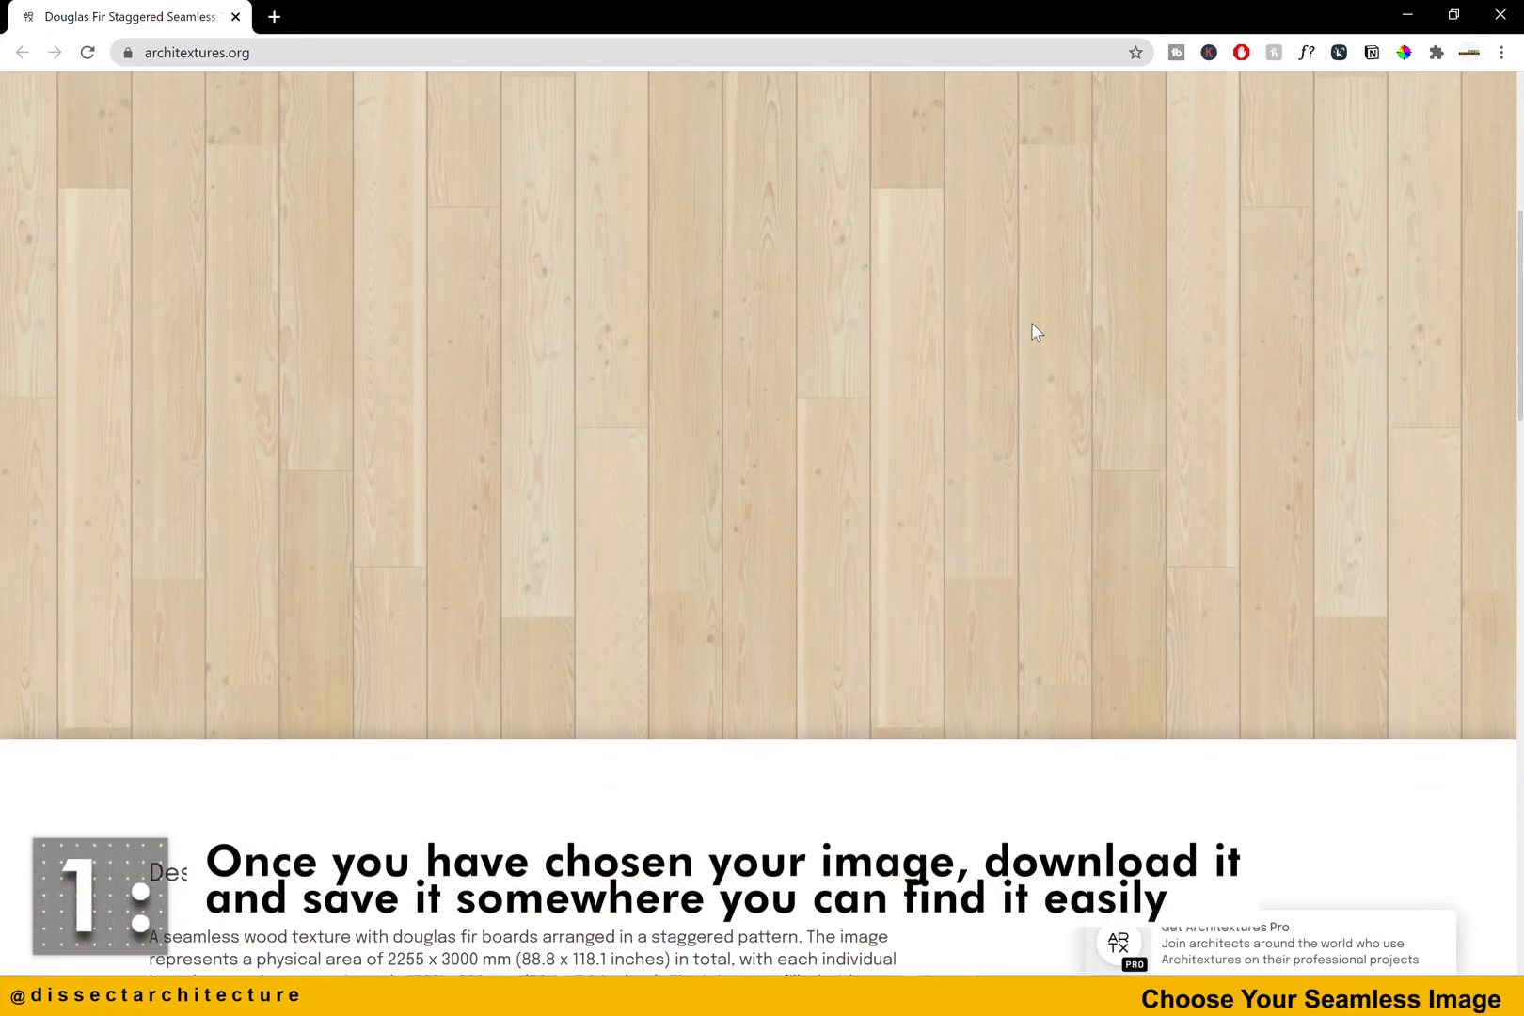
scroll("down", 3)
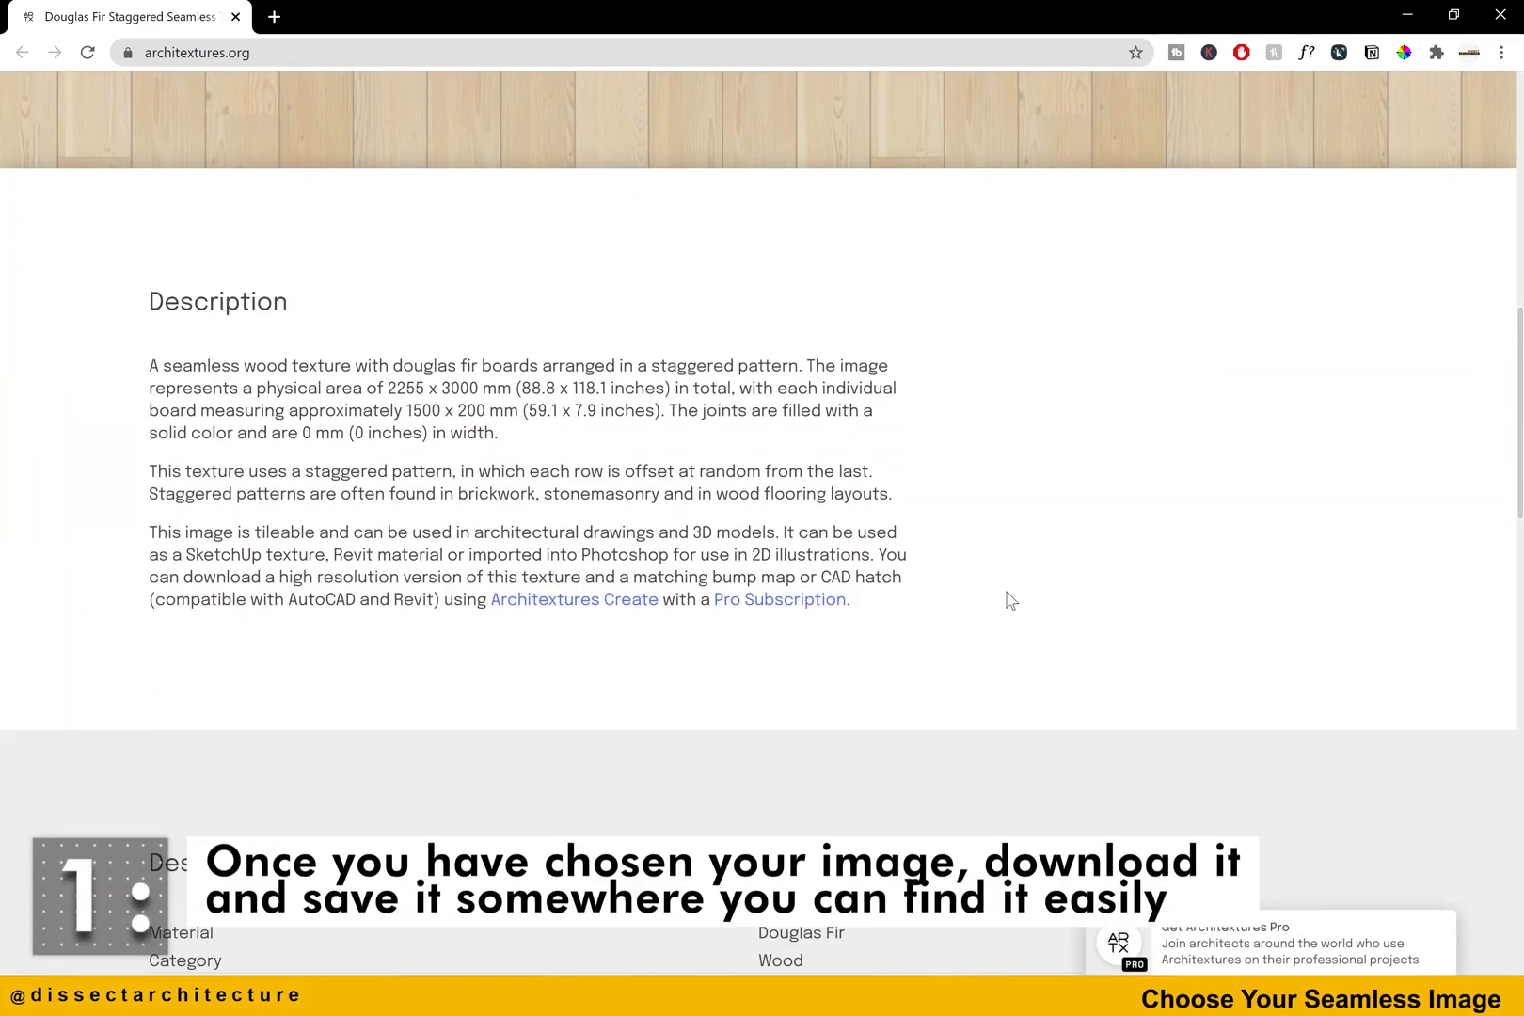
scroll("down", 3)
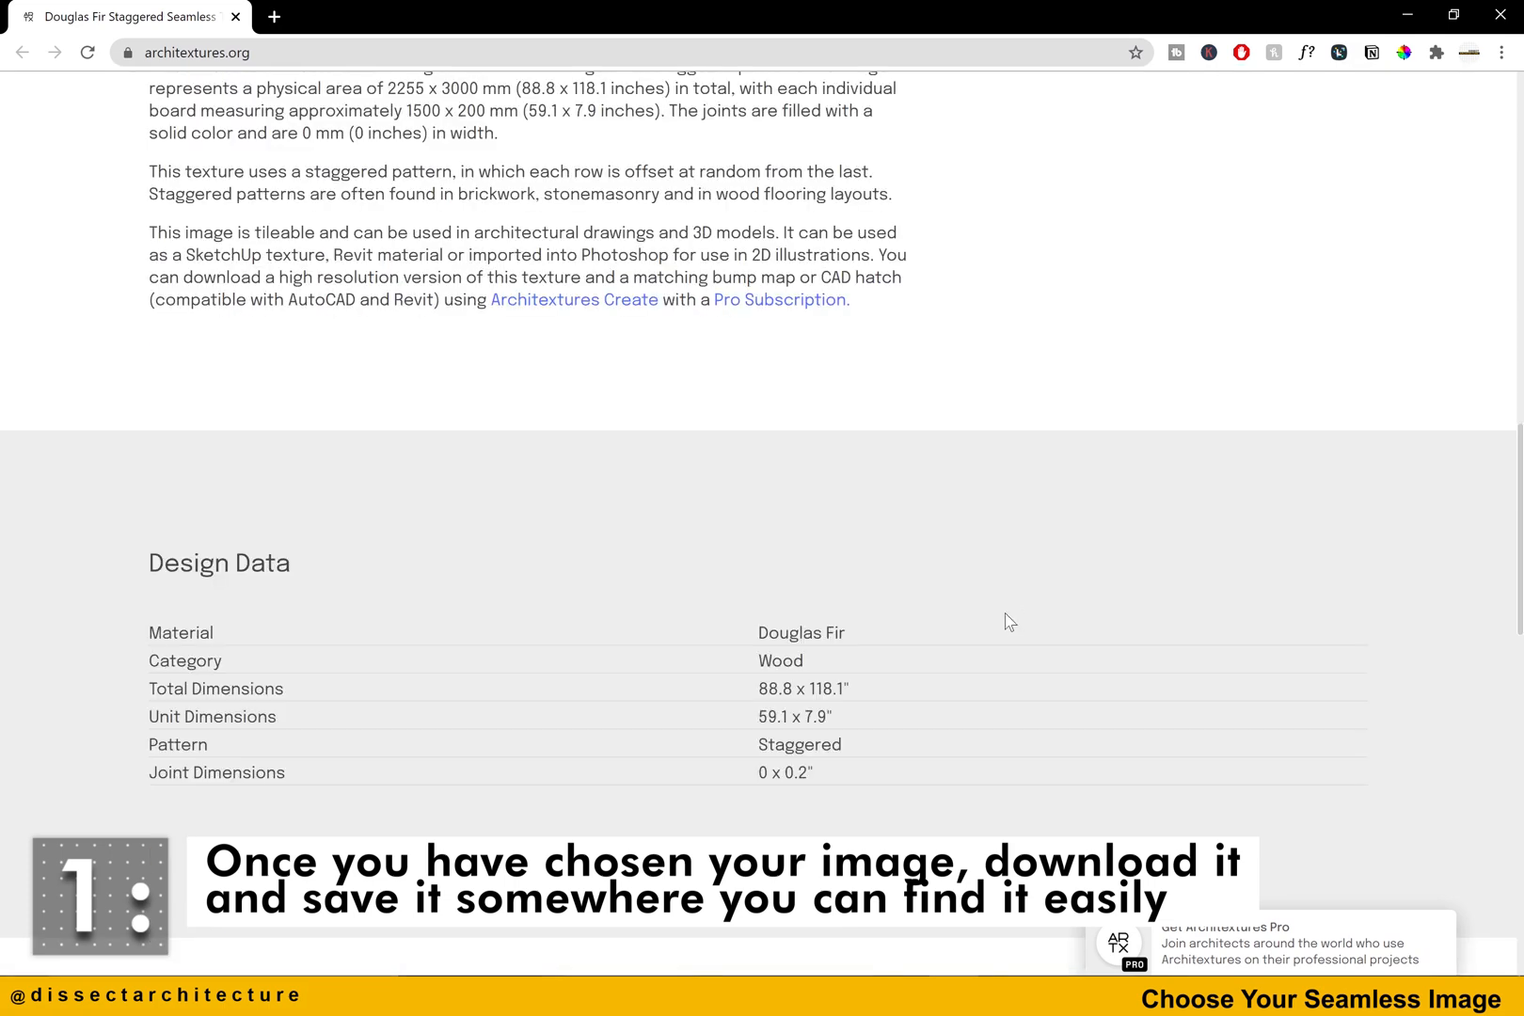
mouse_move(941, 636)
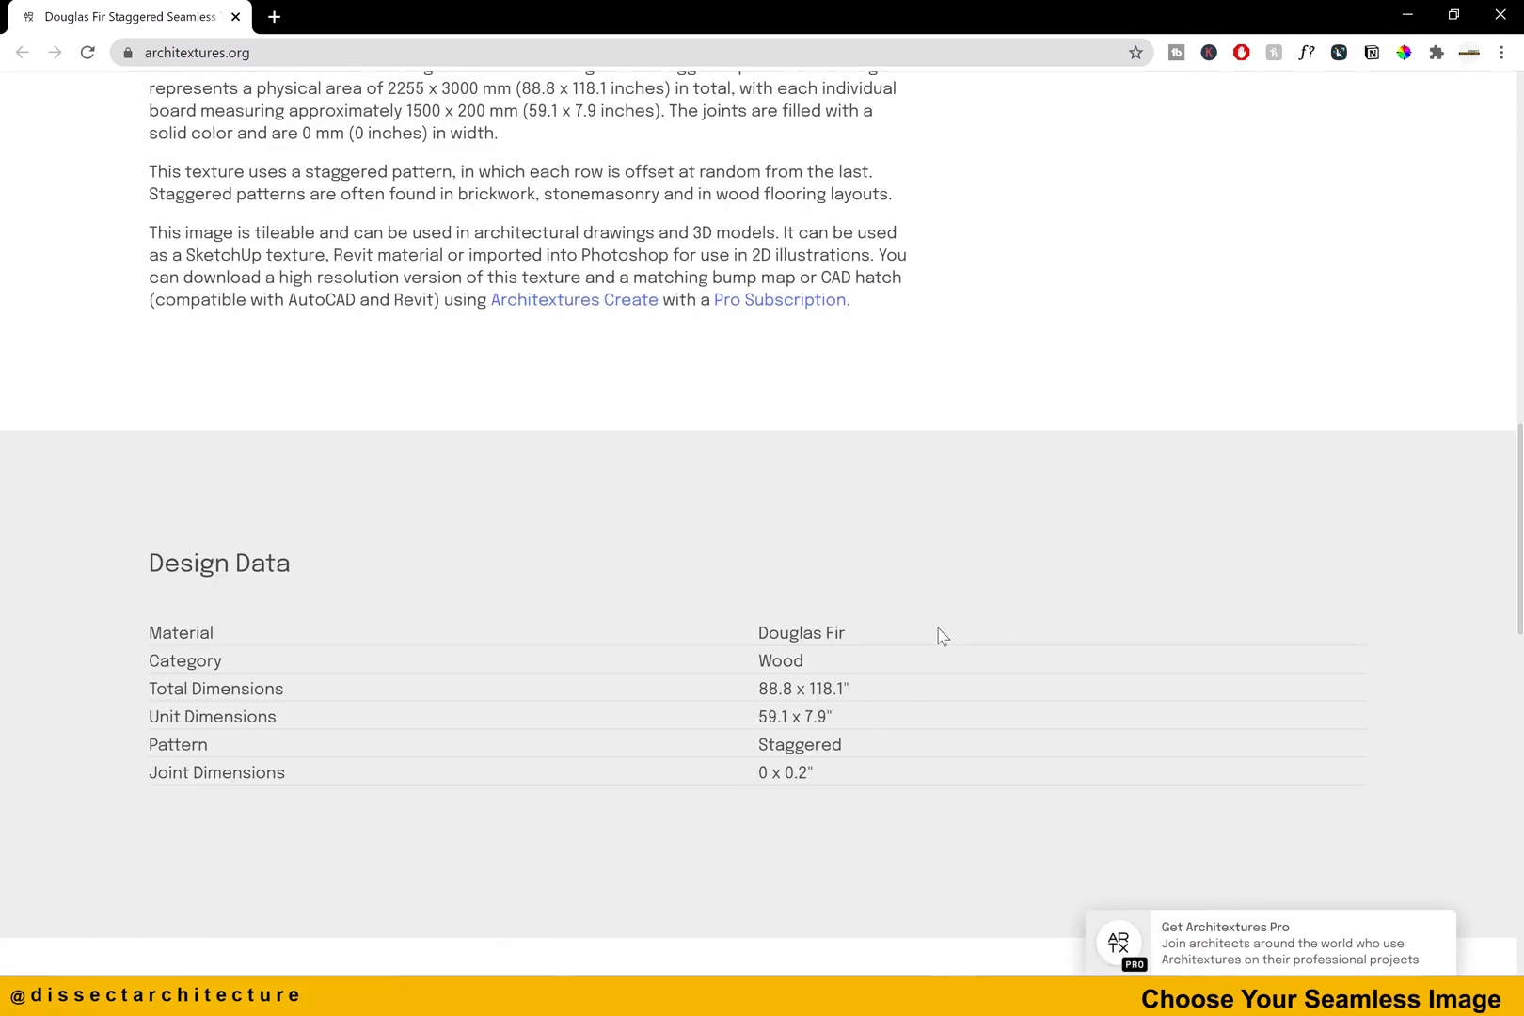
scroll("up", 3)
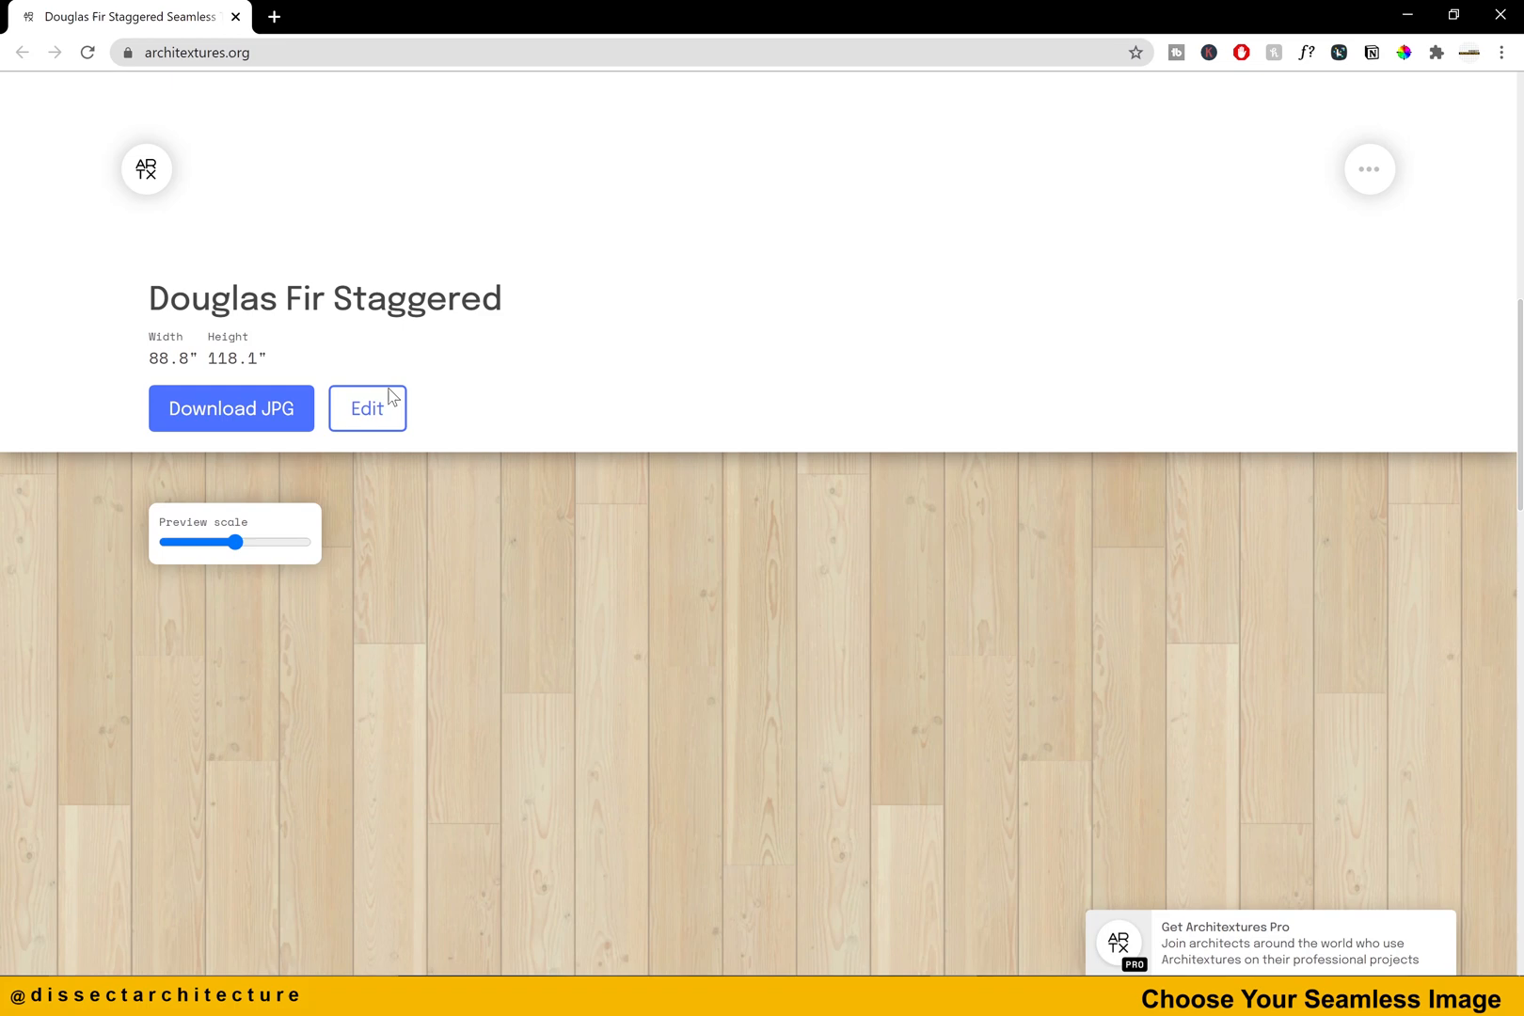
mouse_move(231, 409)
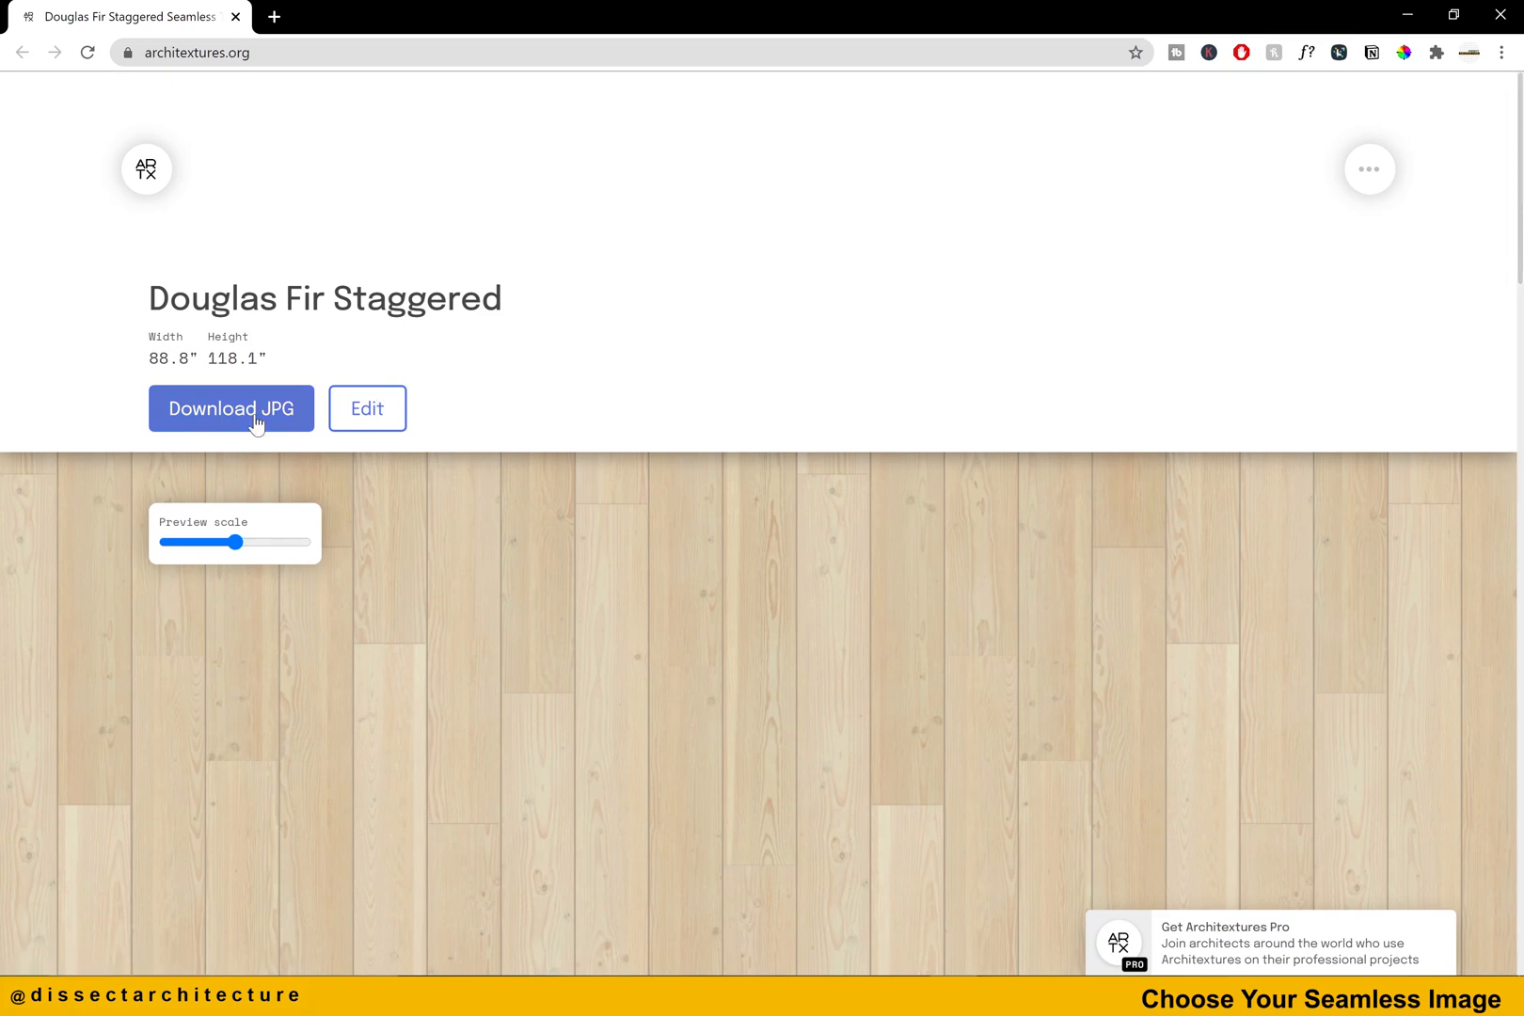
left_click(231, 409)
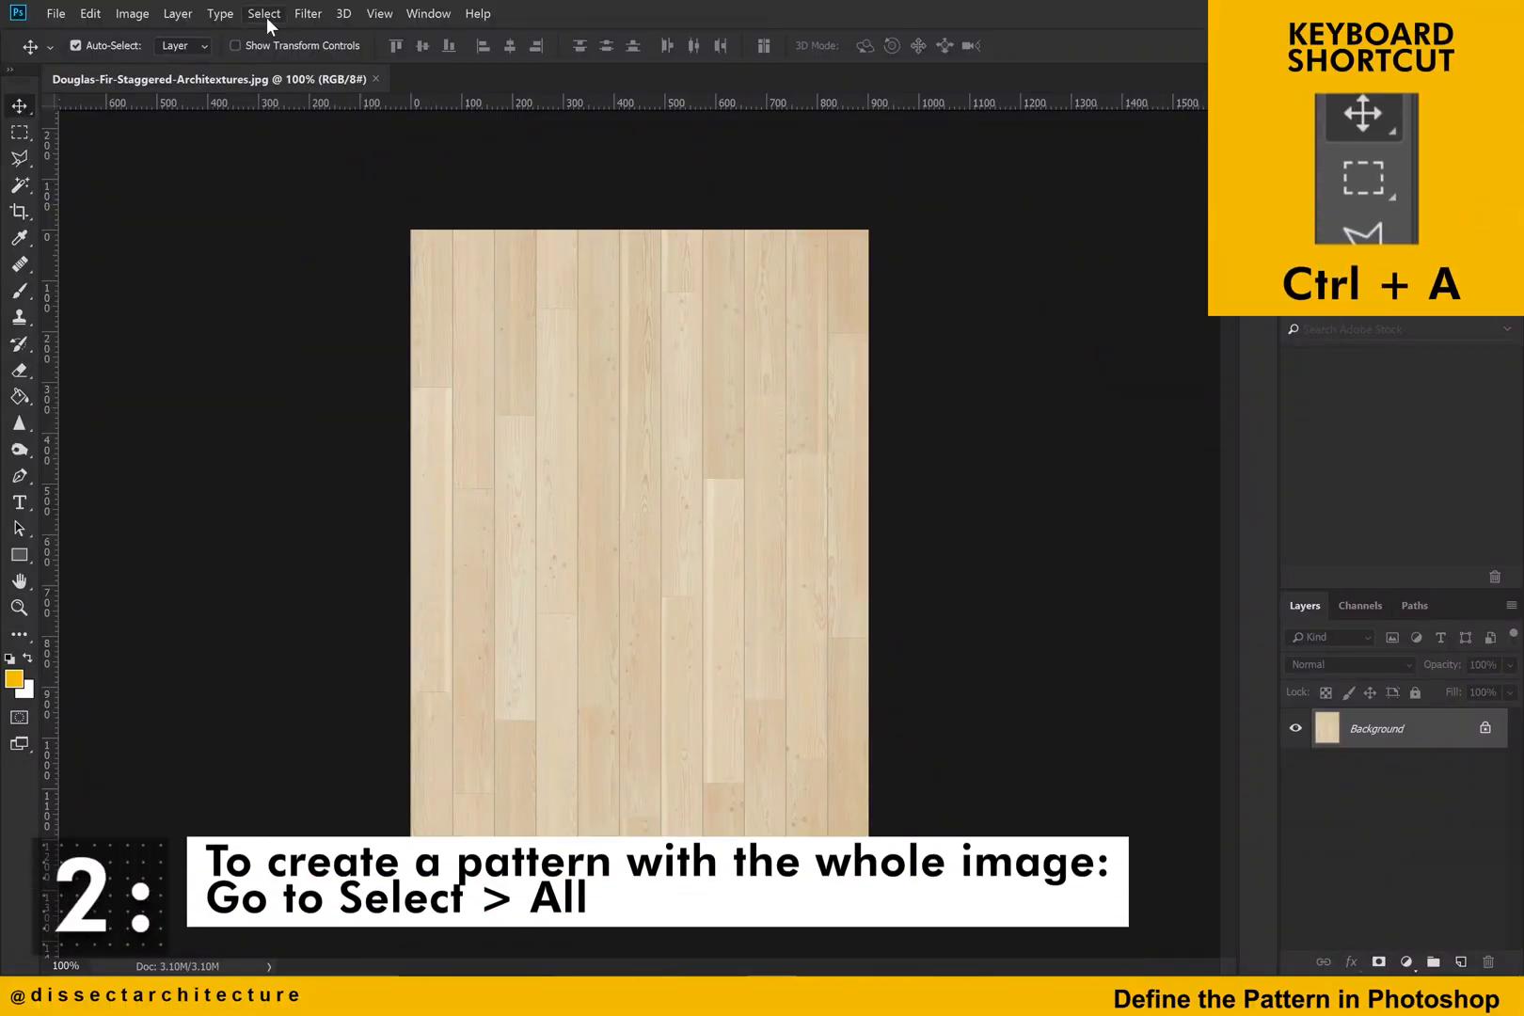
Select the whole Douglas Fir image and define it as a pattern under its file name.
left_click(264, 13)
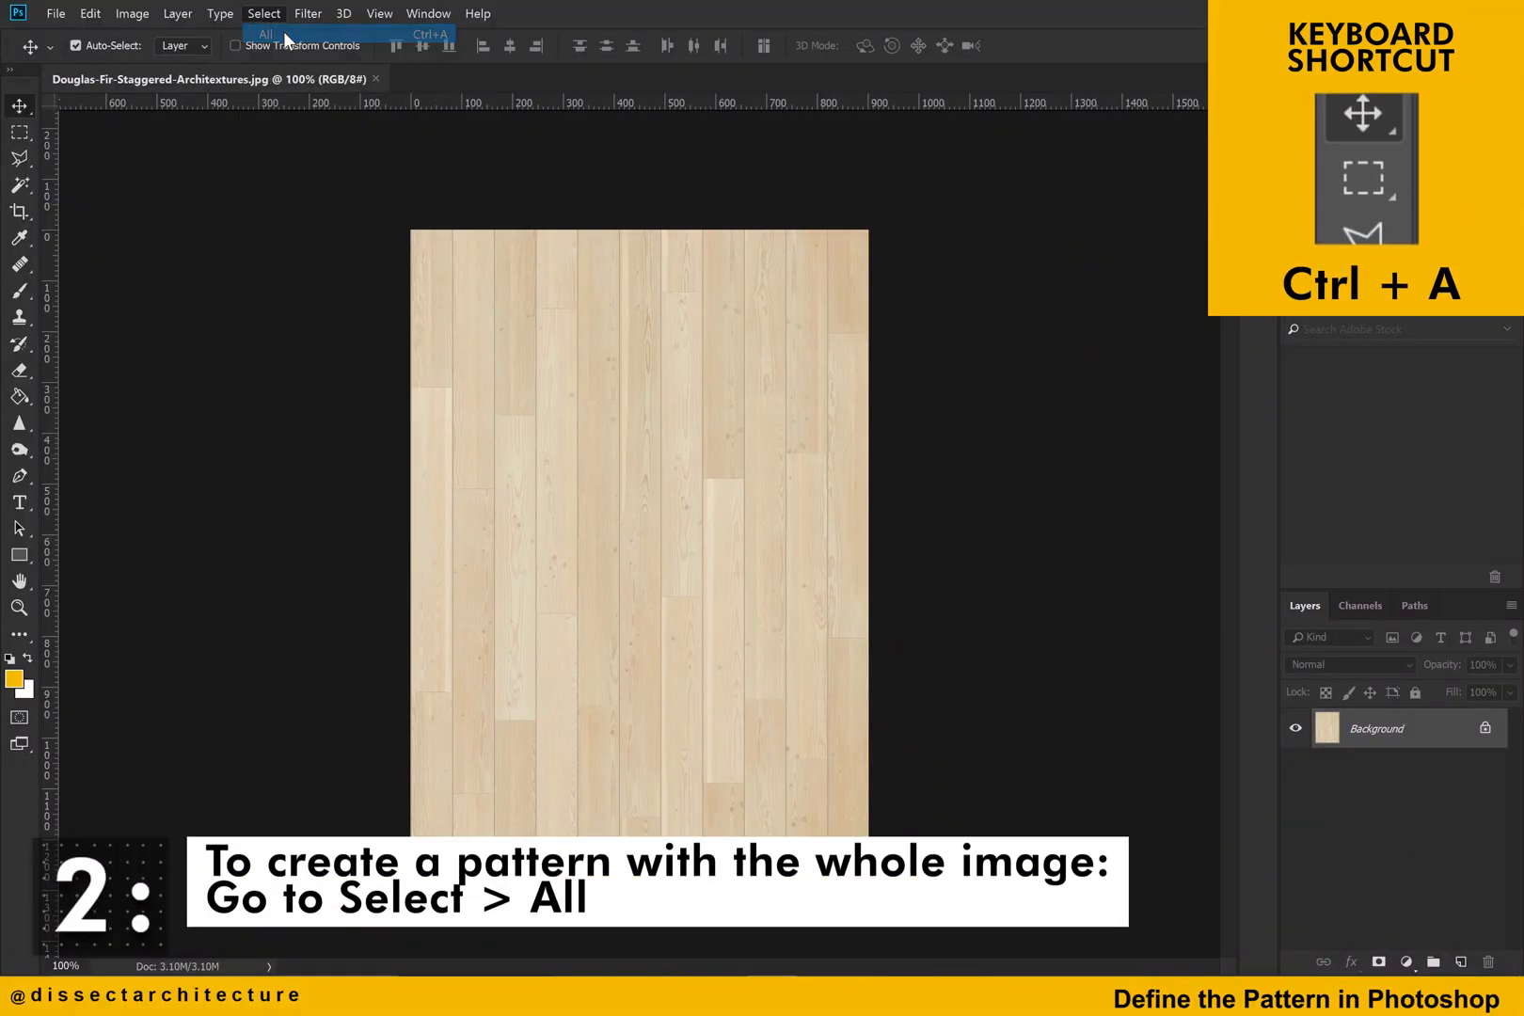
left_click(263, 34)
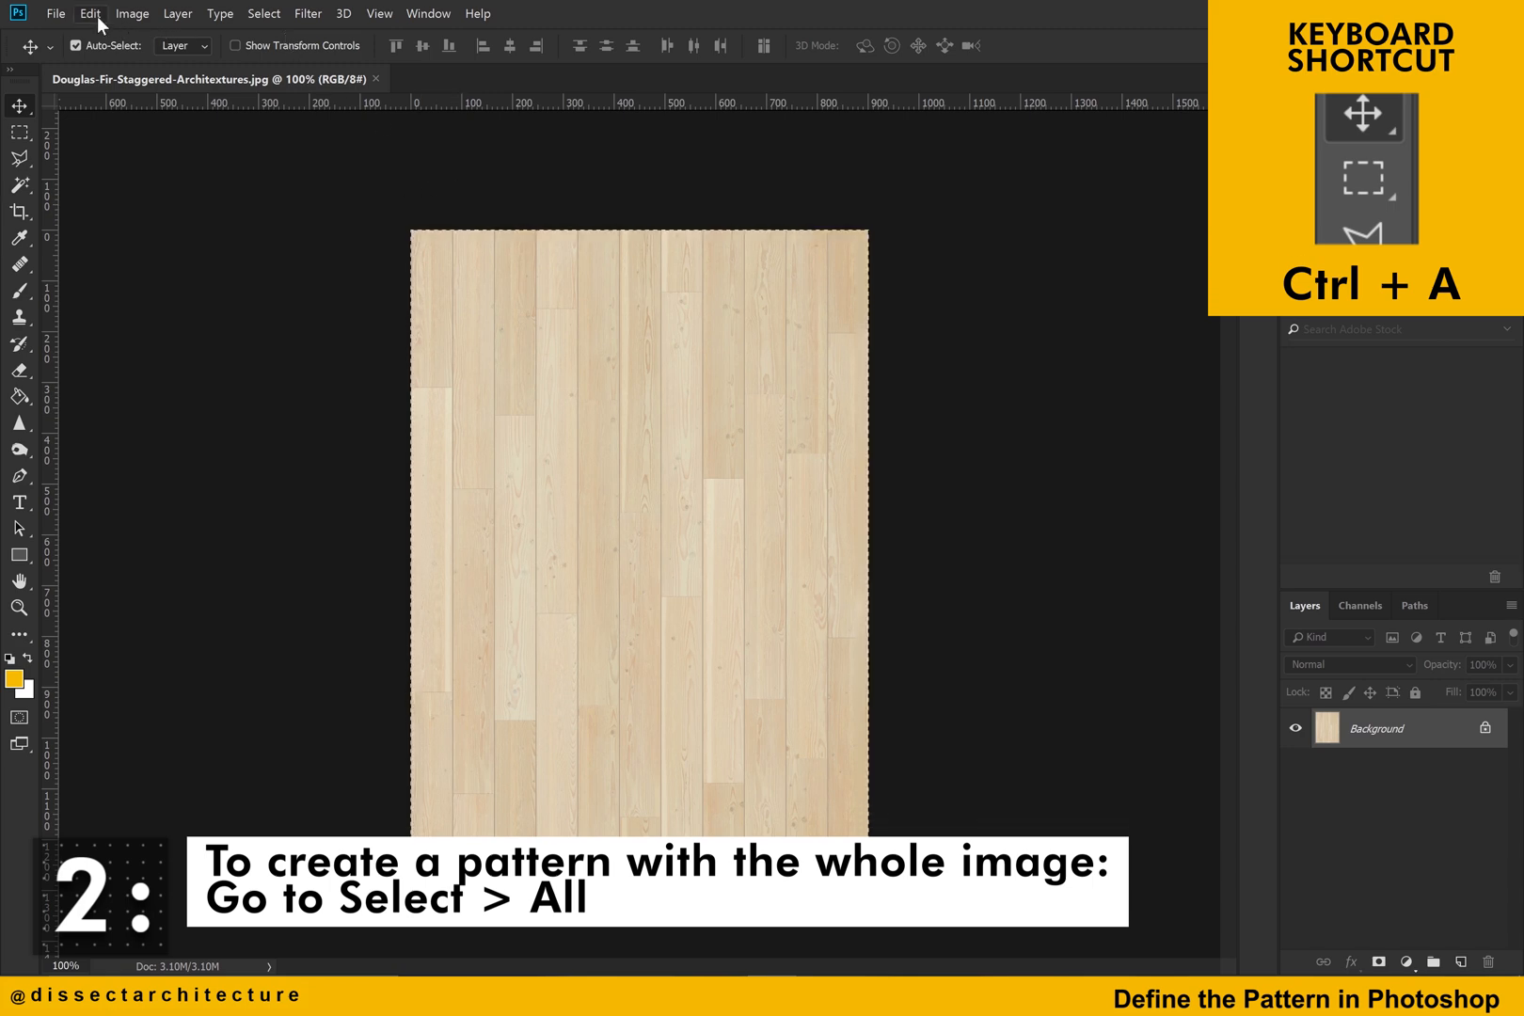
left_click(89, 13)
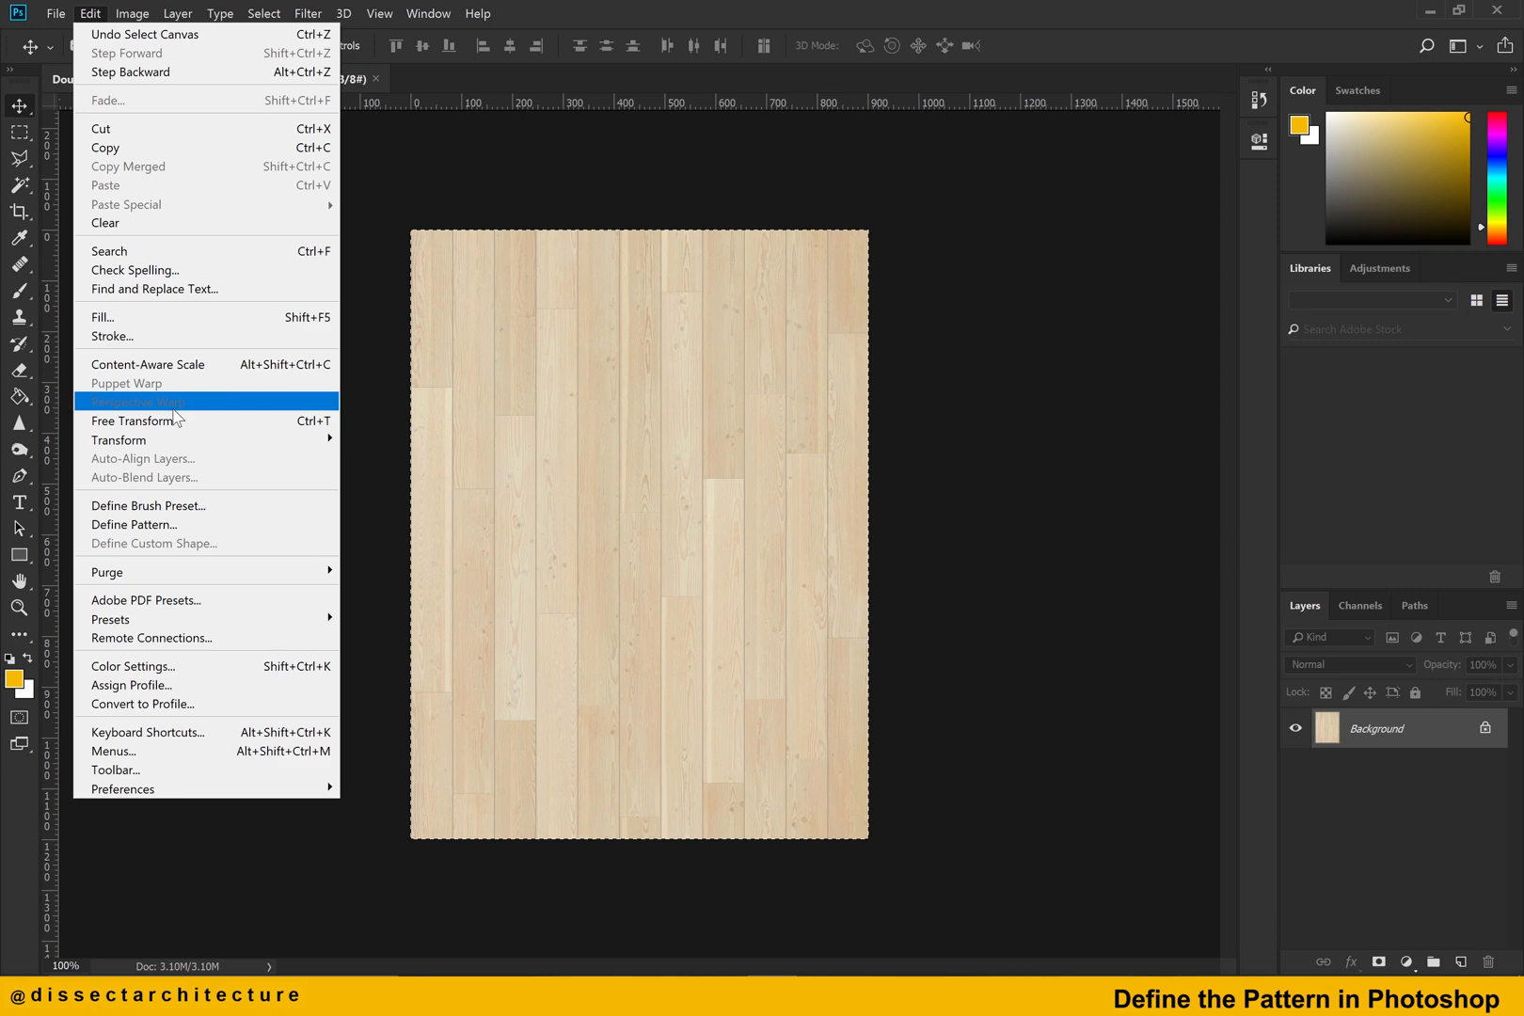
left_click(134, 525)
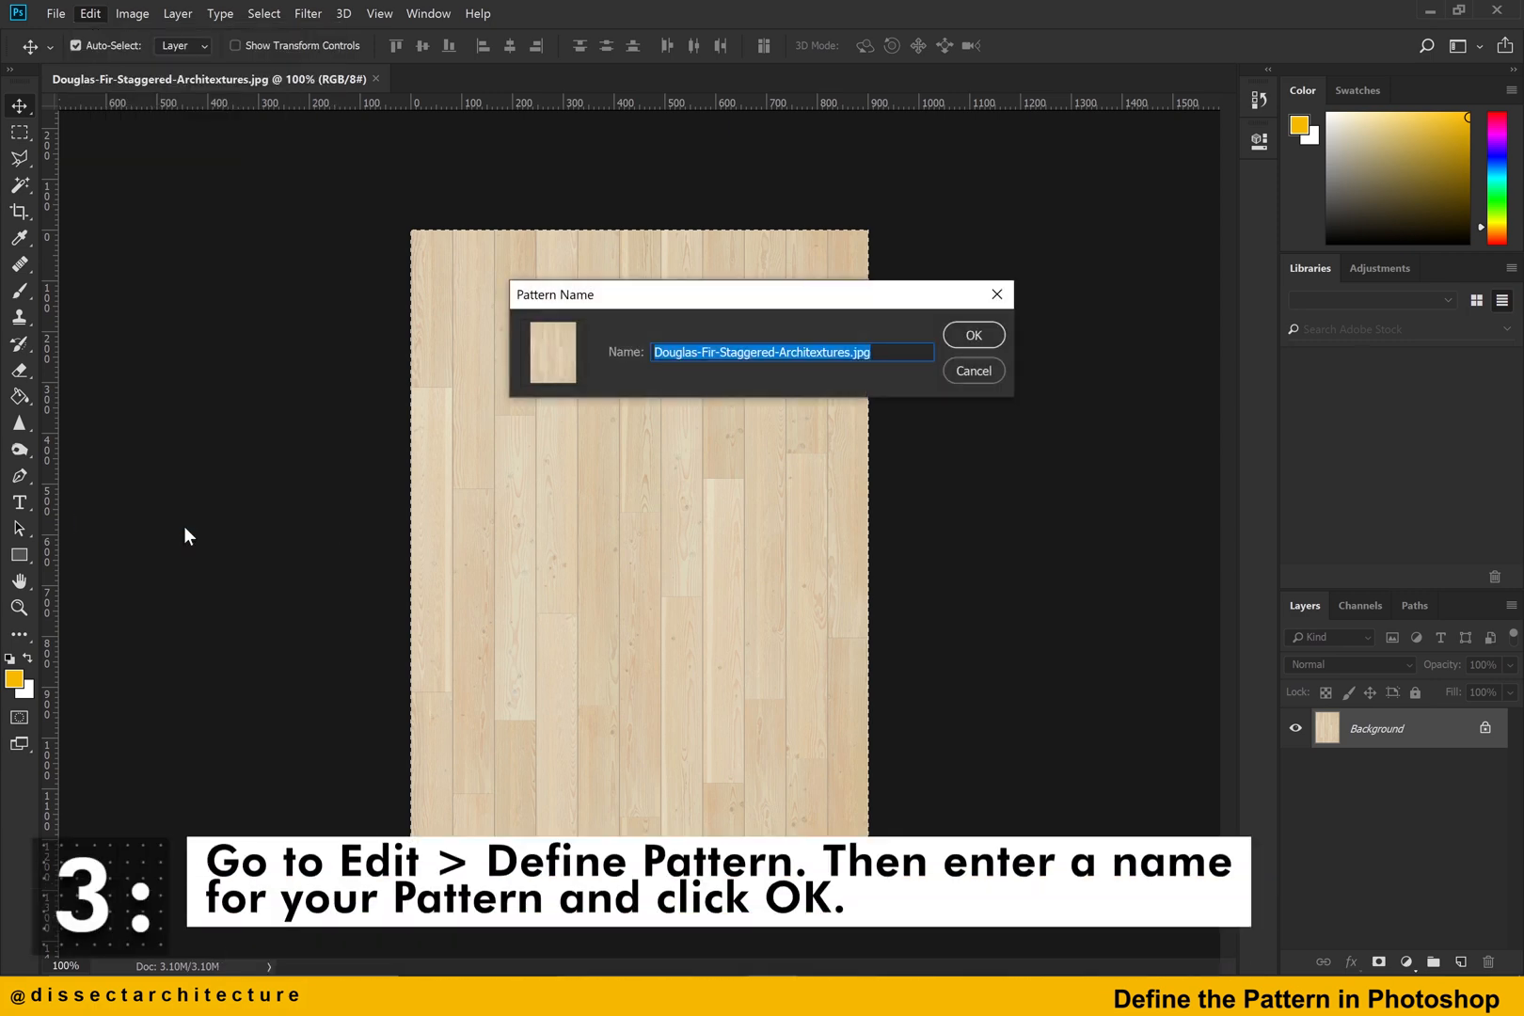
mouse_move(760, 372)
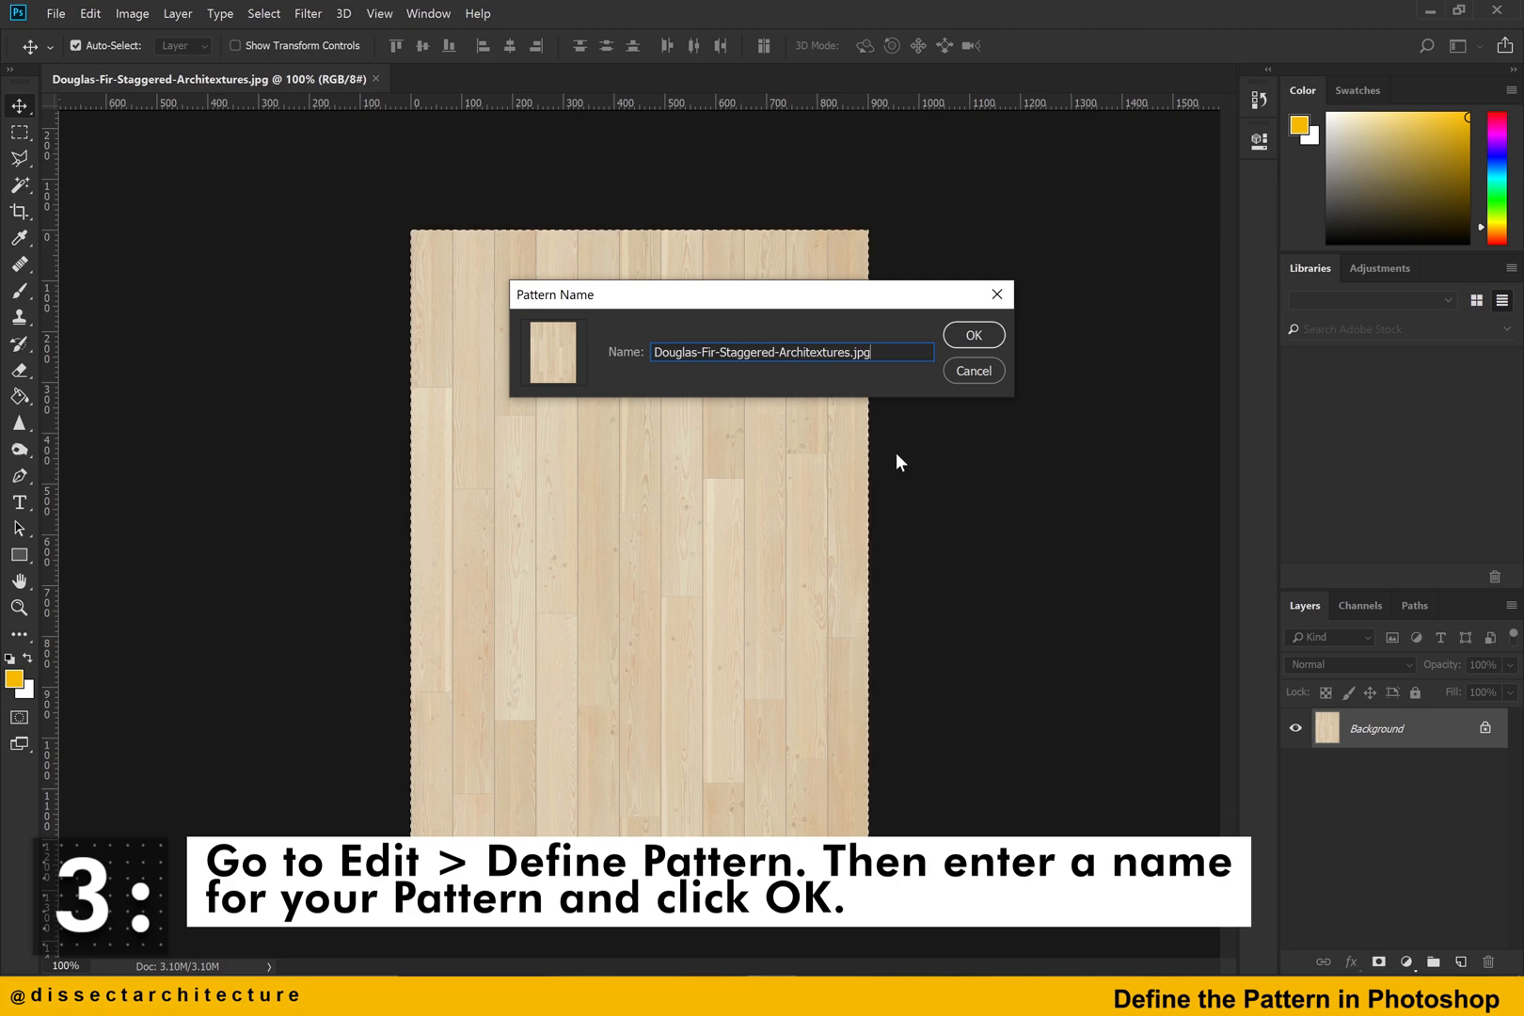
left_click(973, 335)
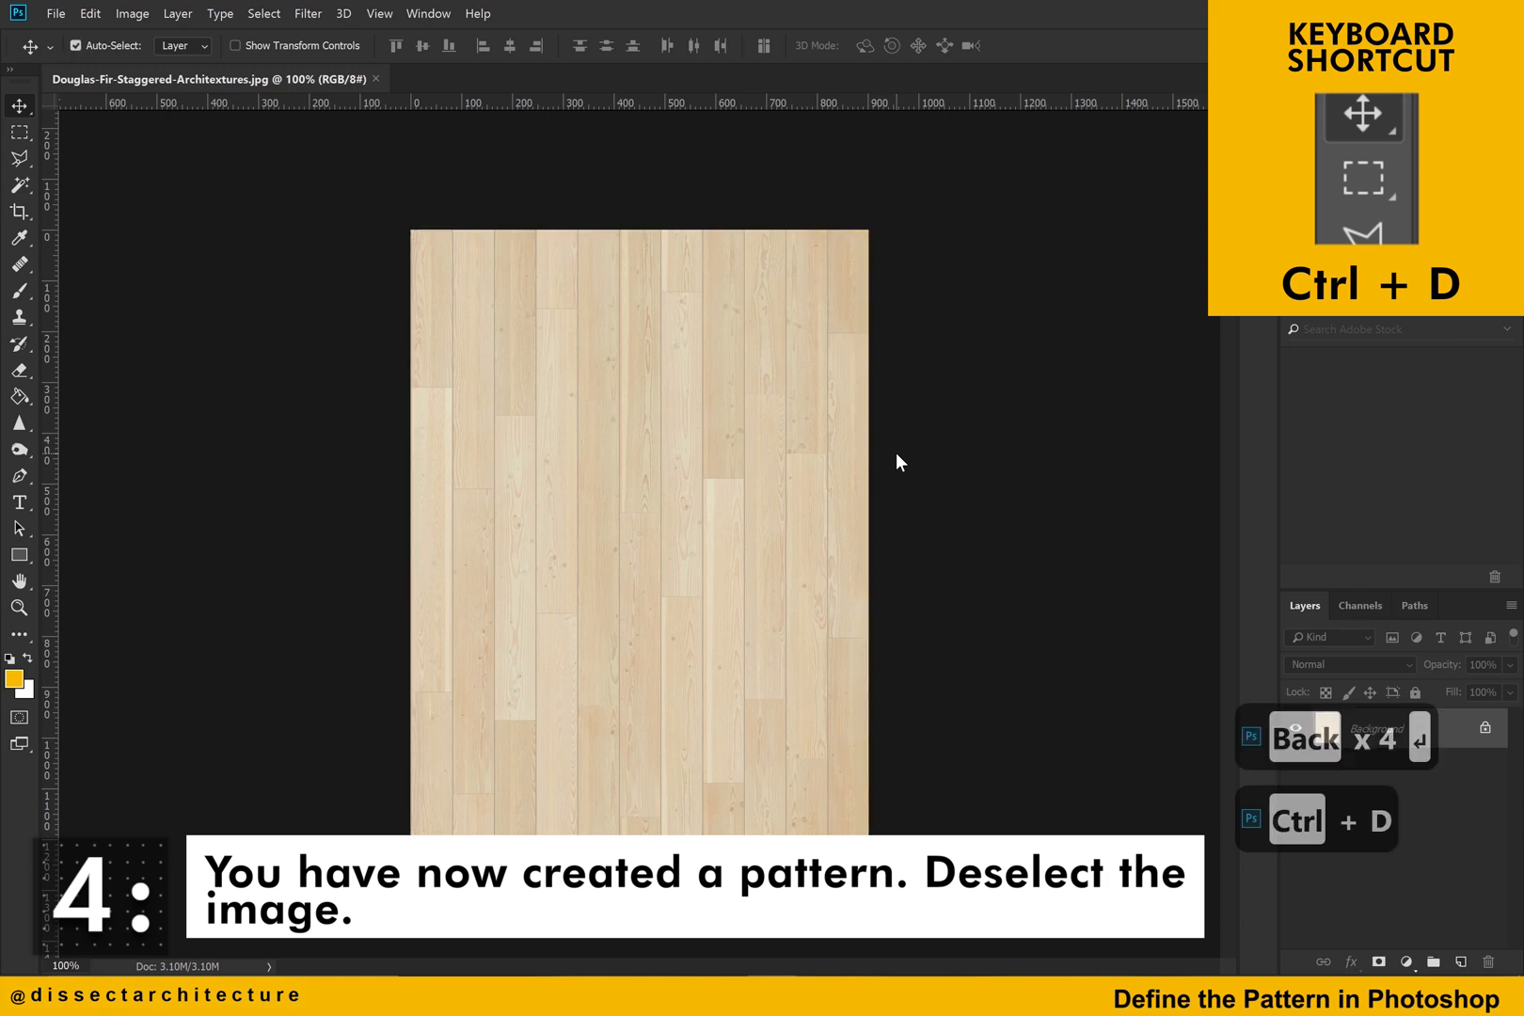
Define the selected wood area as a pattern named 'Zoom Pattern', then deselect.
key("ctrl+d")
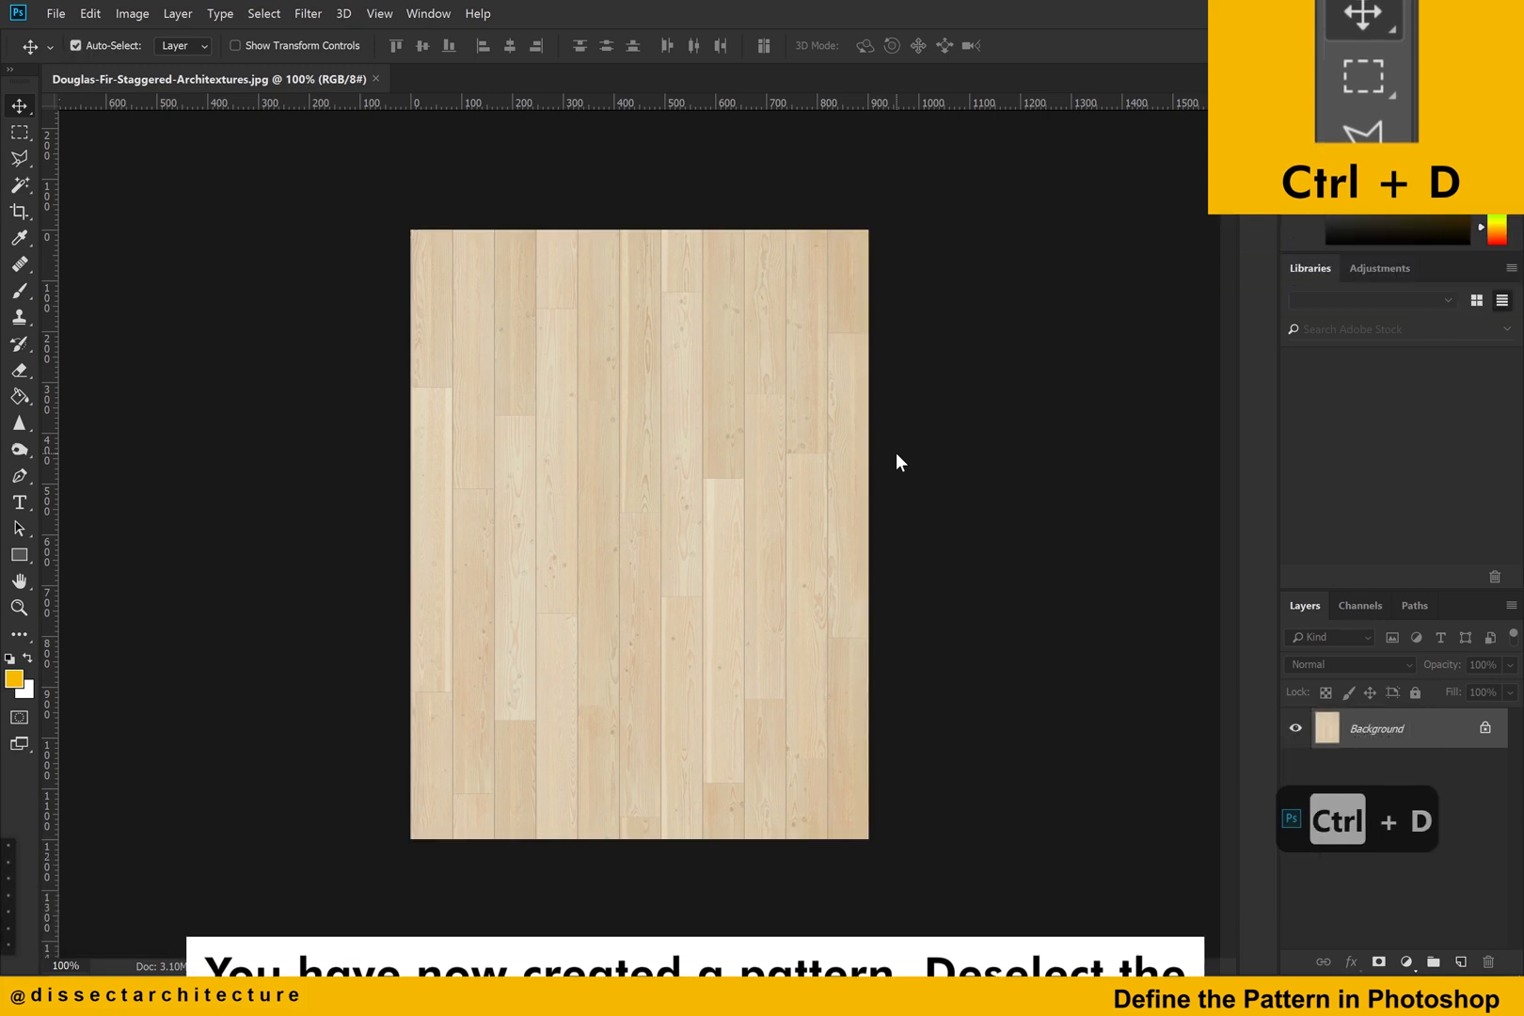
key("ctrl+d")
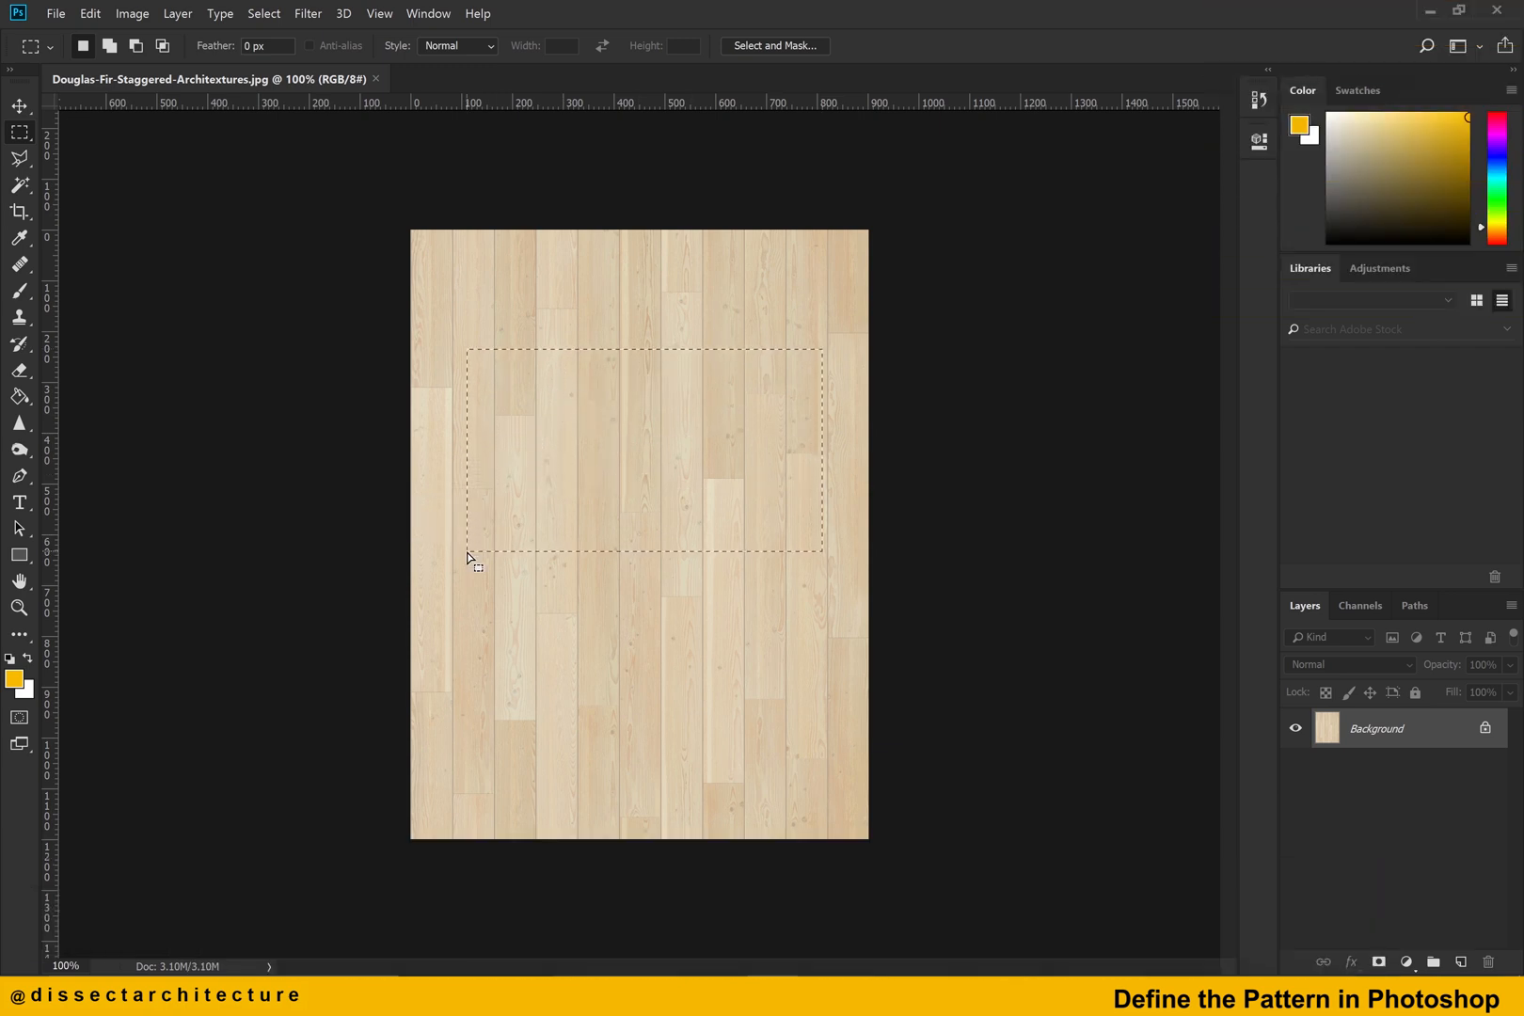
left_click(90, 13)
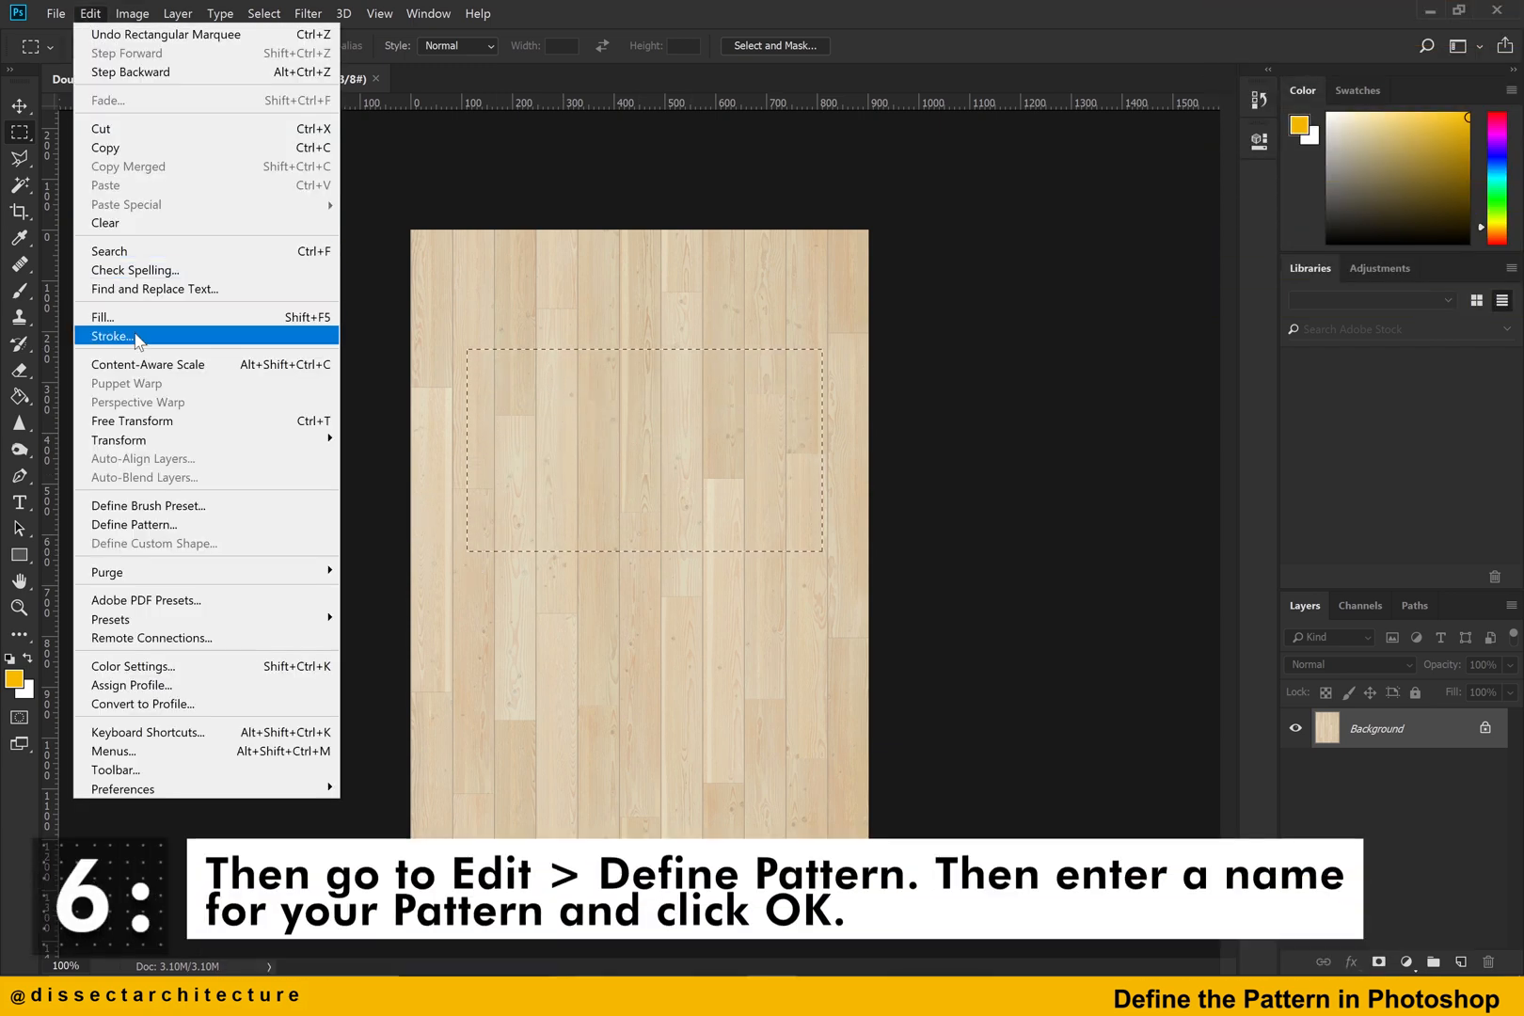
mouse_move(162, 525)
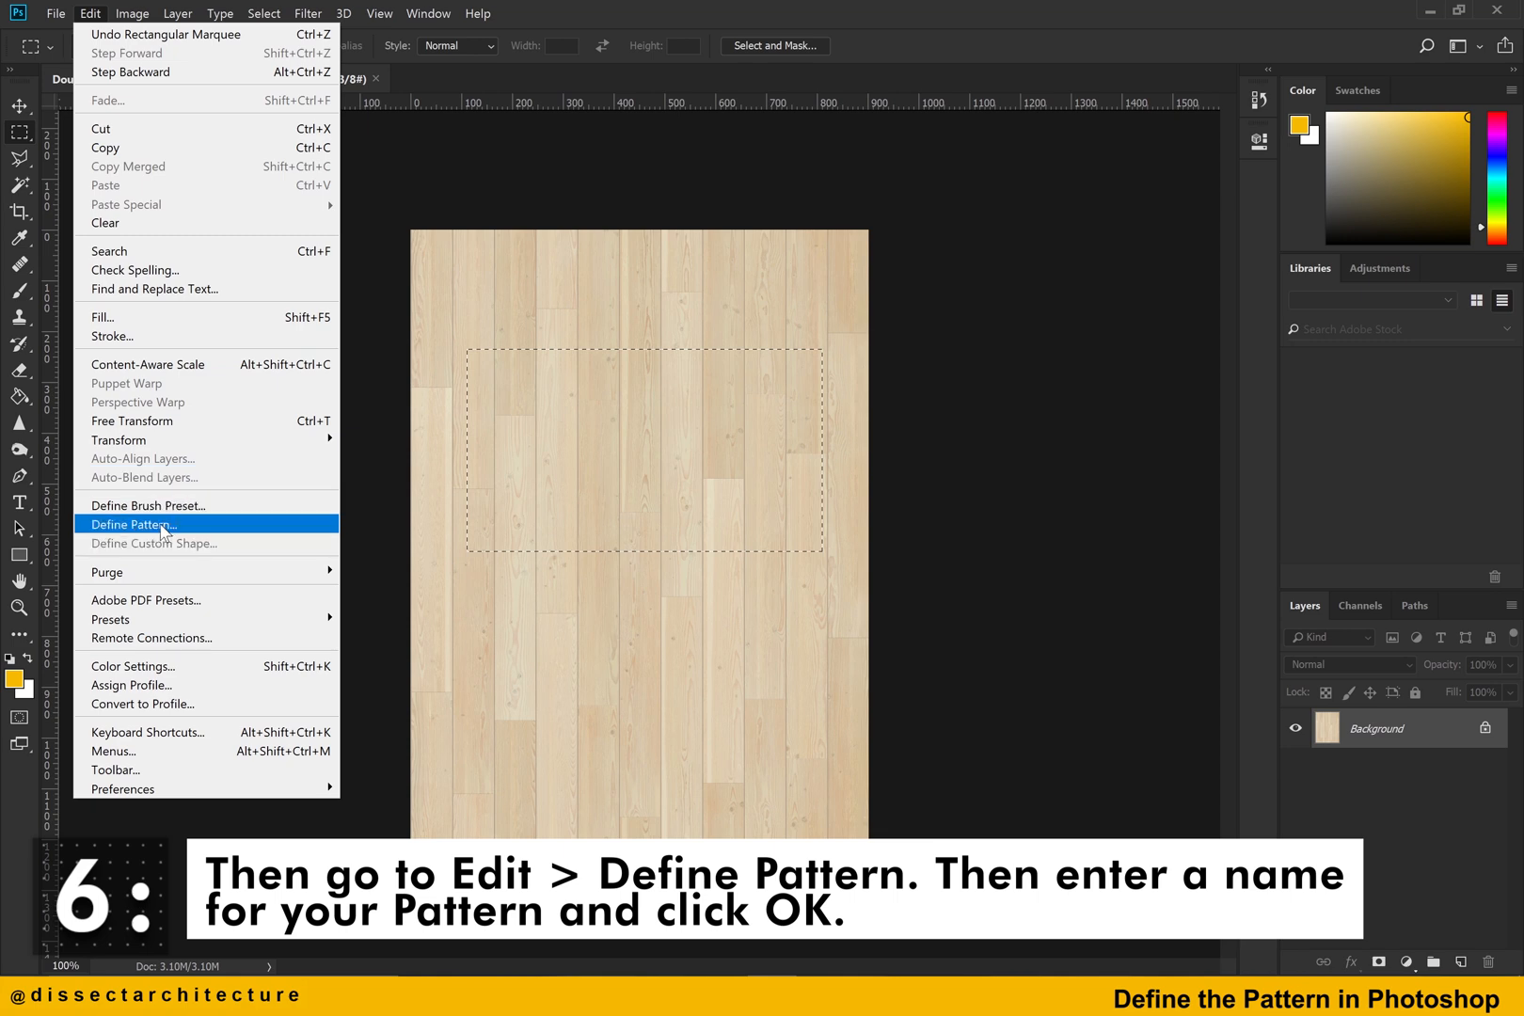
left_click(133, 525)
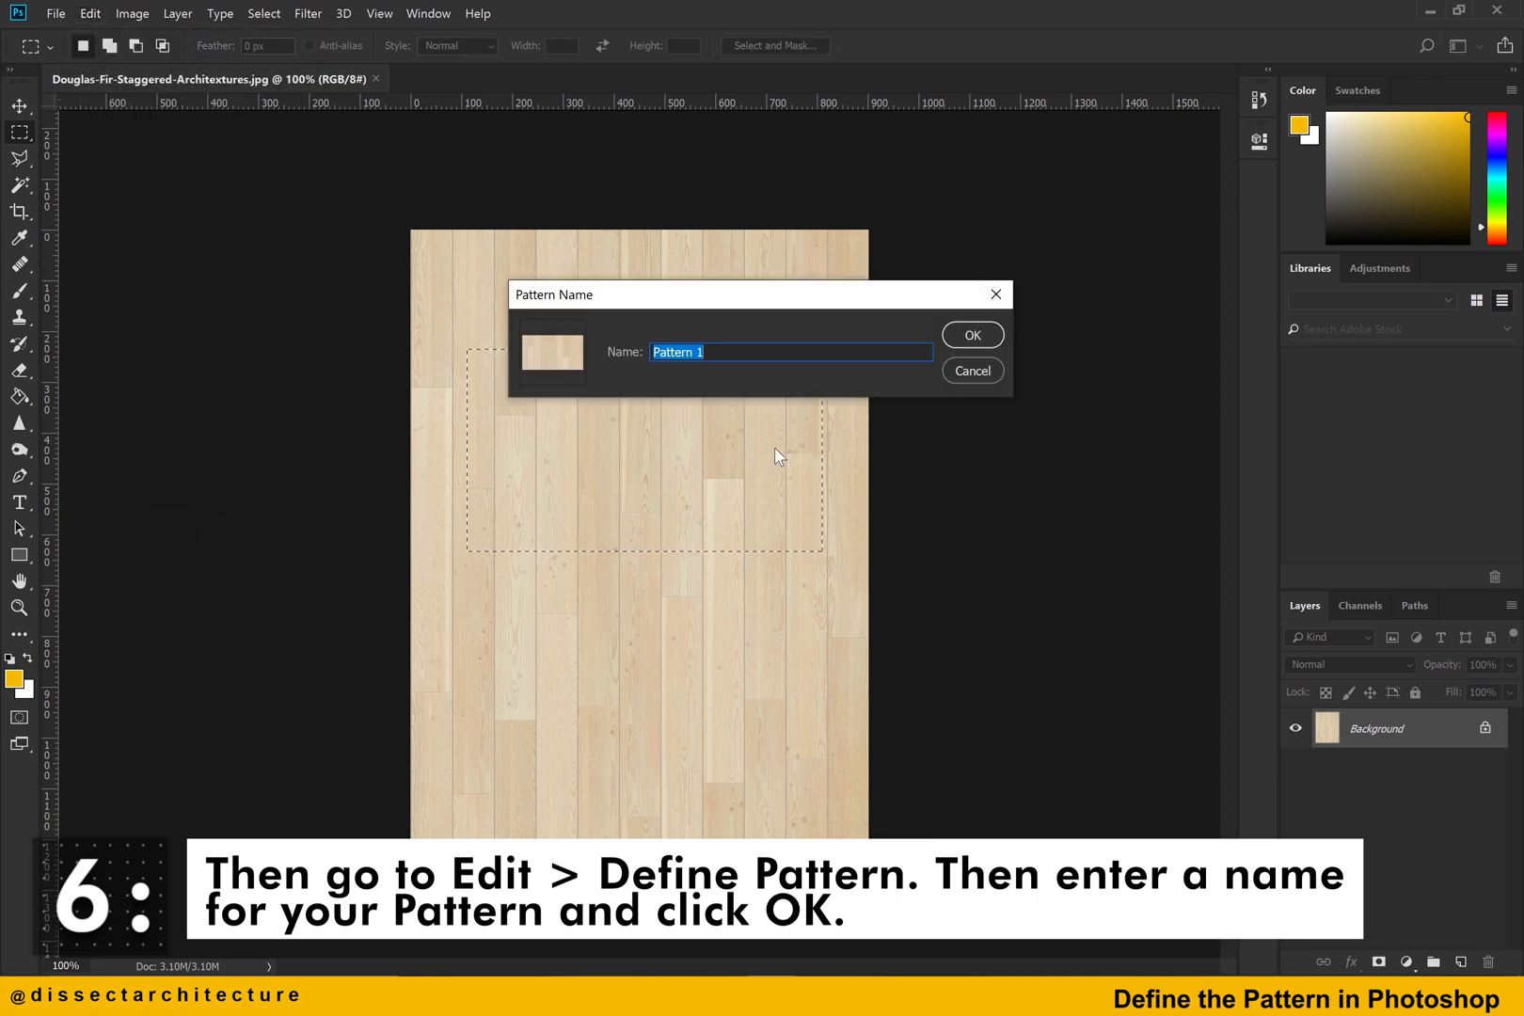
type("Zoom Pattern")
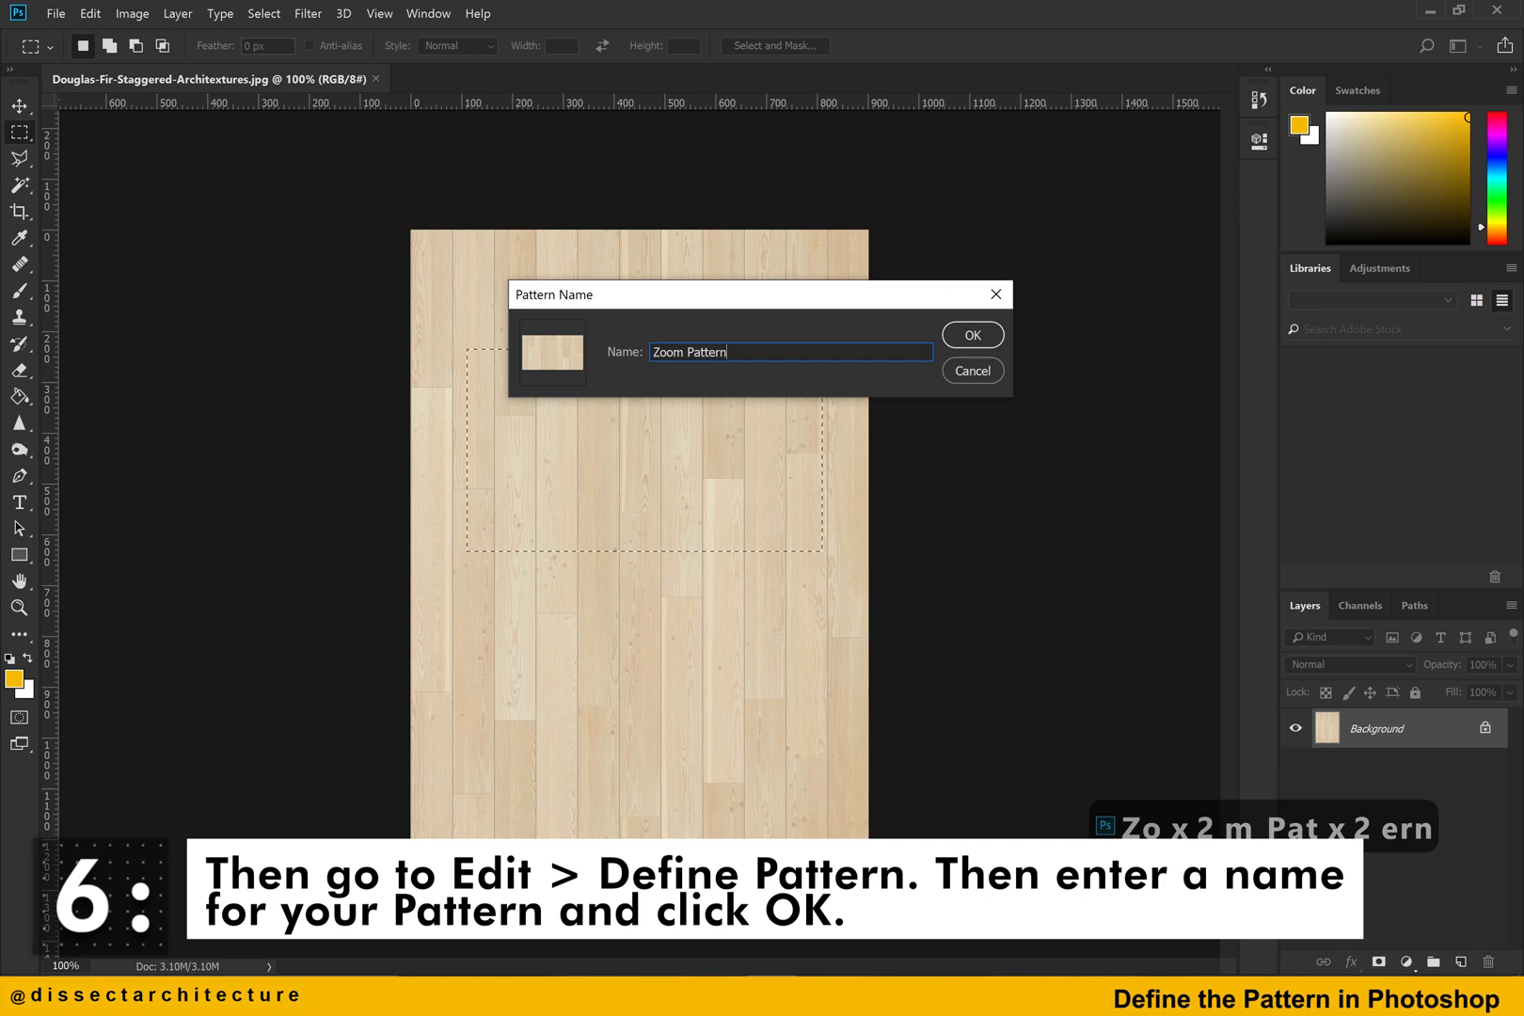
left_click(971, 335)
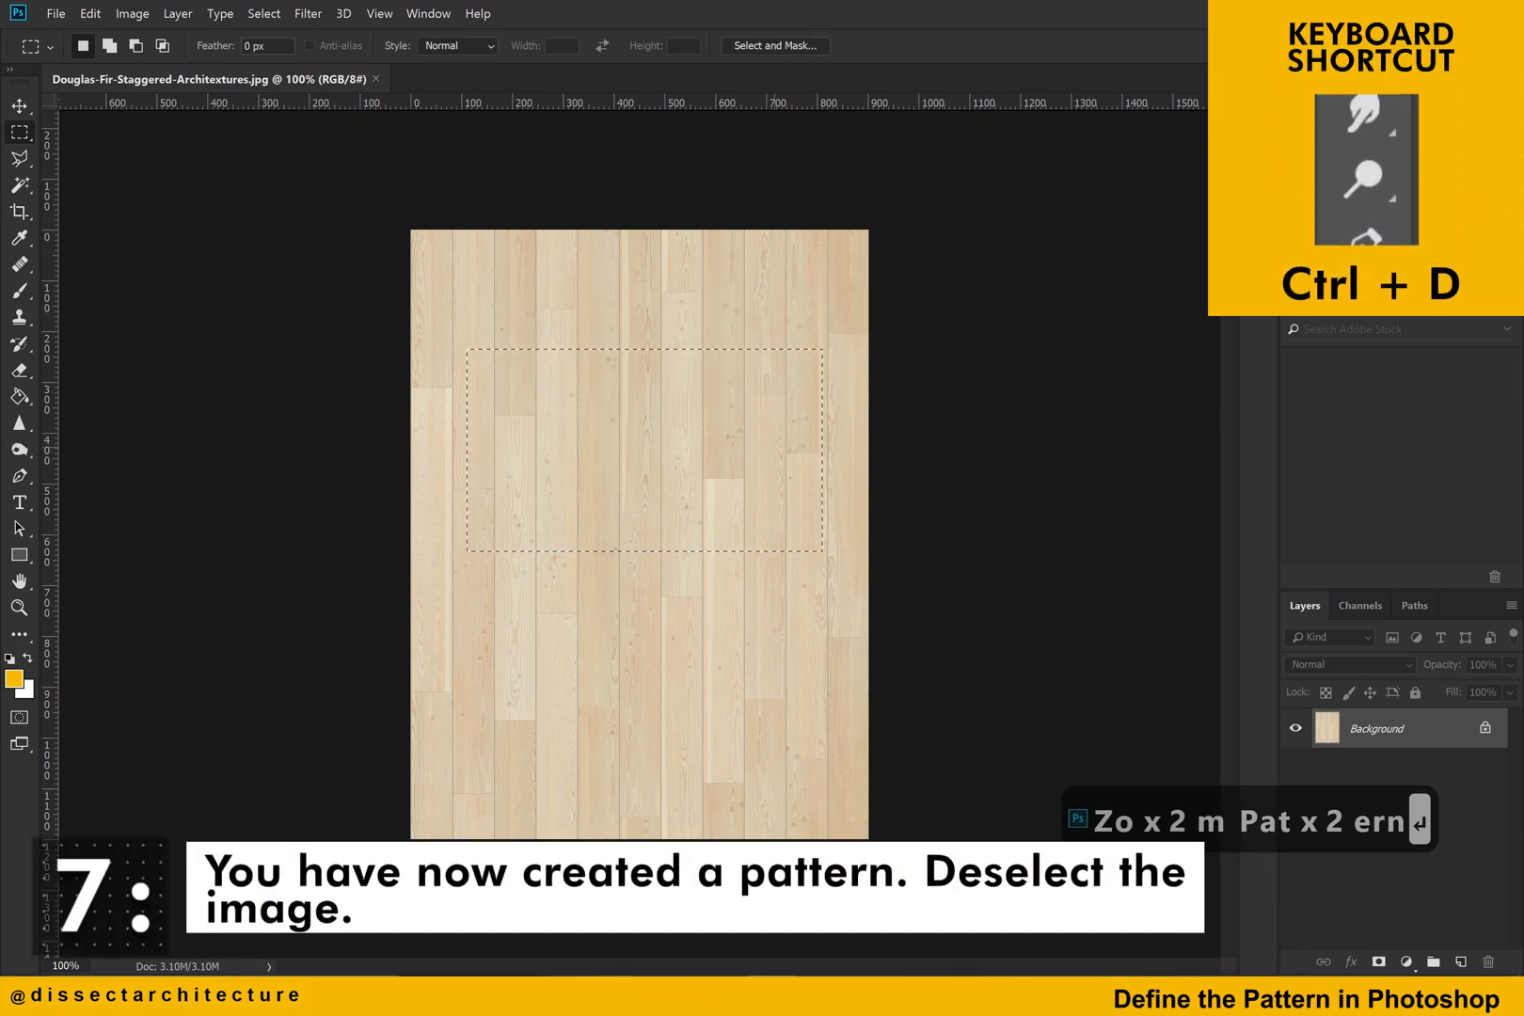
key("ctrl+d")
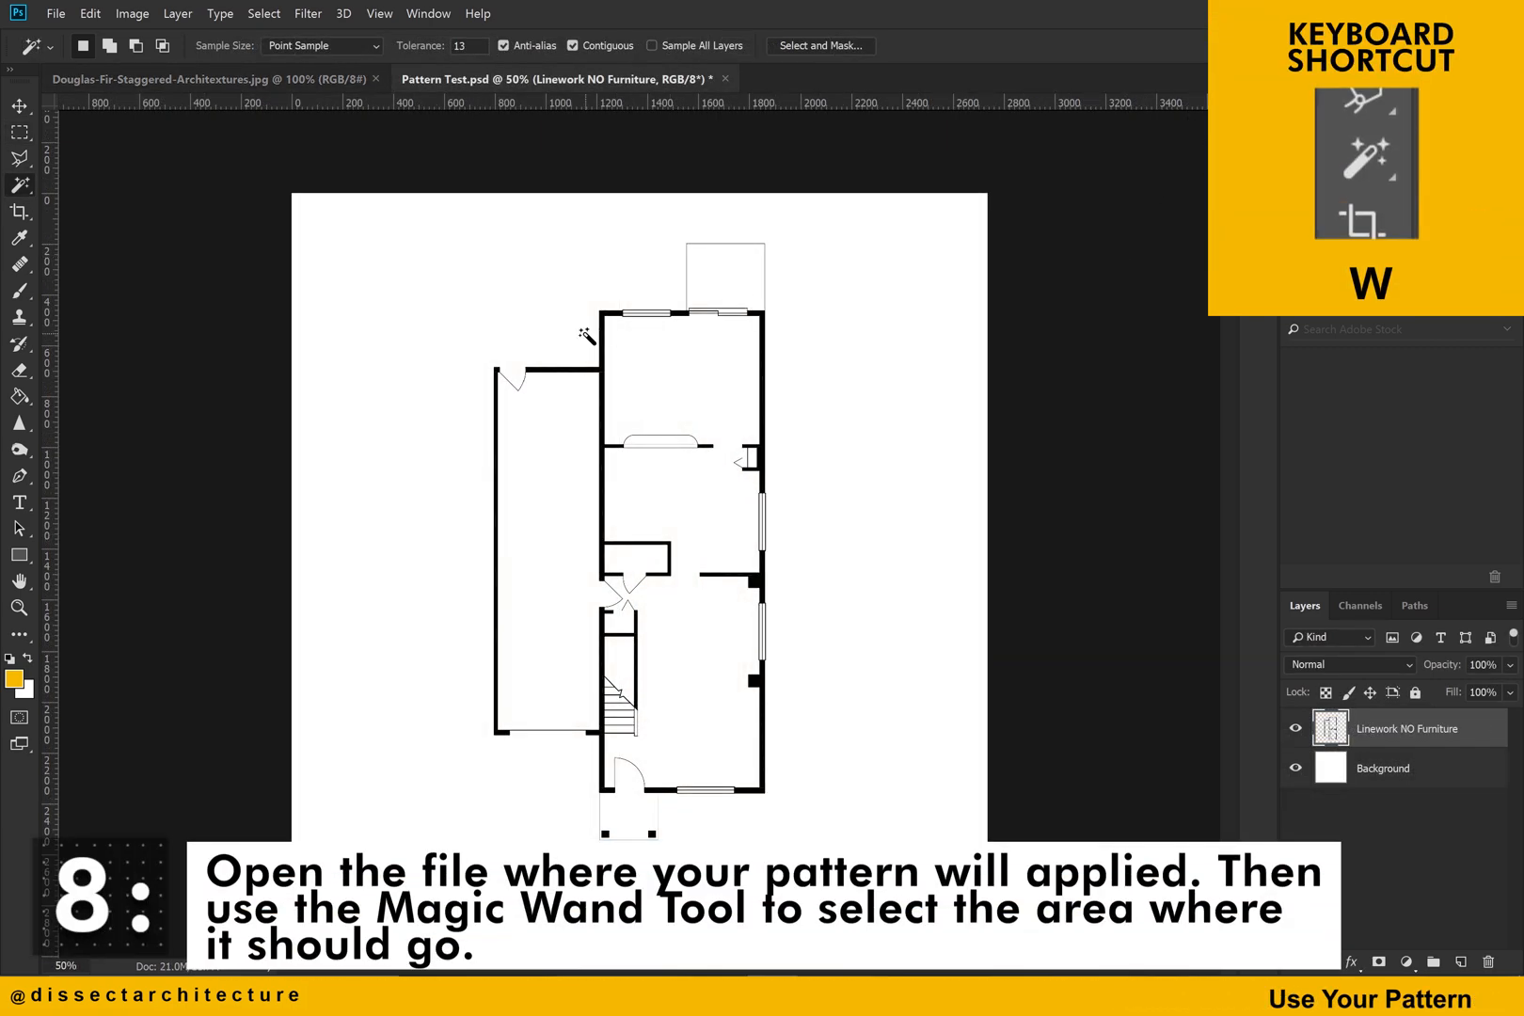
Magic Wand the main rooms and fill them with solid yellow on a new layer.
left_click(19, 185)
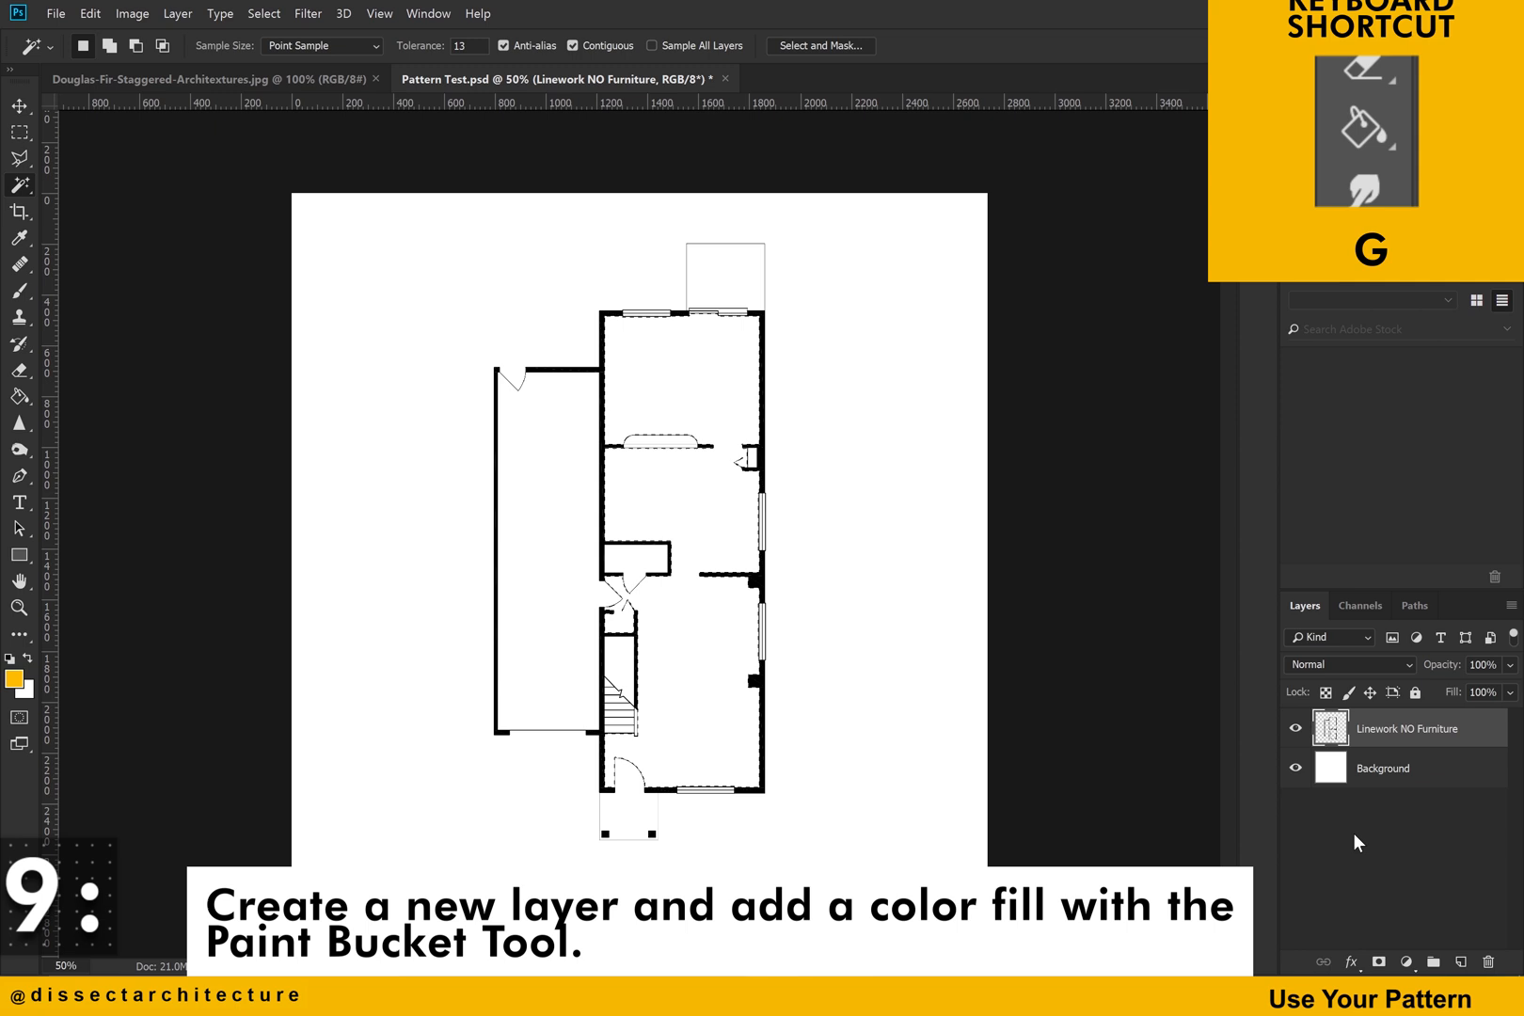
left_click(1460, 964)
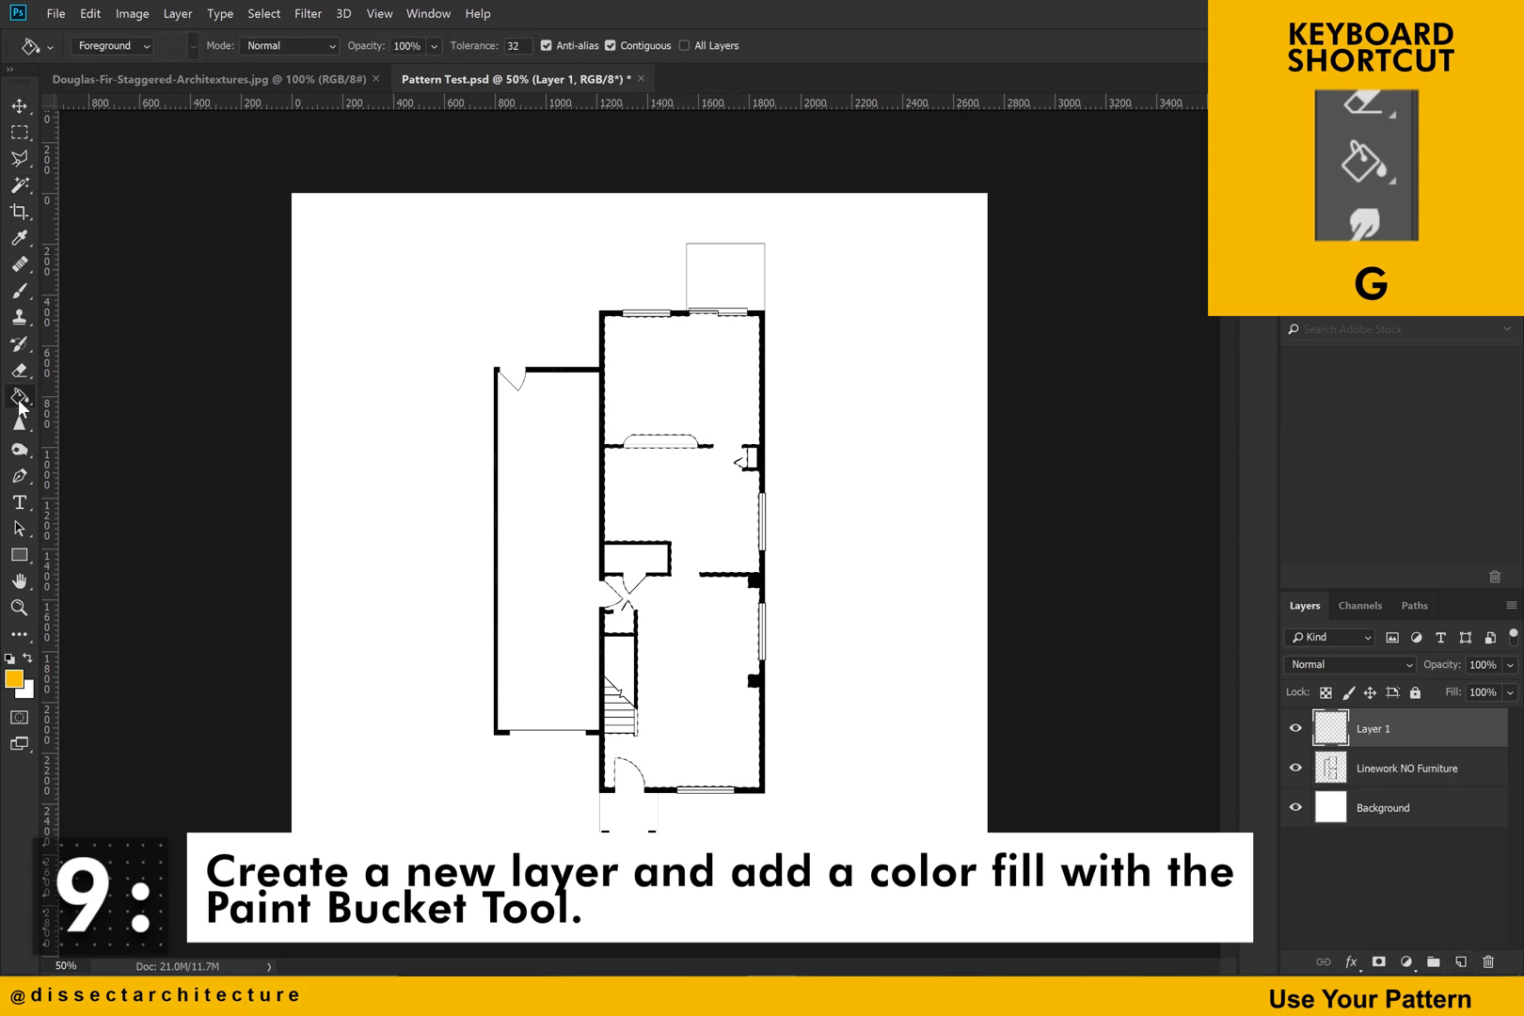
left_click(647, 376)
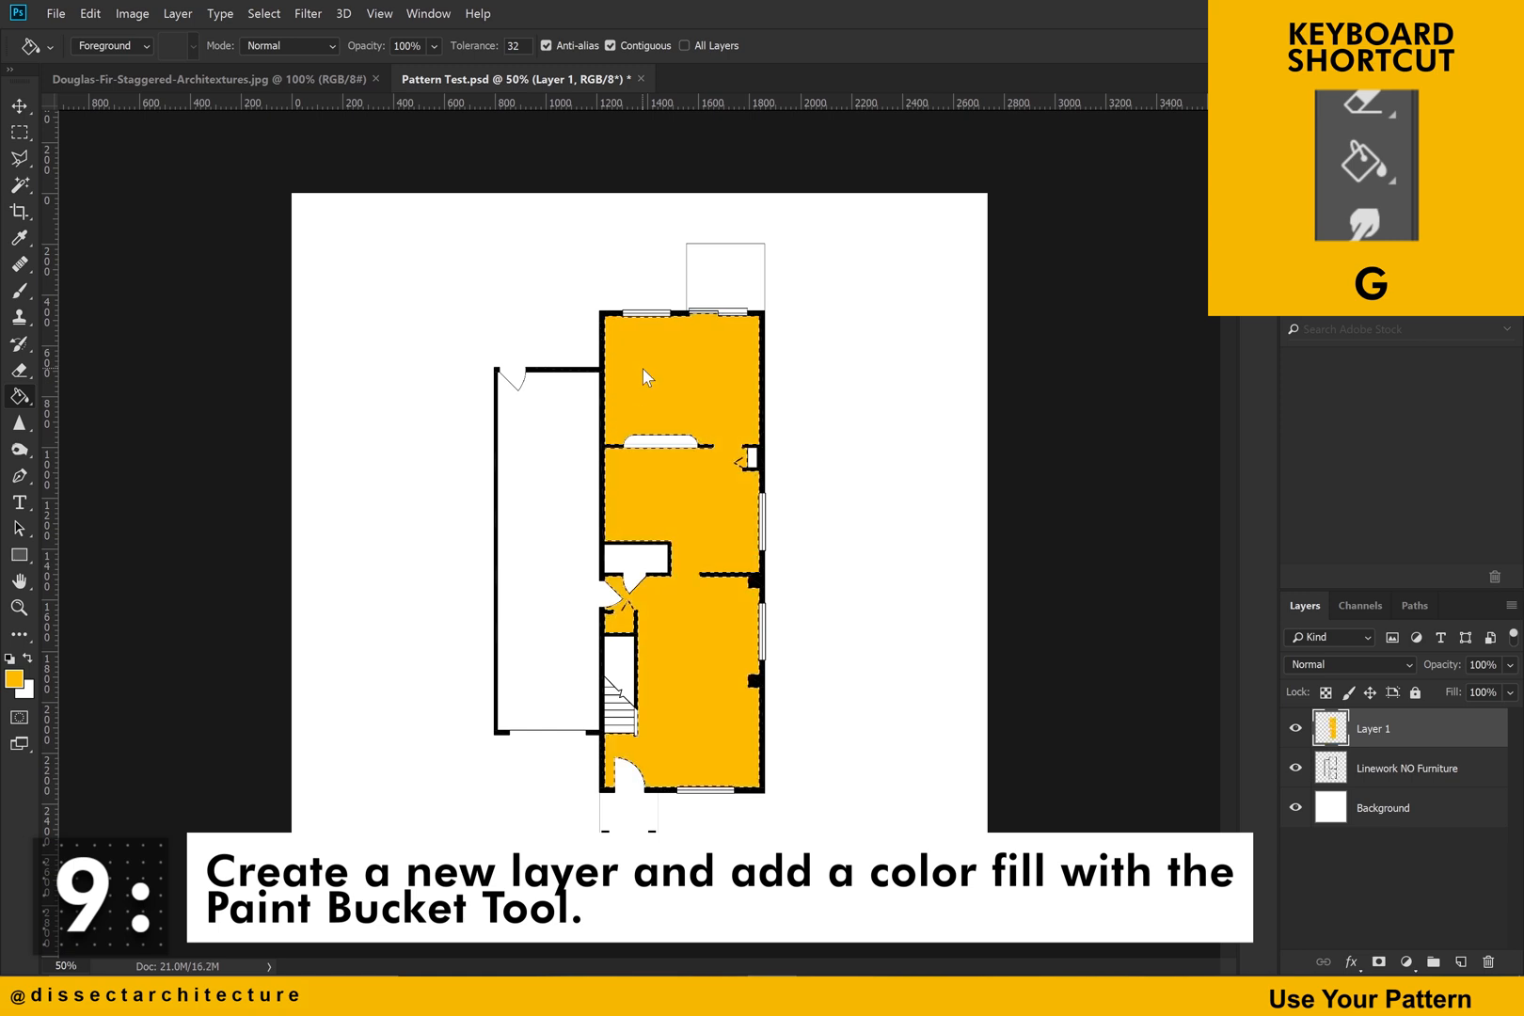
key("ctrl+d")
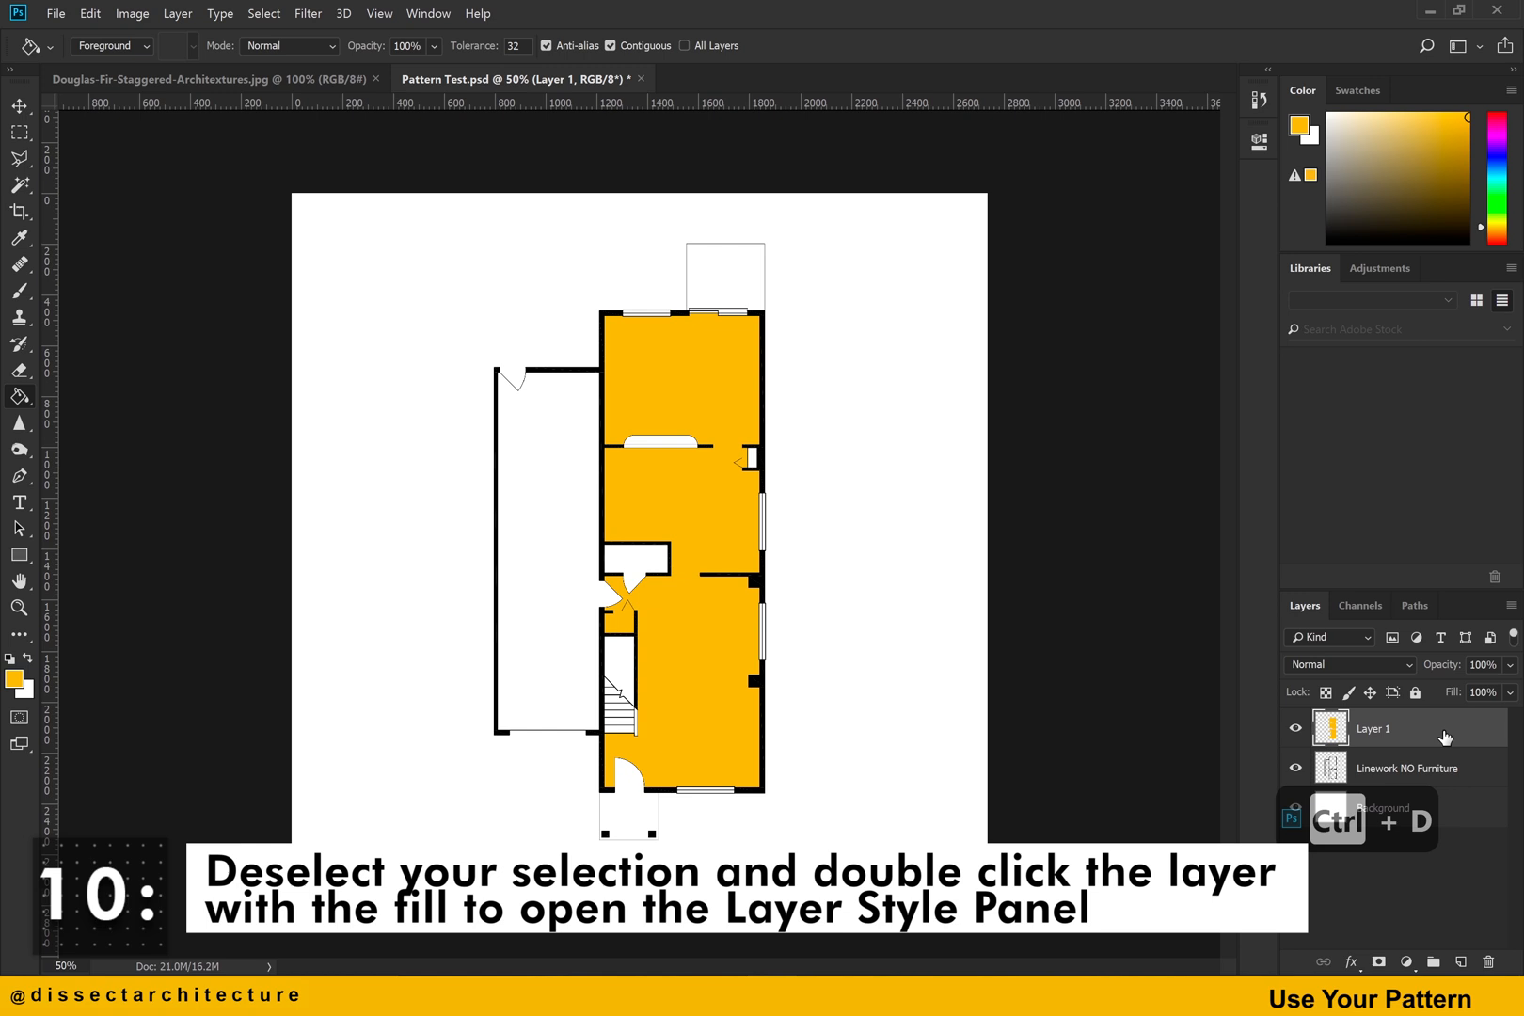
Add a Pattern Overlay layer style with the new wood pattern to Layer 1.
double_click(1372, 728)
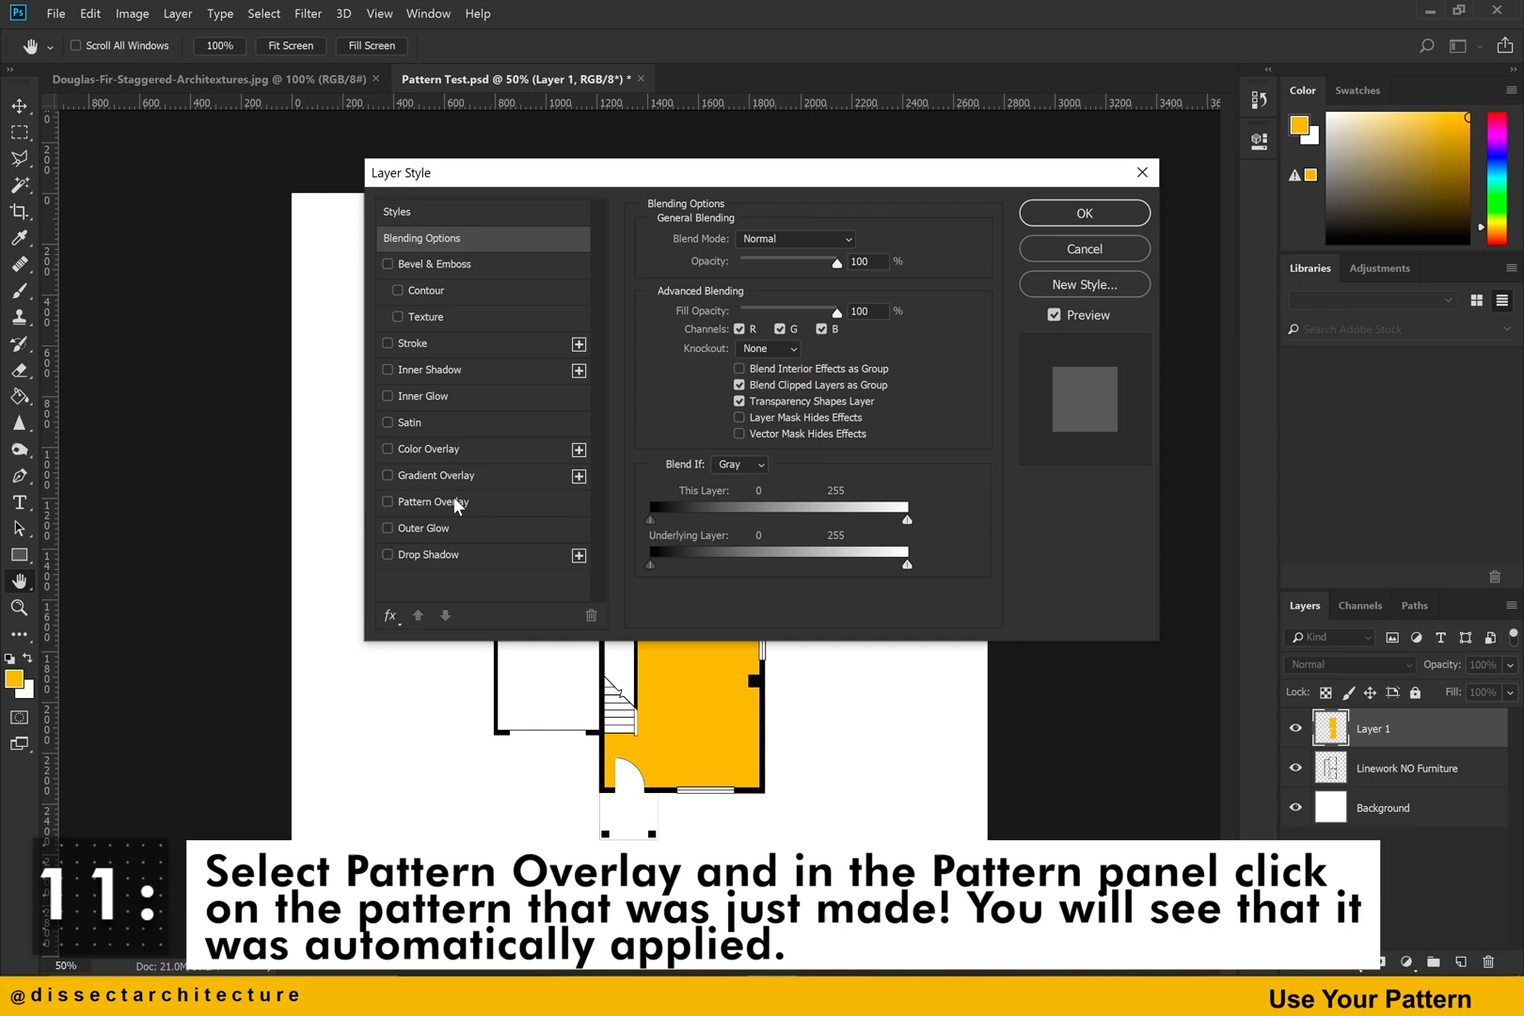
left_click(432, 500)
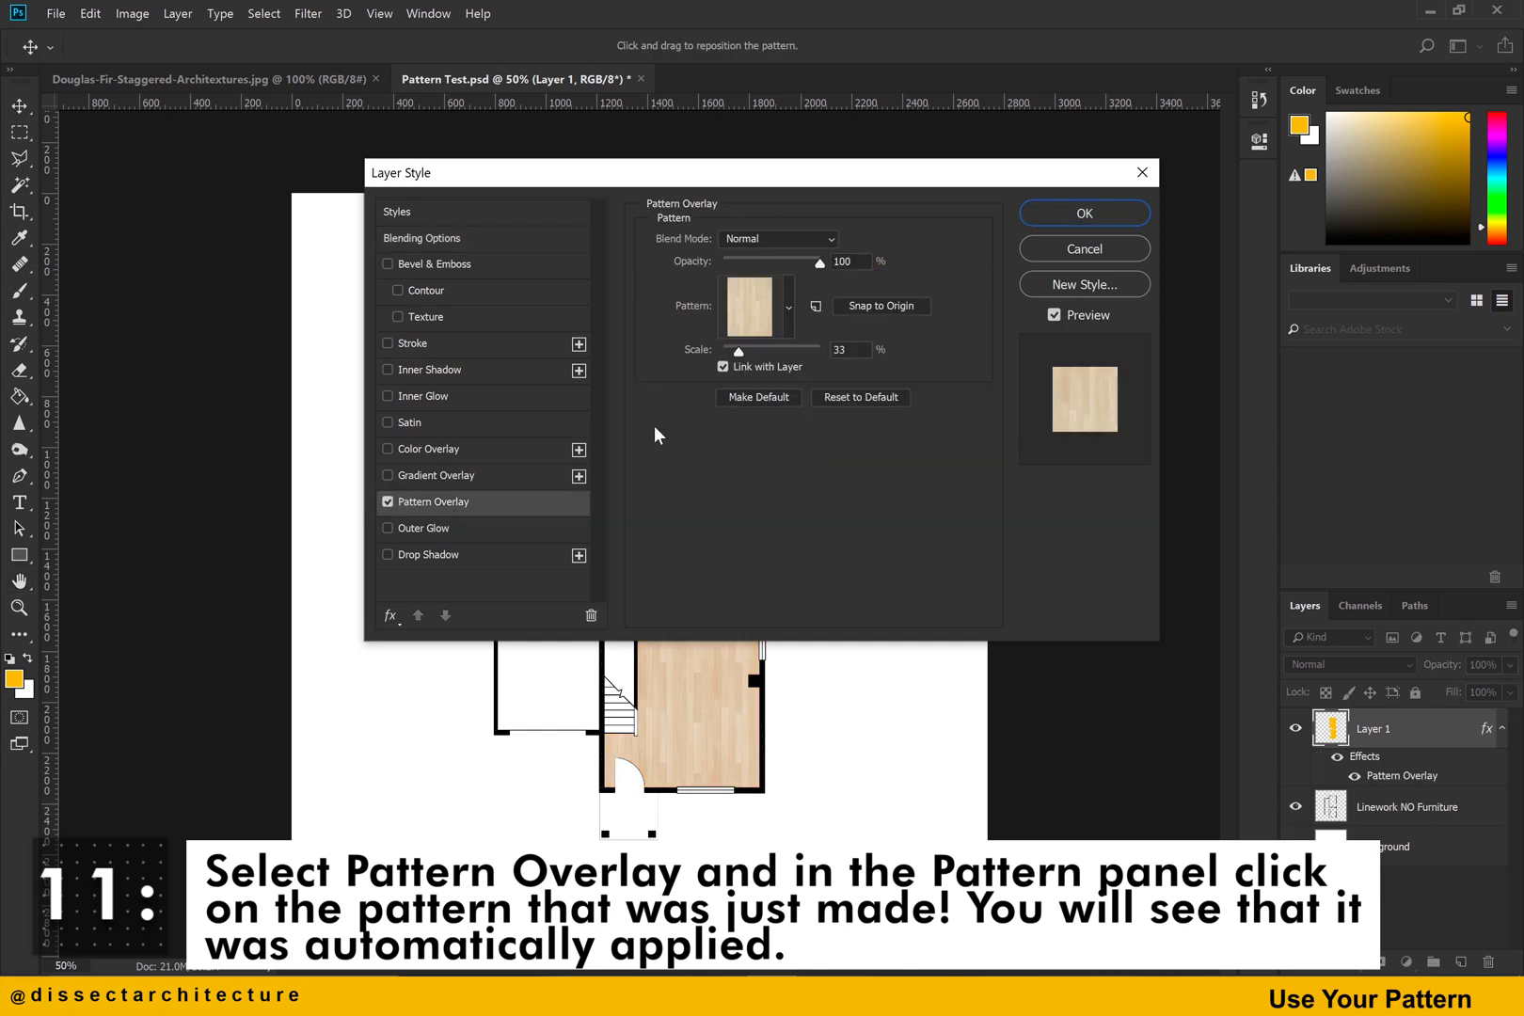
left_click(749, 305)
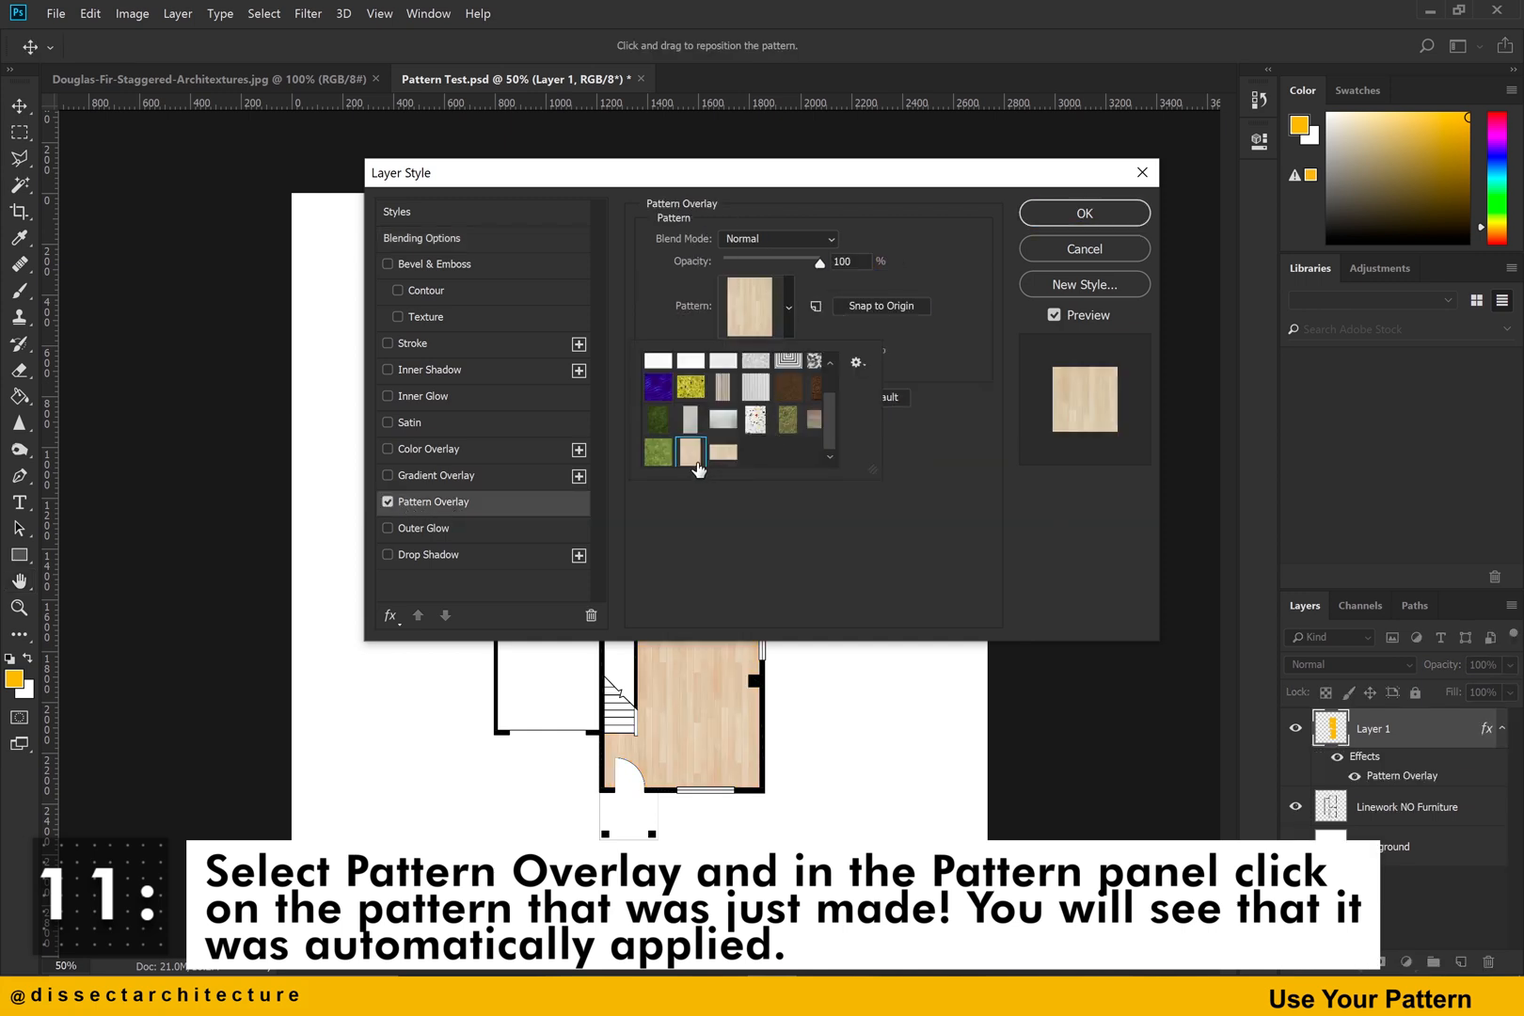
mouse_move(971, 442)
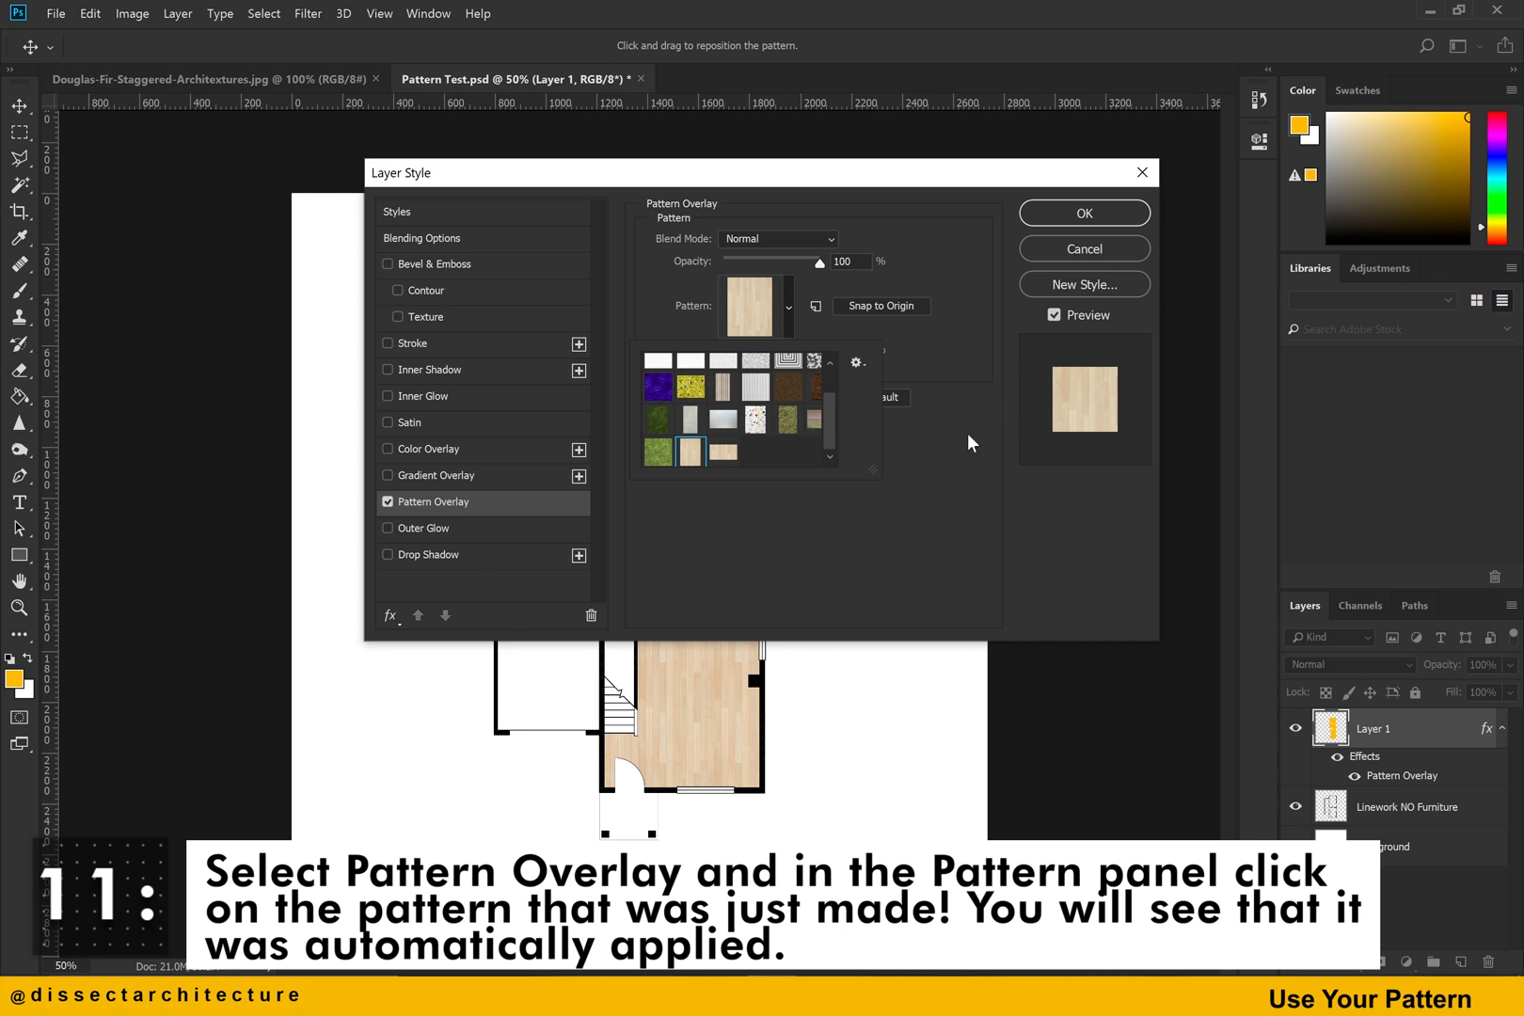
left_click(691, 450)
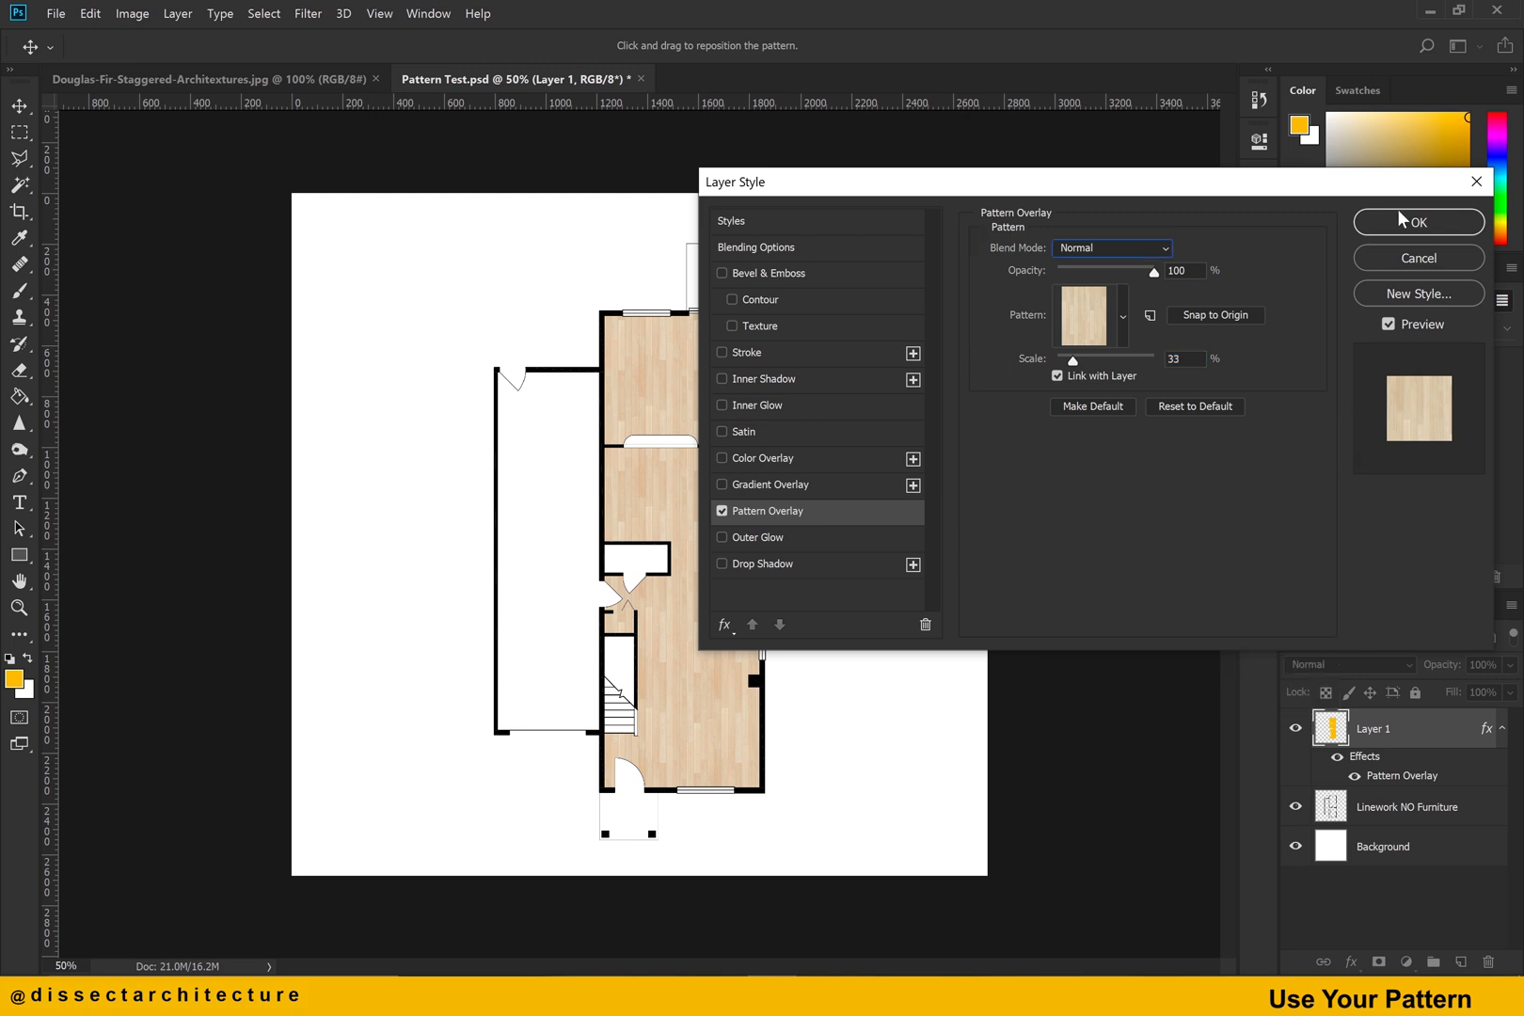
left_click(1419, 222)
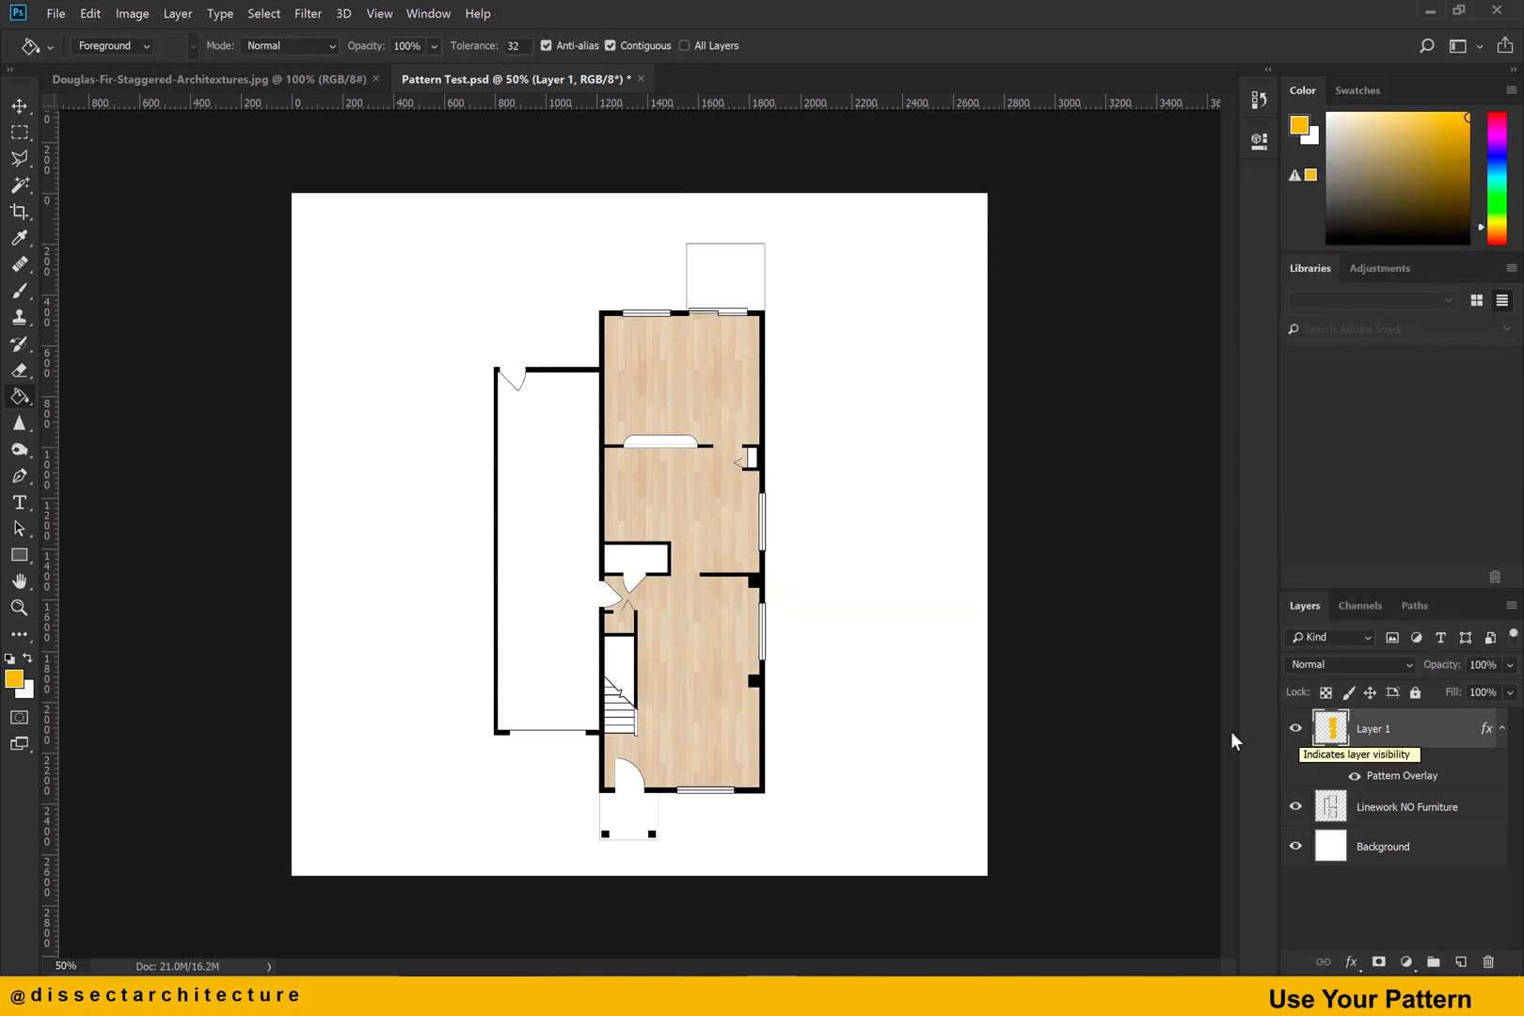
Bring up Preset Manager with the Preset Type set to Patterns.
left_click(90, 13)
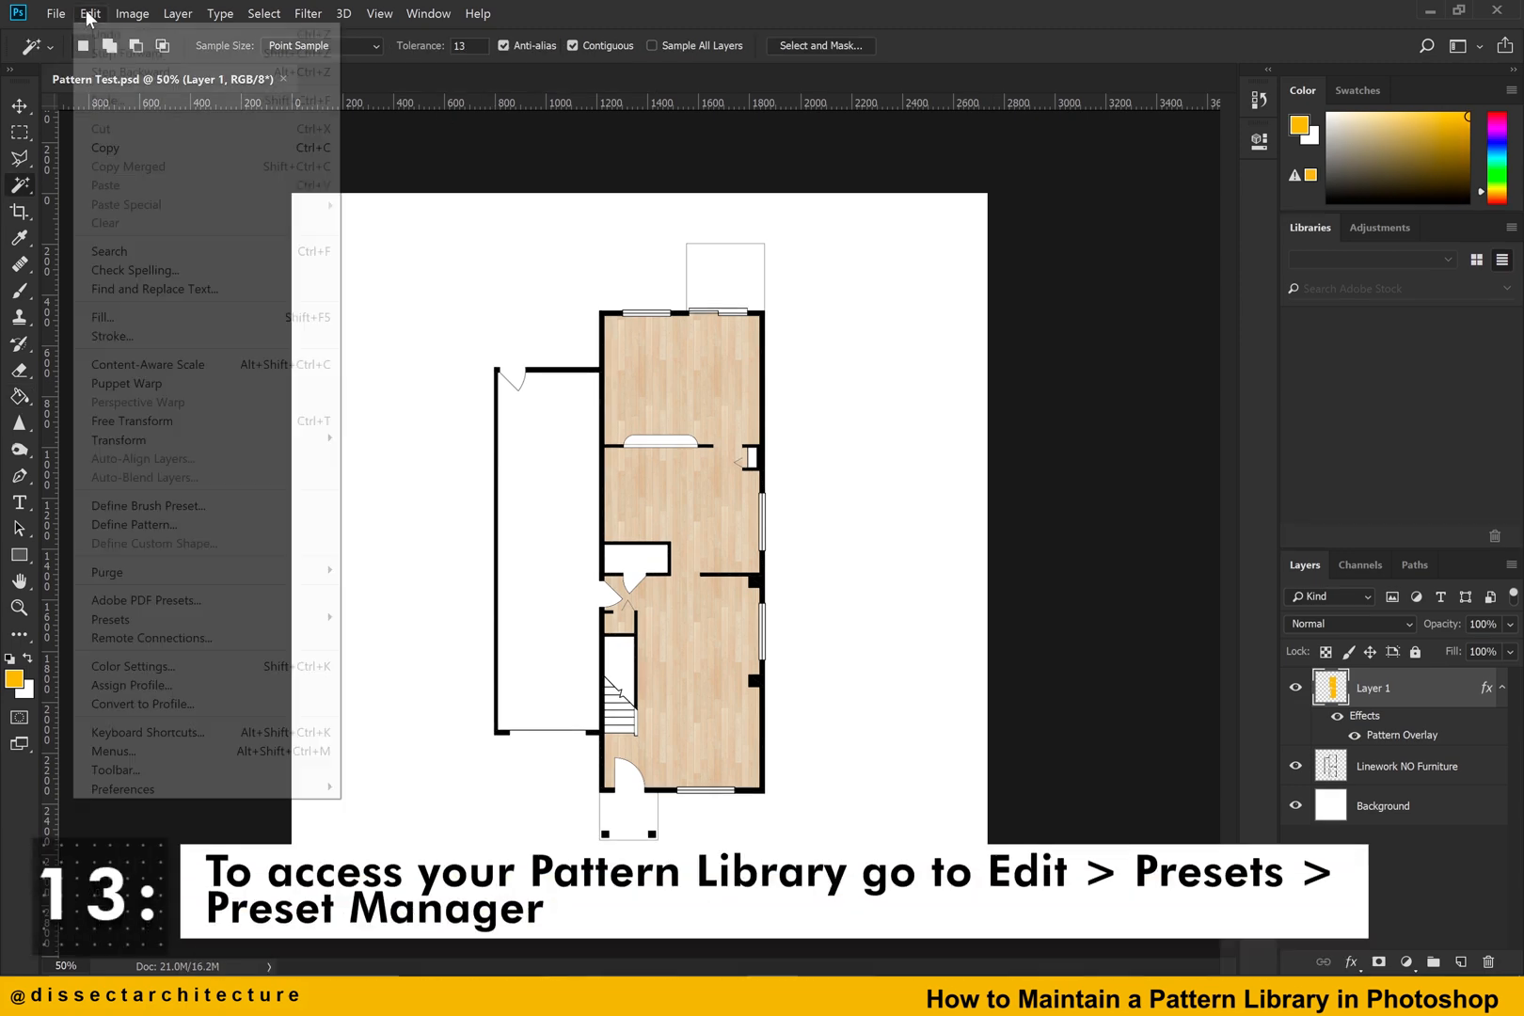
mouse_move(135, 570)
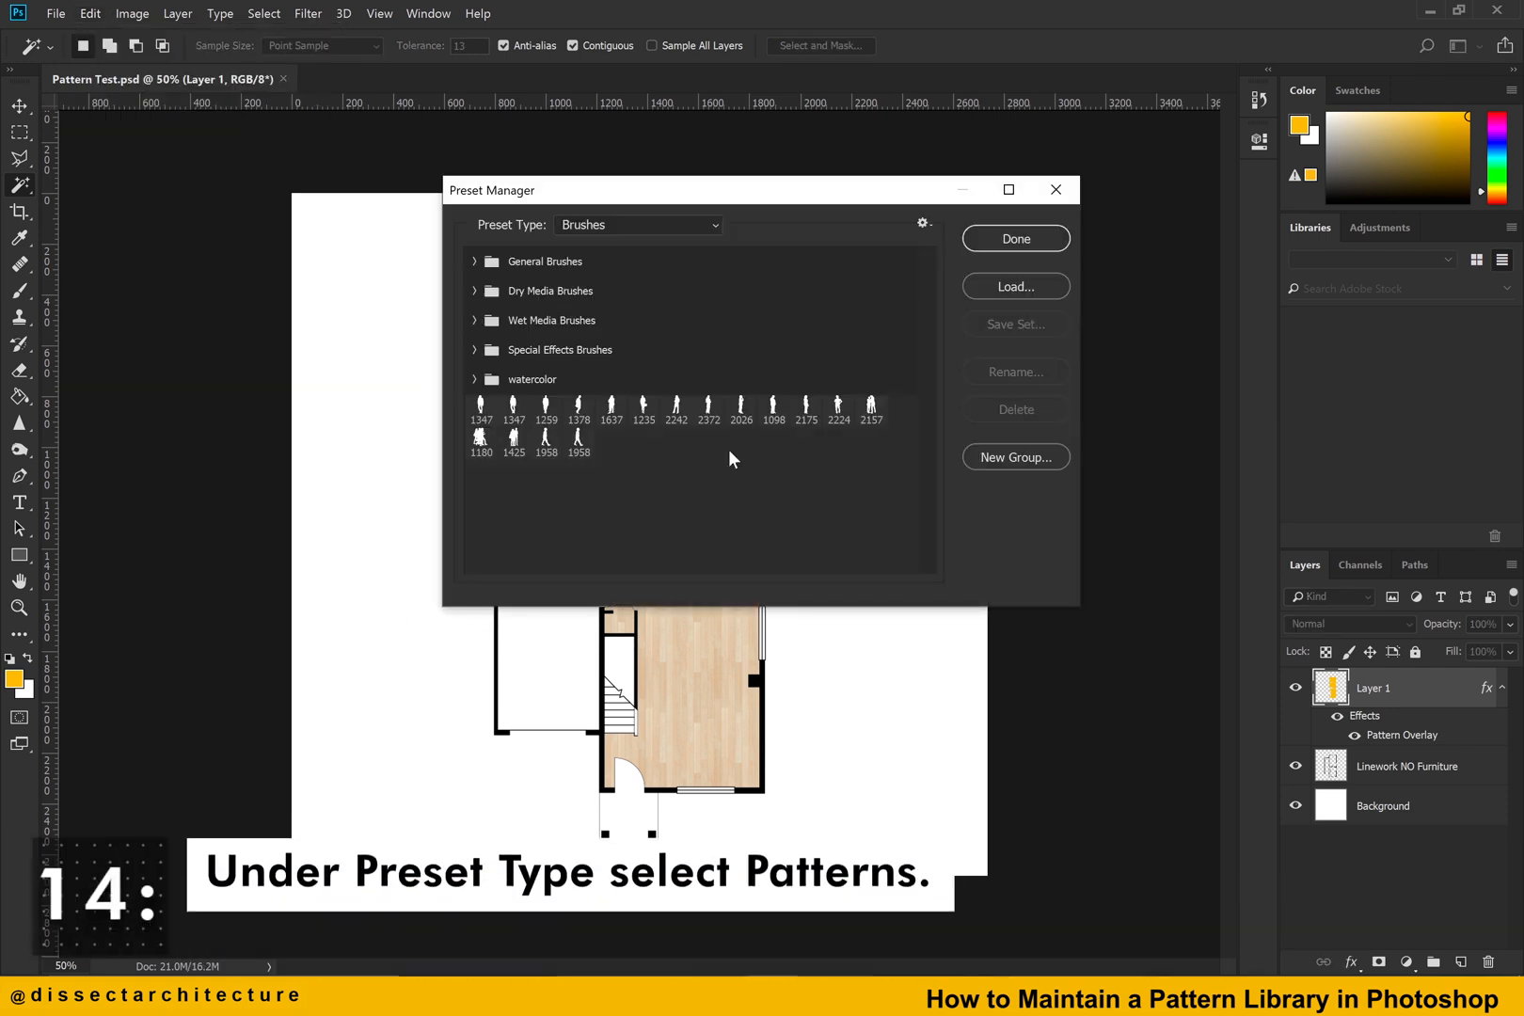
left_click(637, 224)
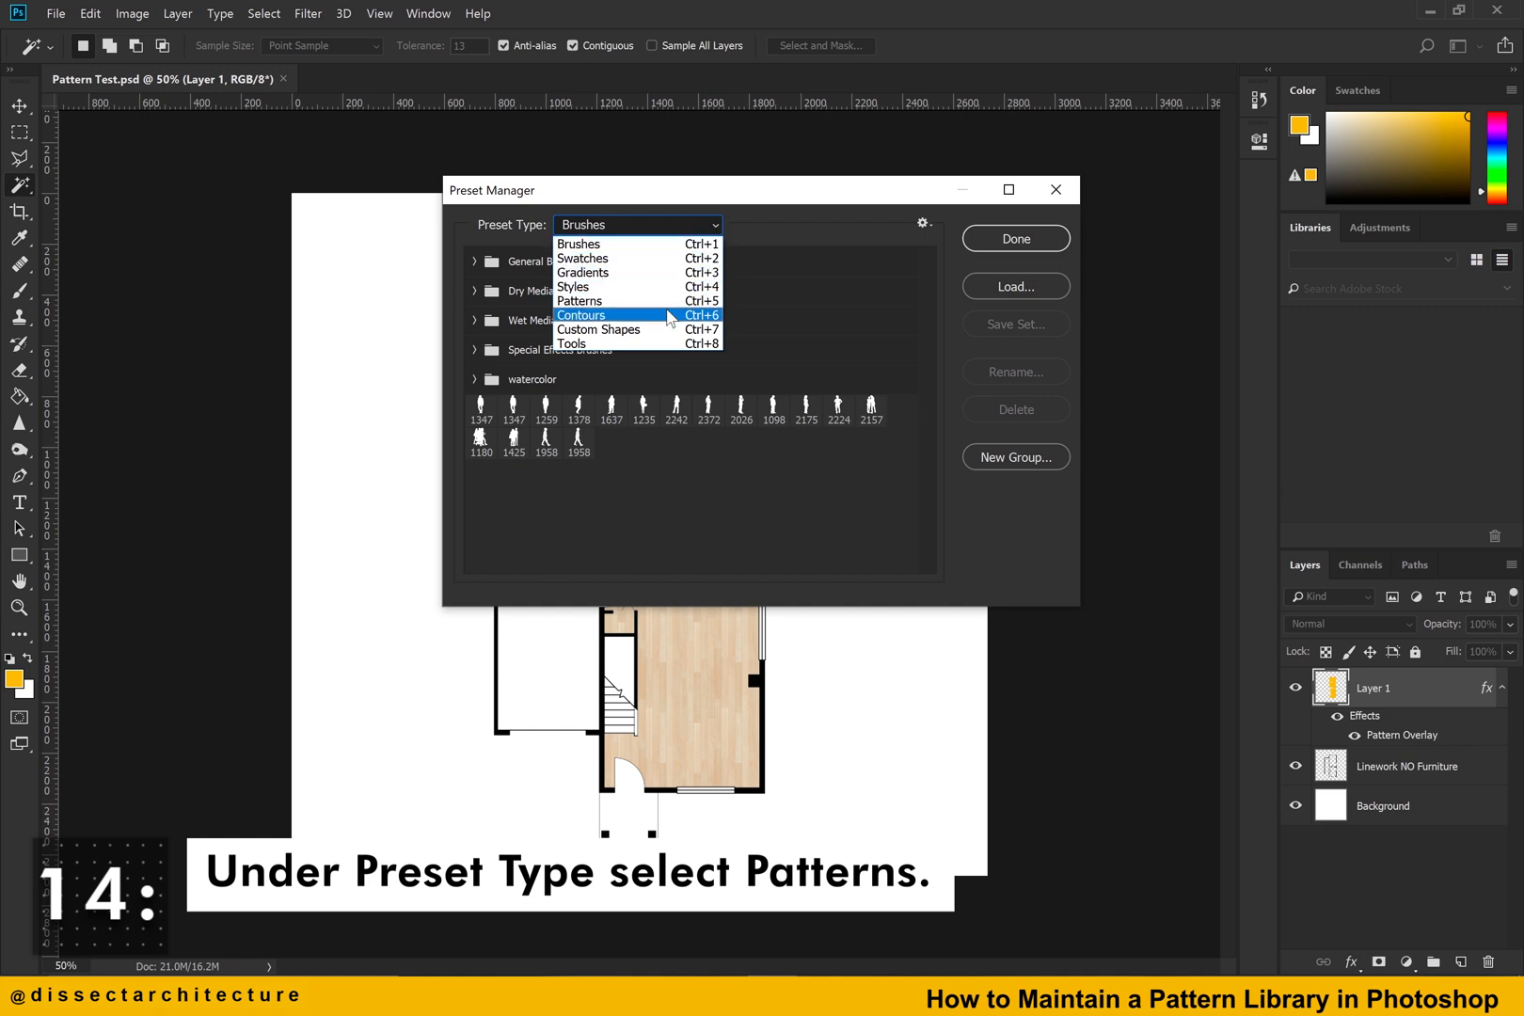
left_click(580, 301)
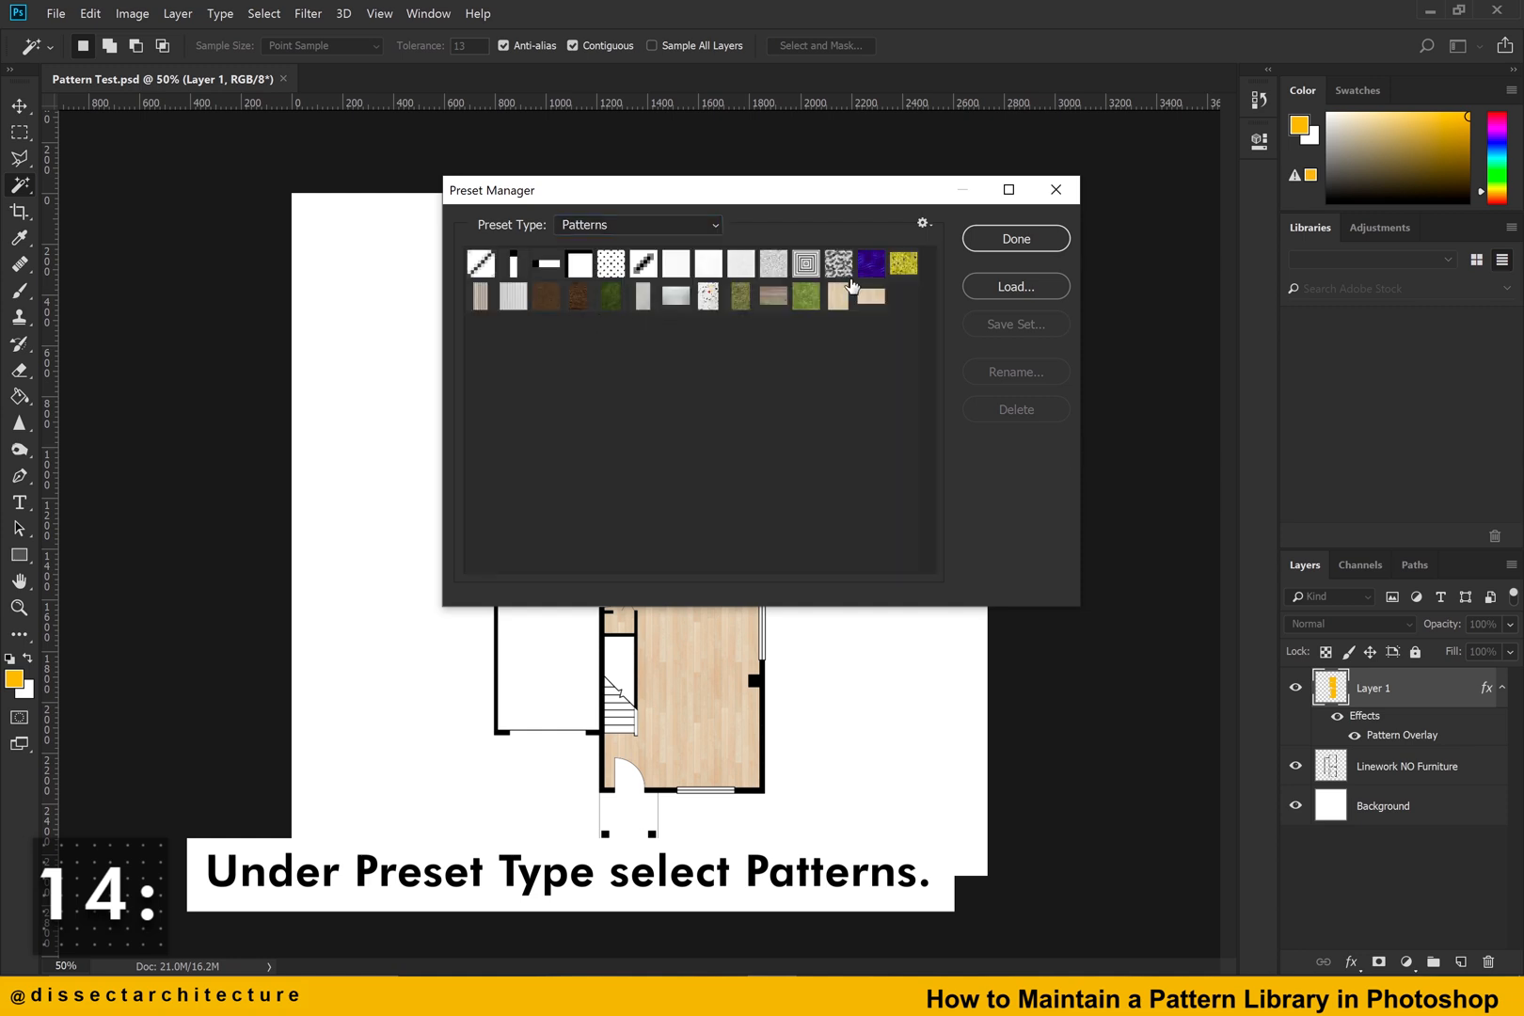
Show large thumbnails and delete the newest light wood and grey wood patterns.
left_click(922, 222)
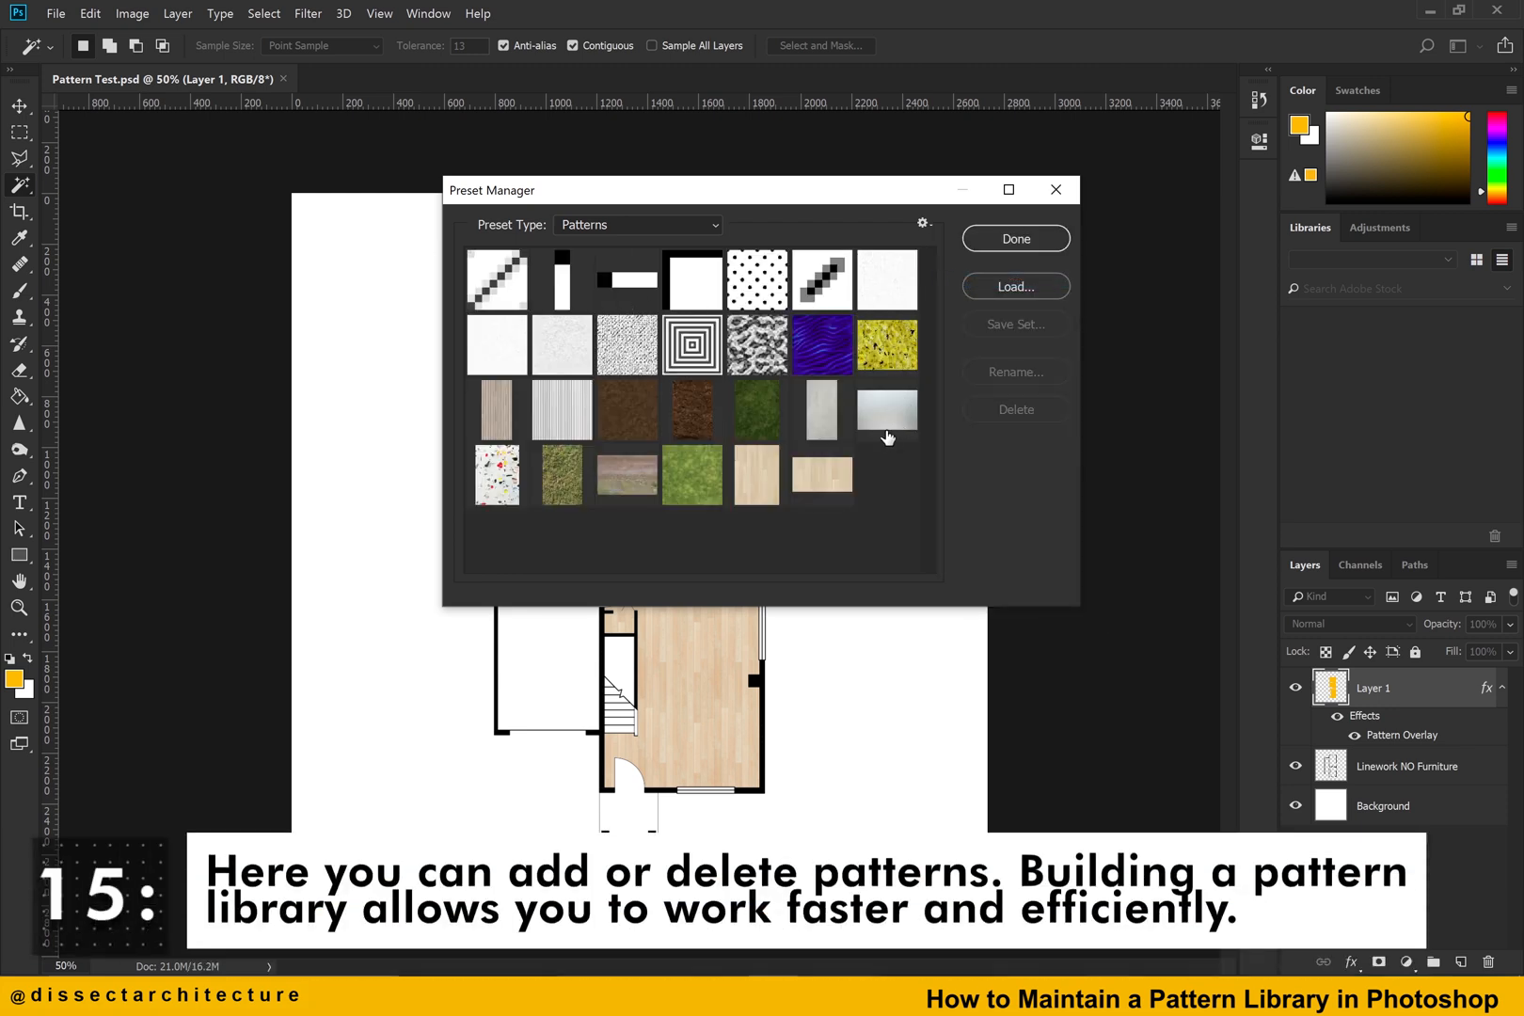
left_click(820, 476)
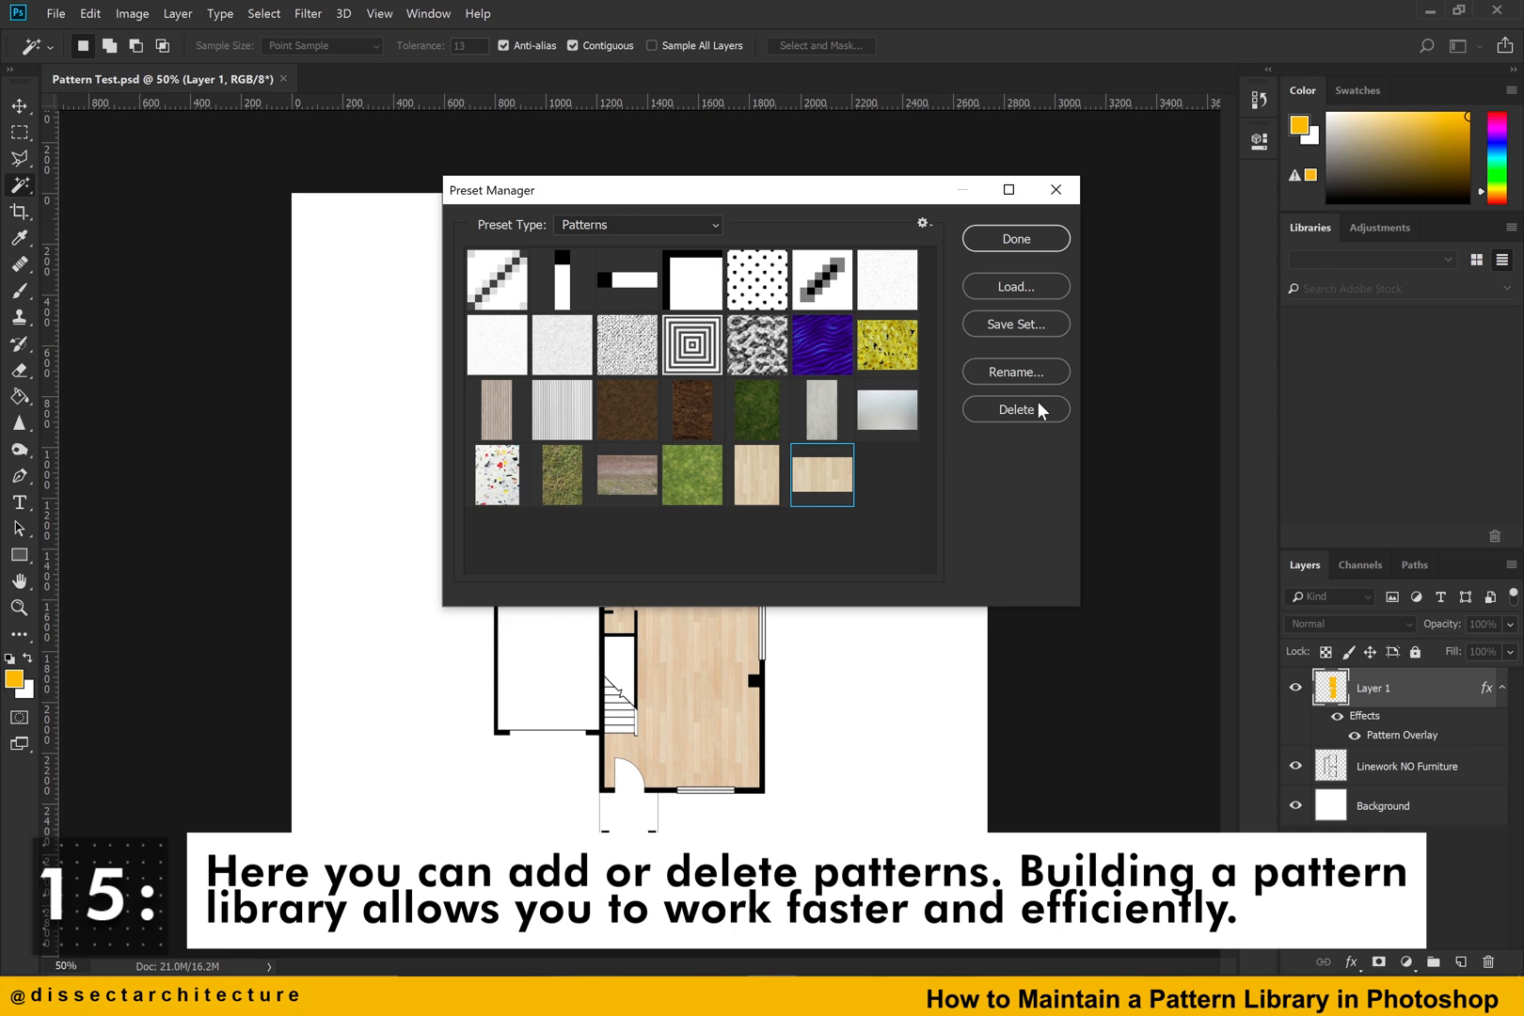
left_click(1014, 408)
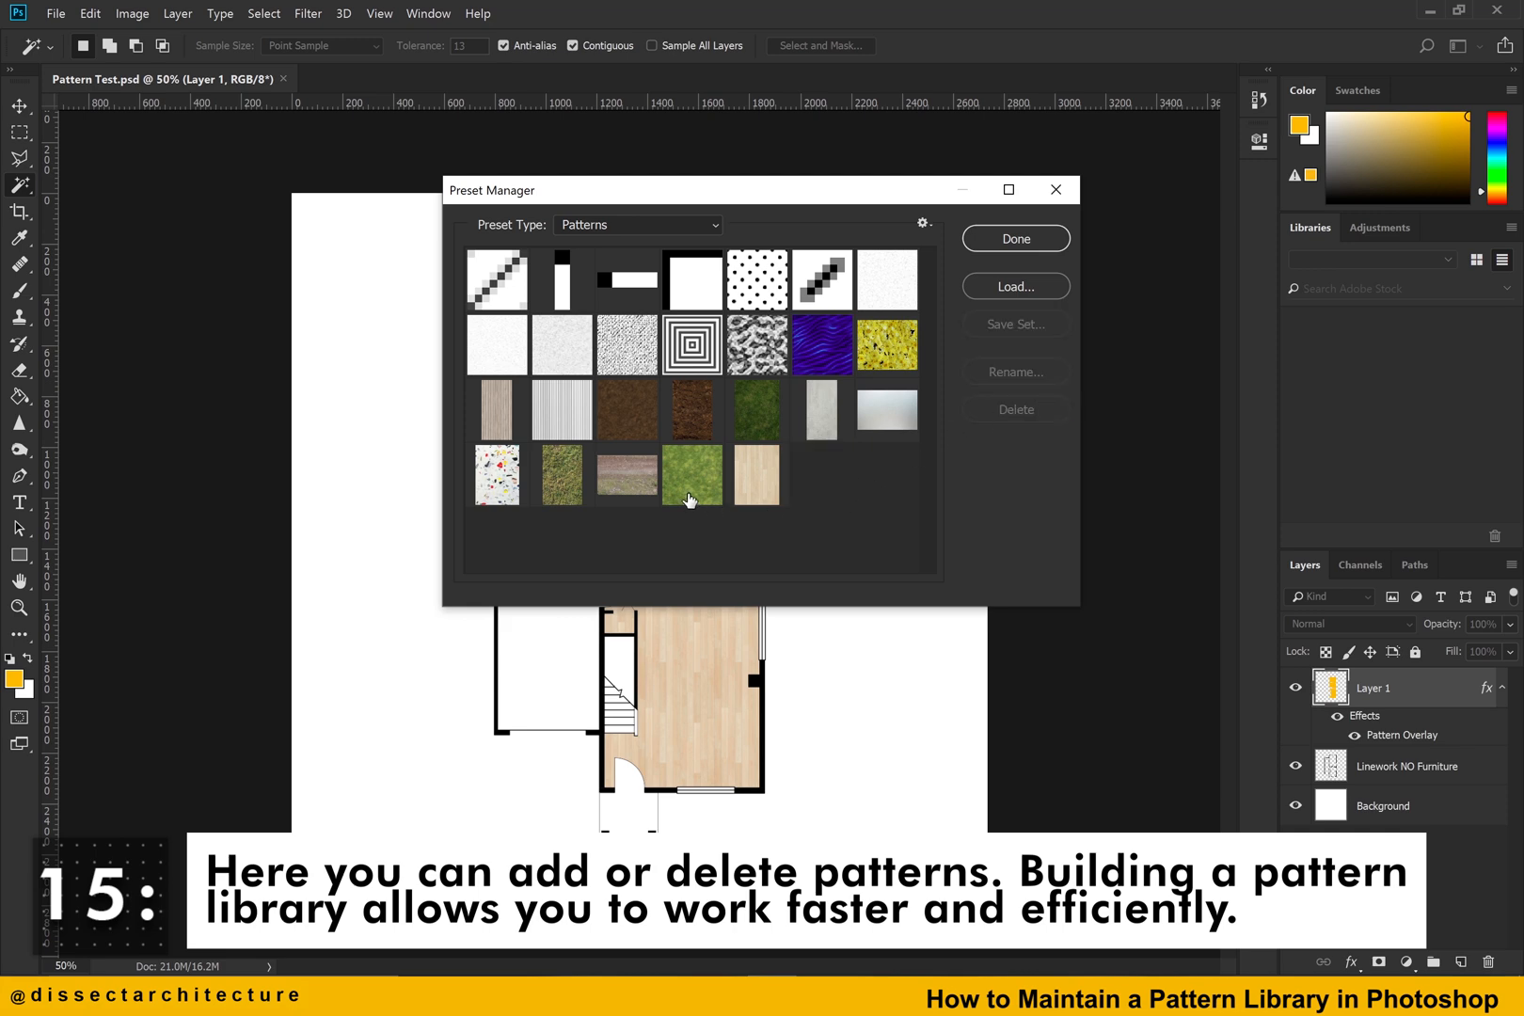
left_click(495, 409)
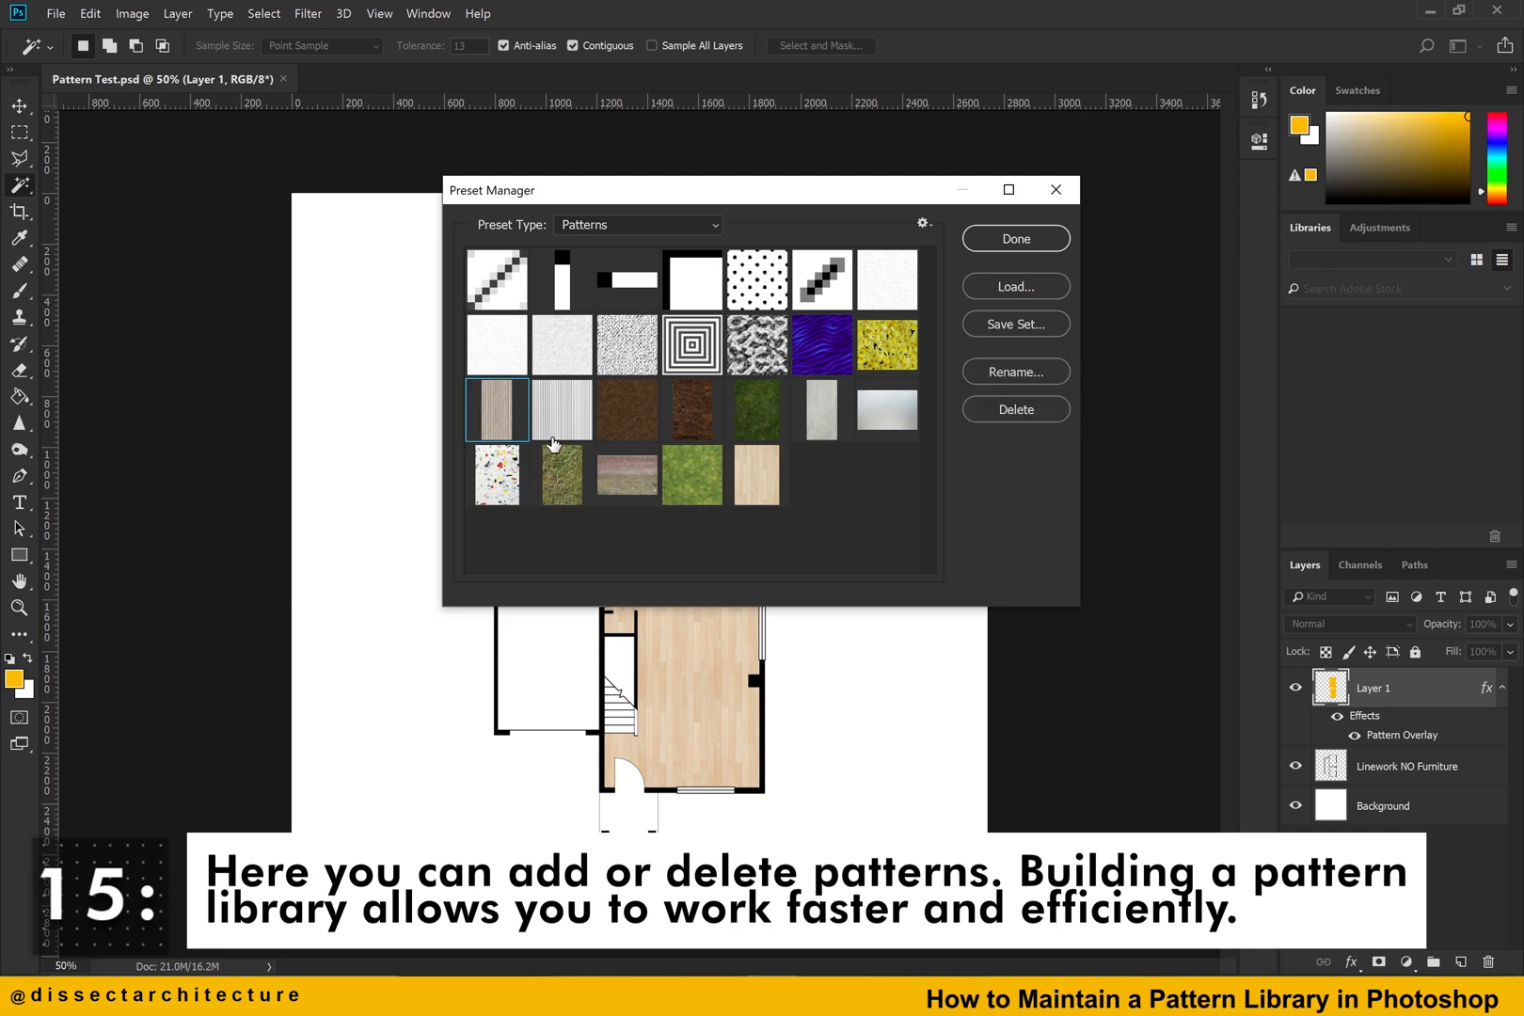
left_click(495, 476)
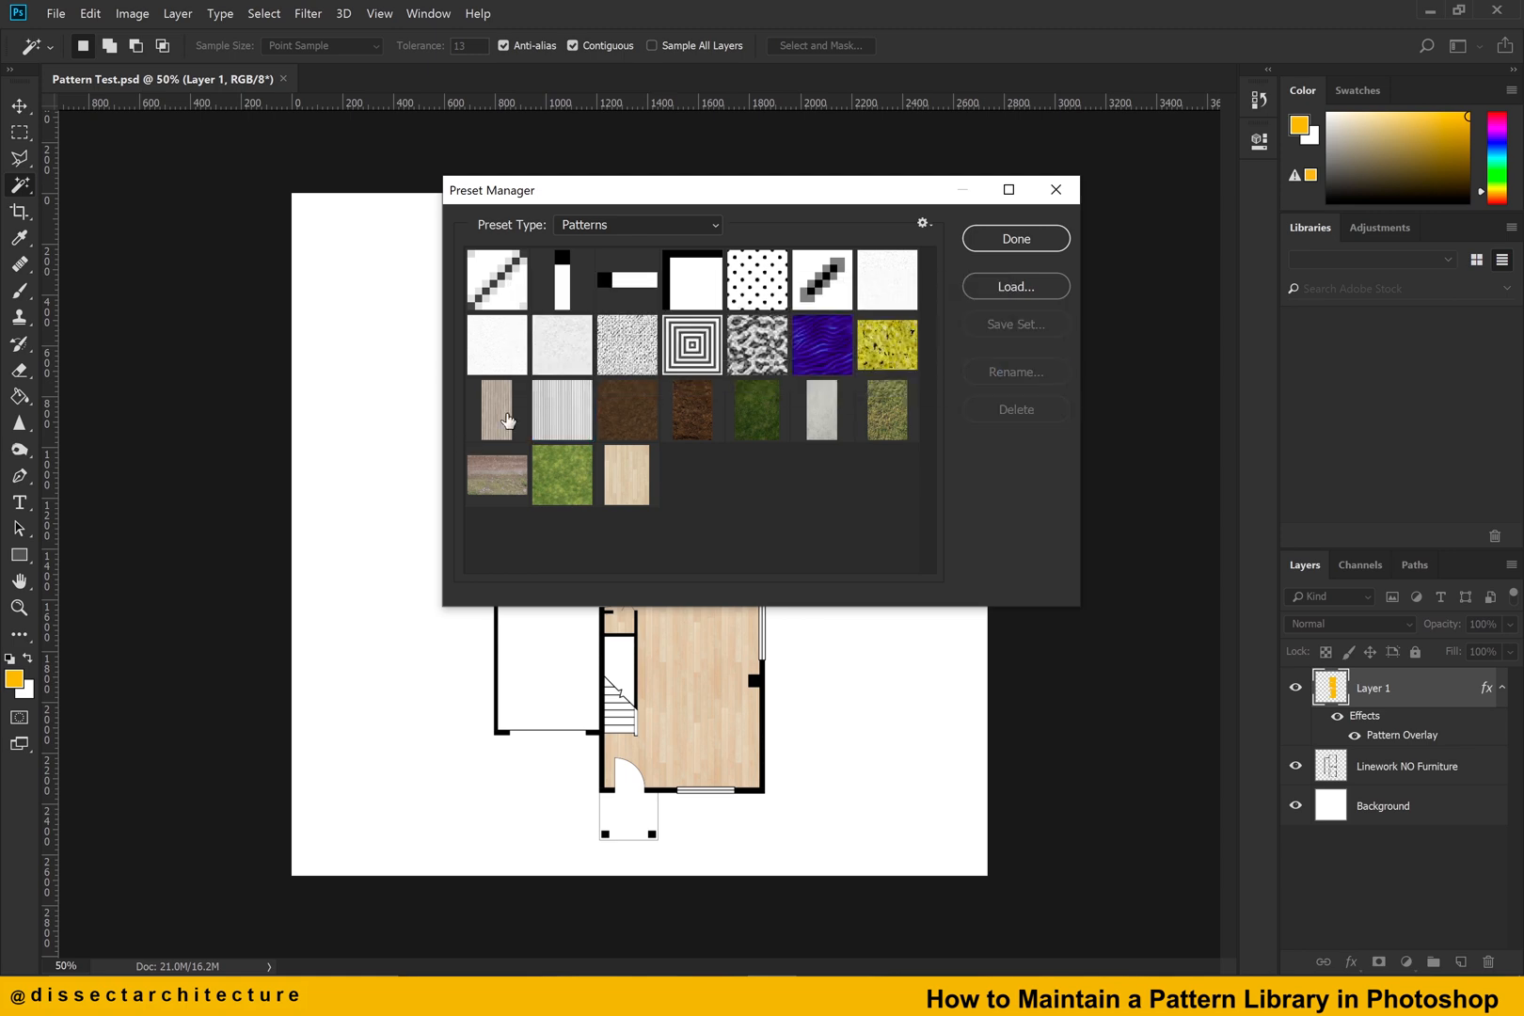
mouse_move(926, 461)
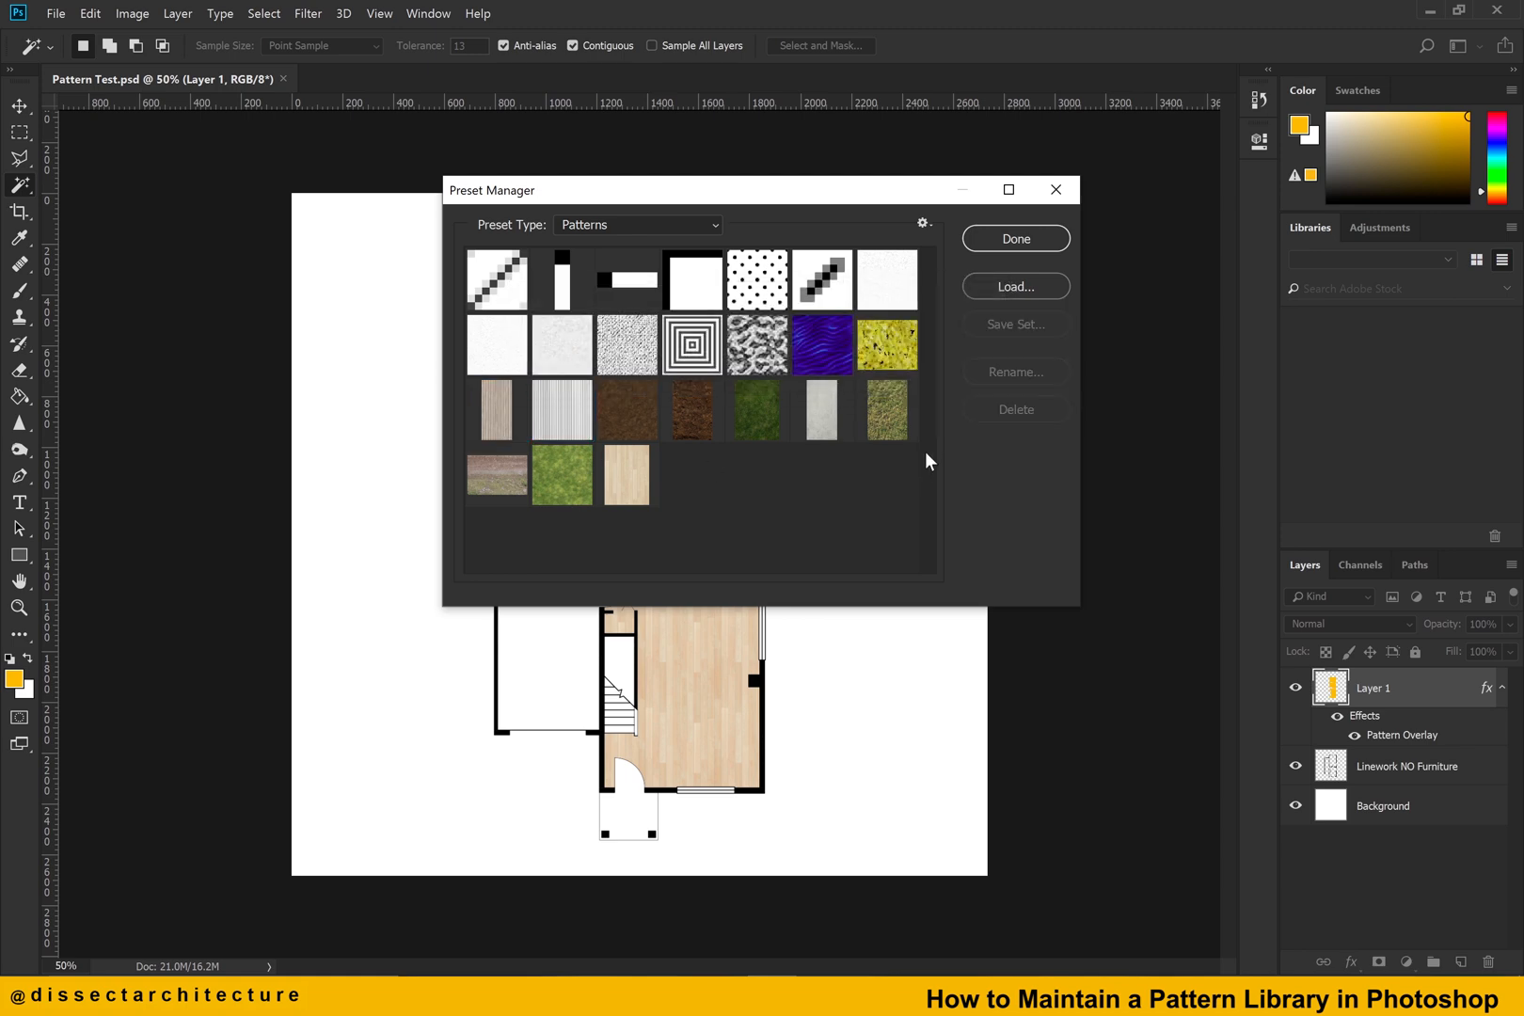
left_click(497, 411)
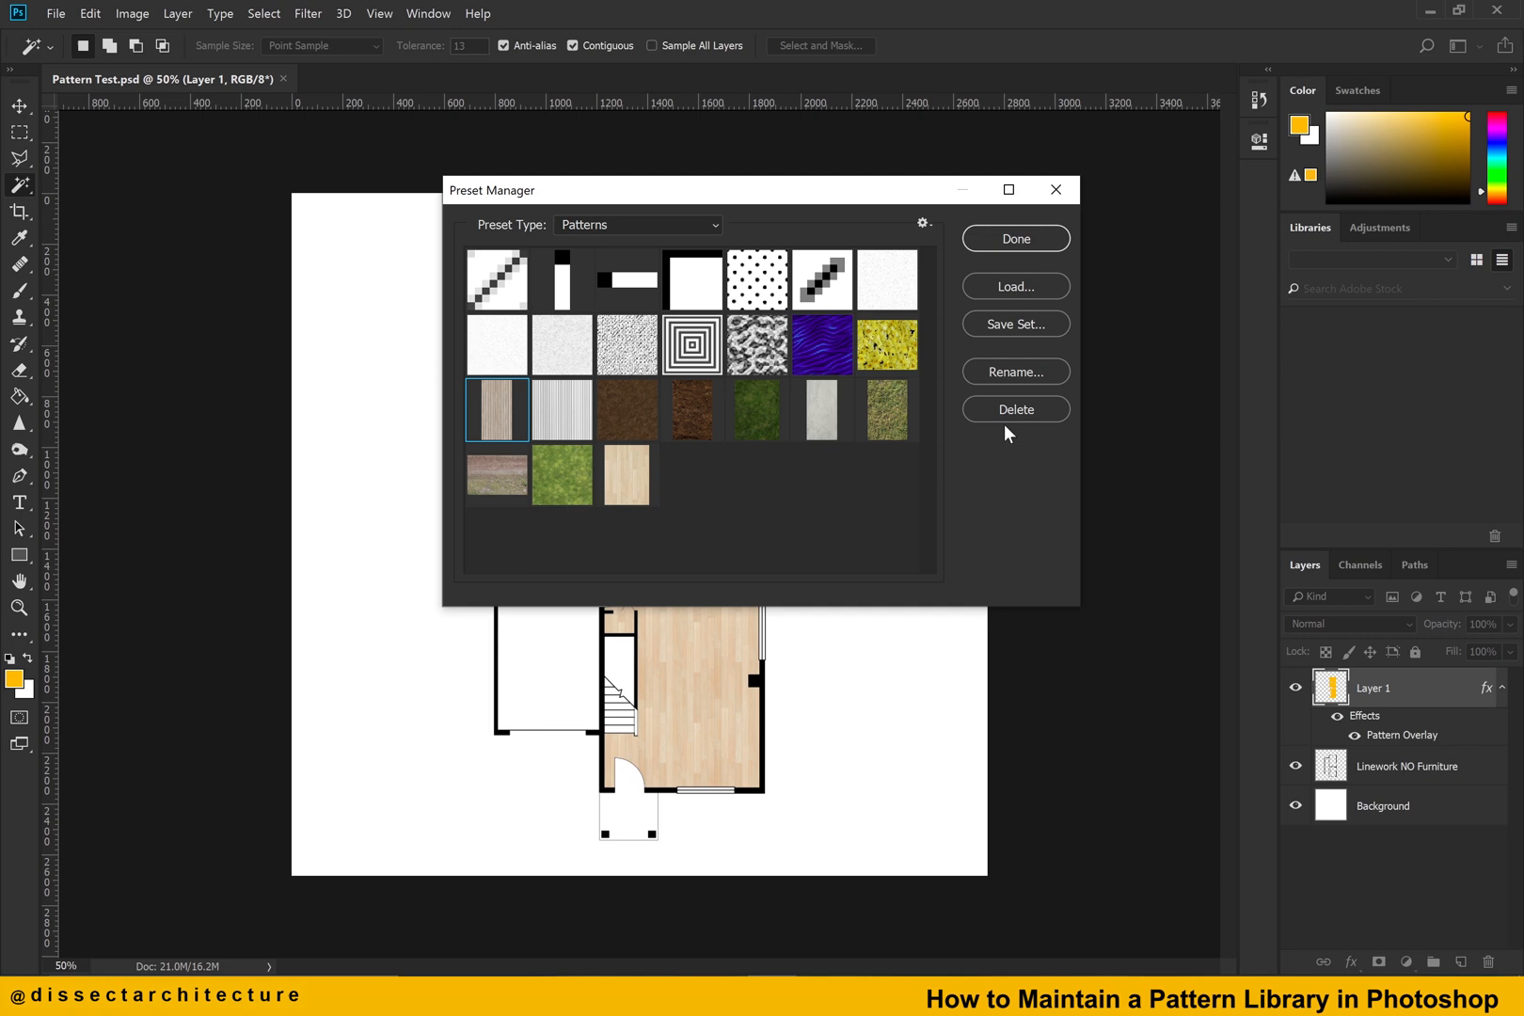